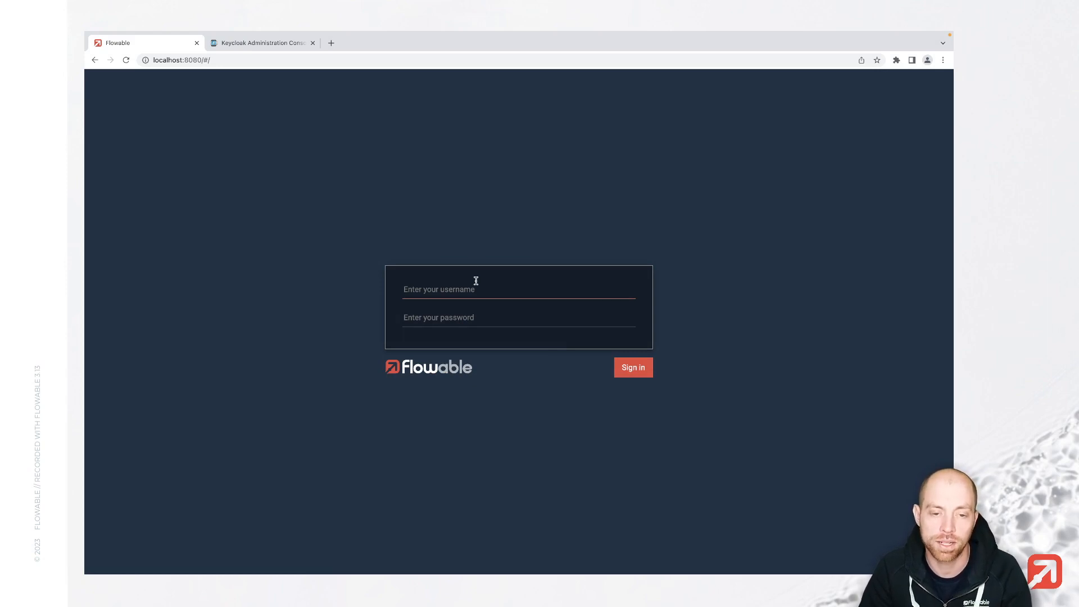
Step: Sign in to Flowable Work as jane, then as john, and sign out
{"action": "type", "text": "jane.doe"}
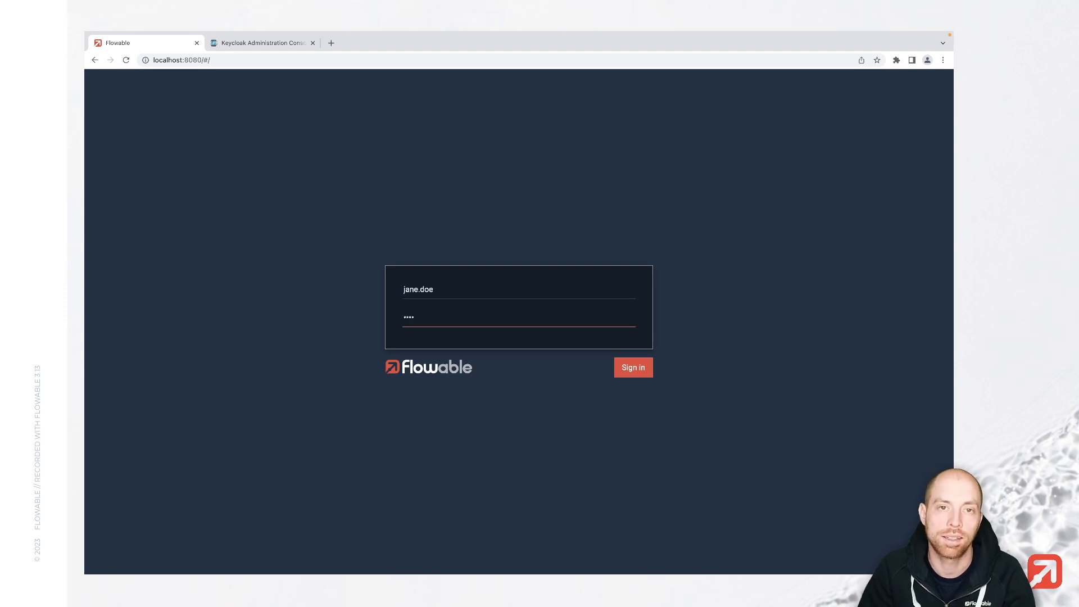
{"action": "left_click", "coordinate": [632, 367]}
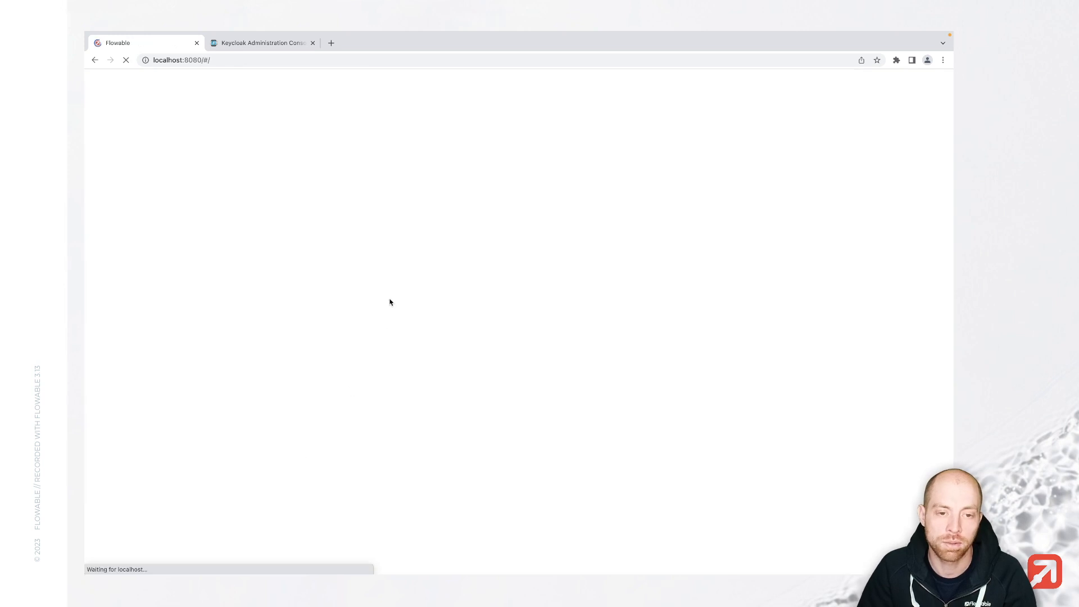
{"action": "type", "text": "john."}
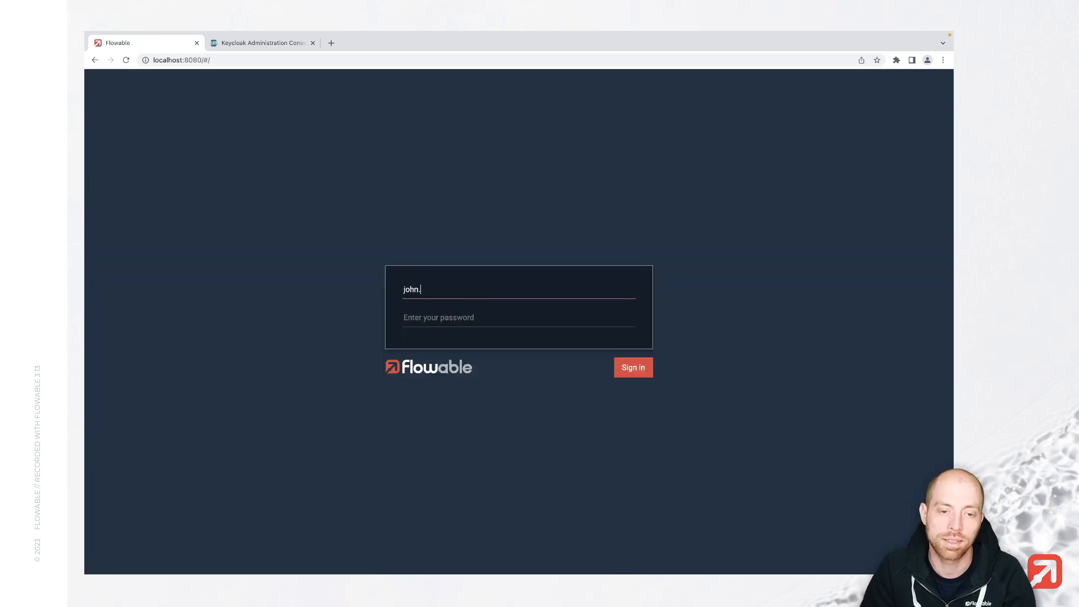
{"action": "left_click", "coordinate": [631, 367]}
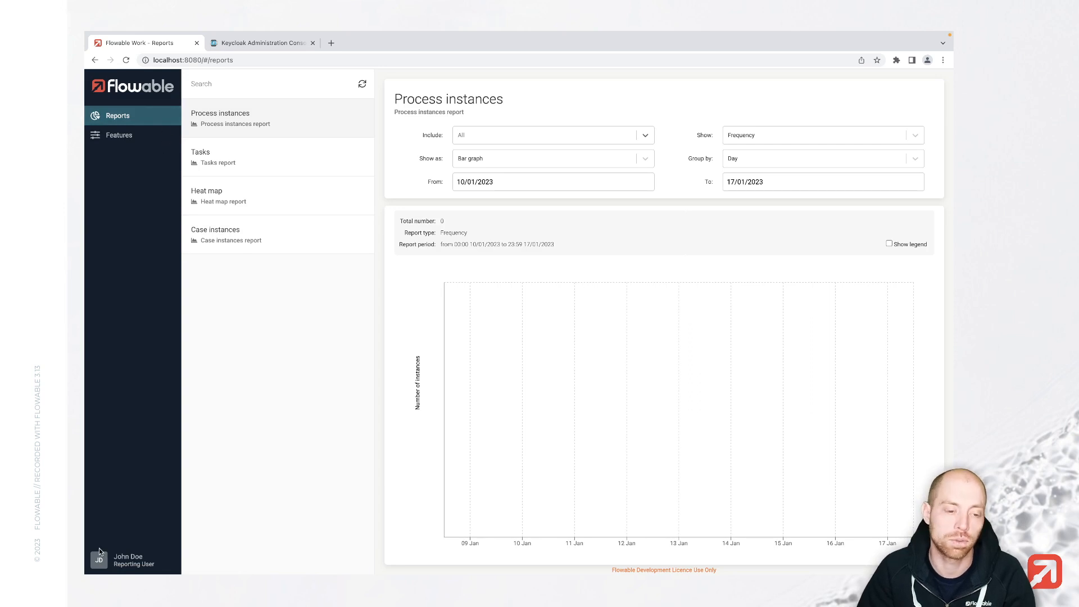
{"action": "left_click", "coordinate": [128, 559]}
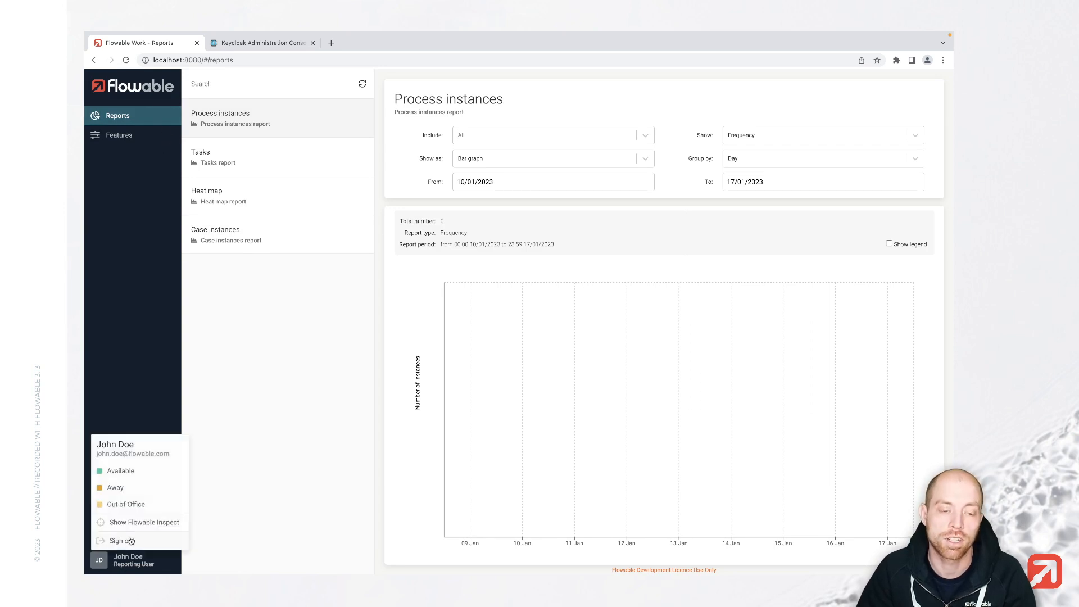
{"action": "left_click", "coordinate": [120, 540]}
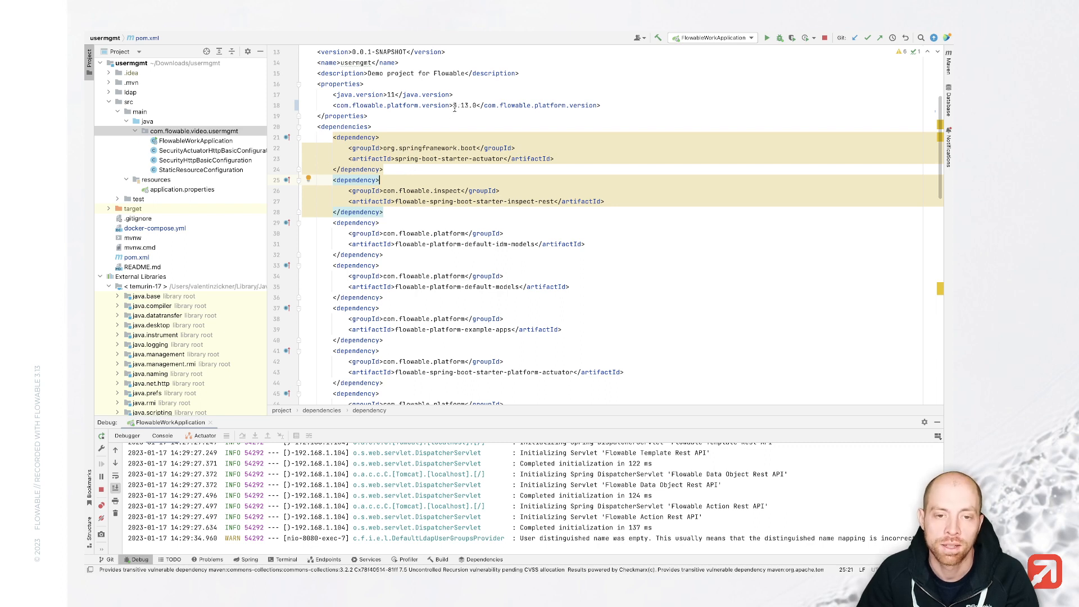
{"action": "mouse_move", "coordinate": [466, 105]}
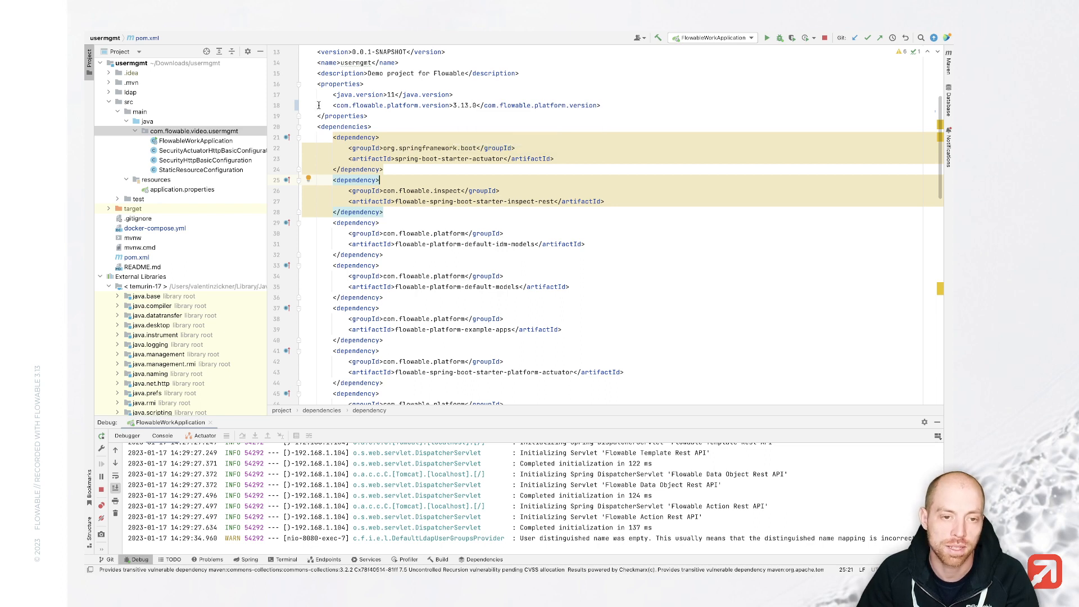
{"action": "left_click", "coordinate": [481, 104]}
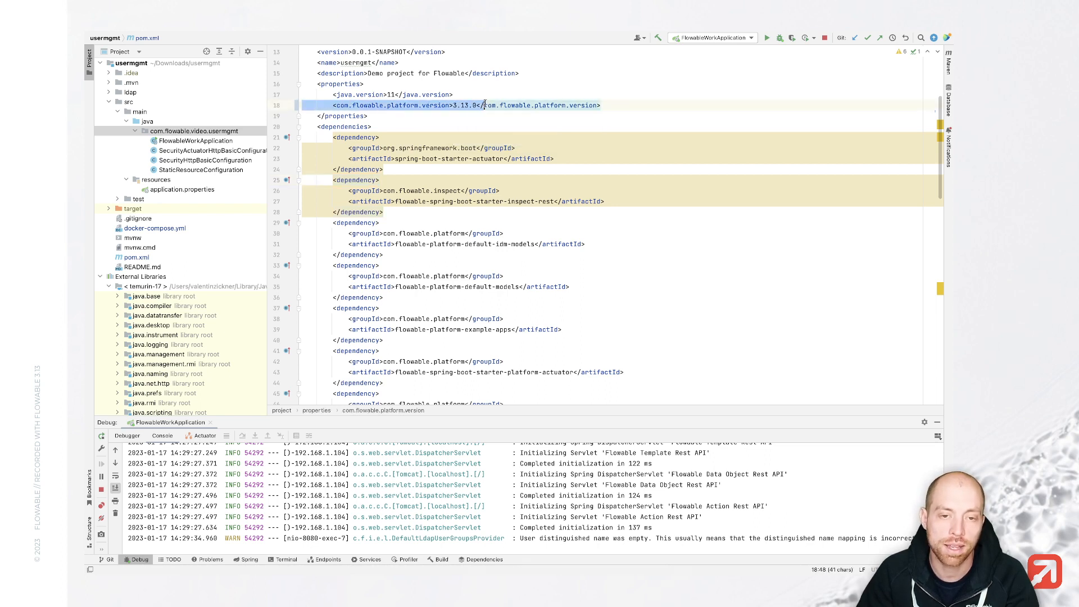
{"action": "left_click", "coordinate": [369, 116]}
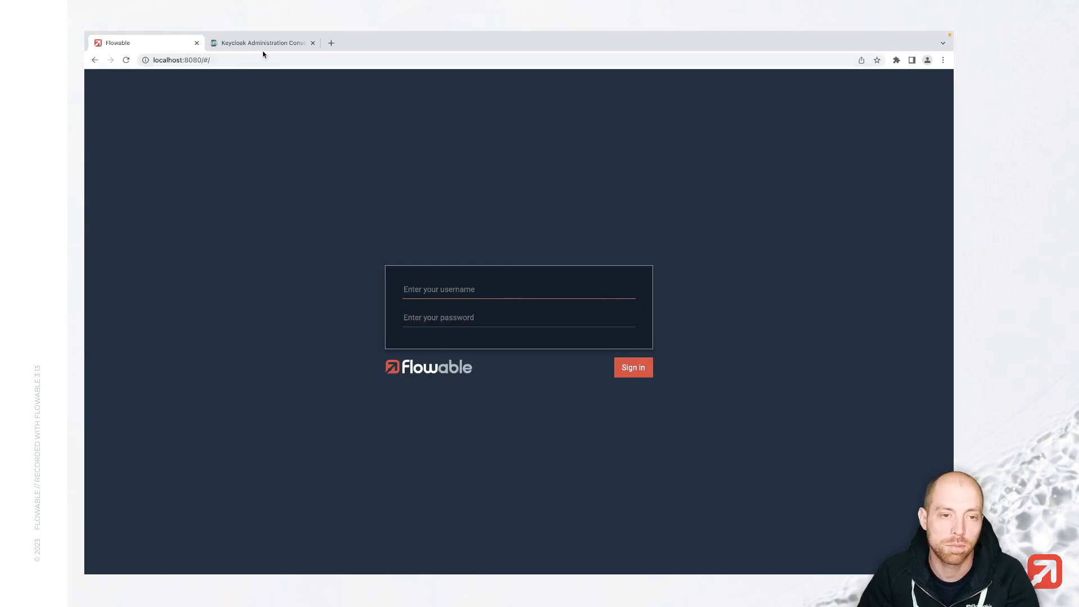
Step: Go to the Keycloak Administration Console and open the realm switcher dropdown
{"action": "left_click", "coordinate": [261, 42]}
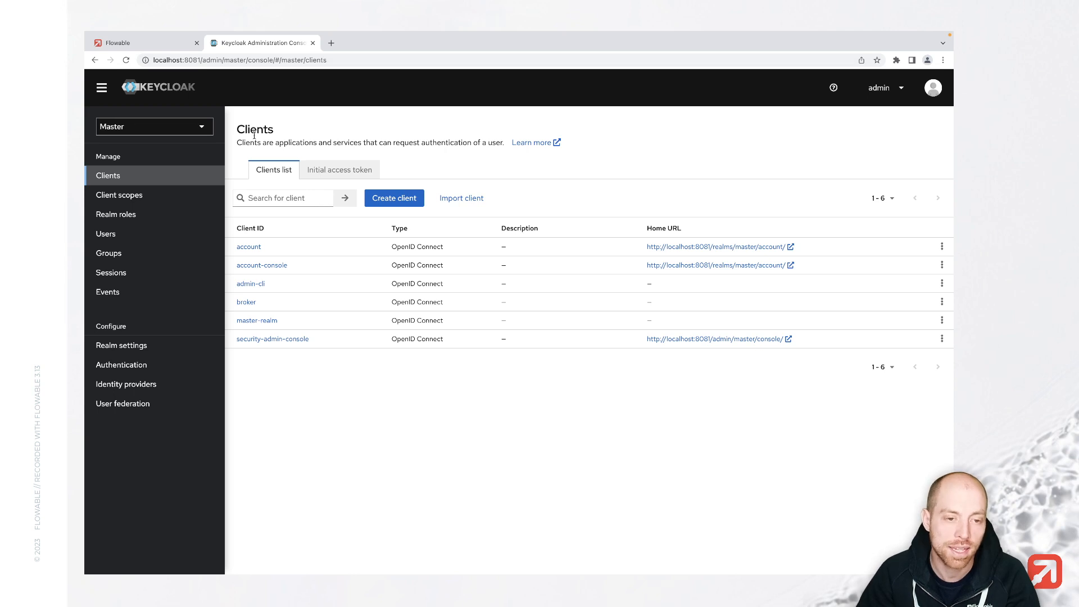
{"action": "left_click", "coordinate": [282, 197]}
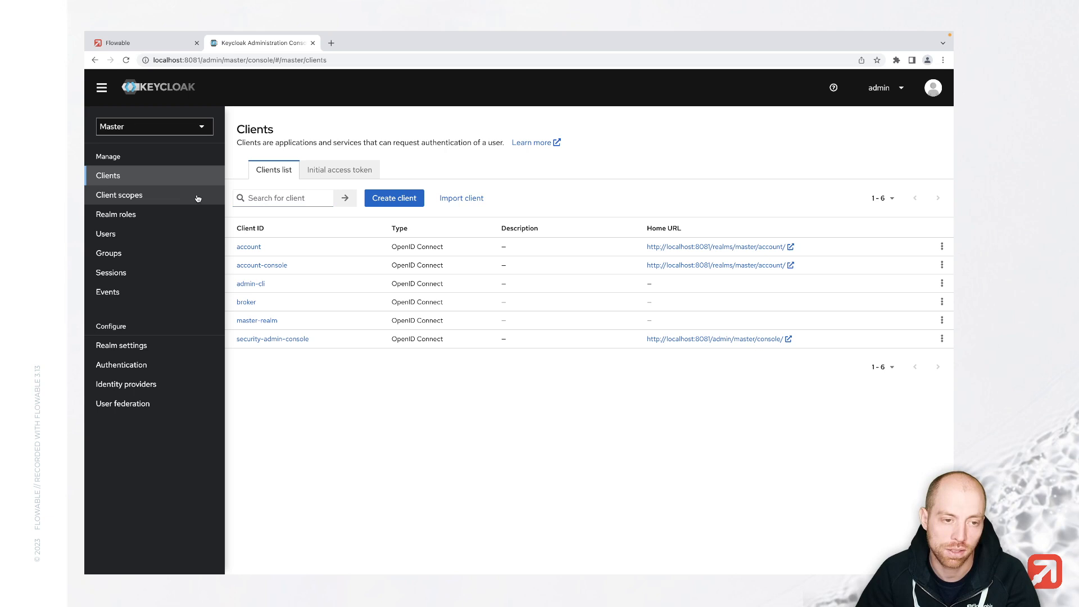
{"action": "left_click", "coordinate": [154, 126]}
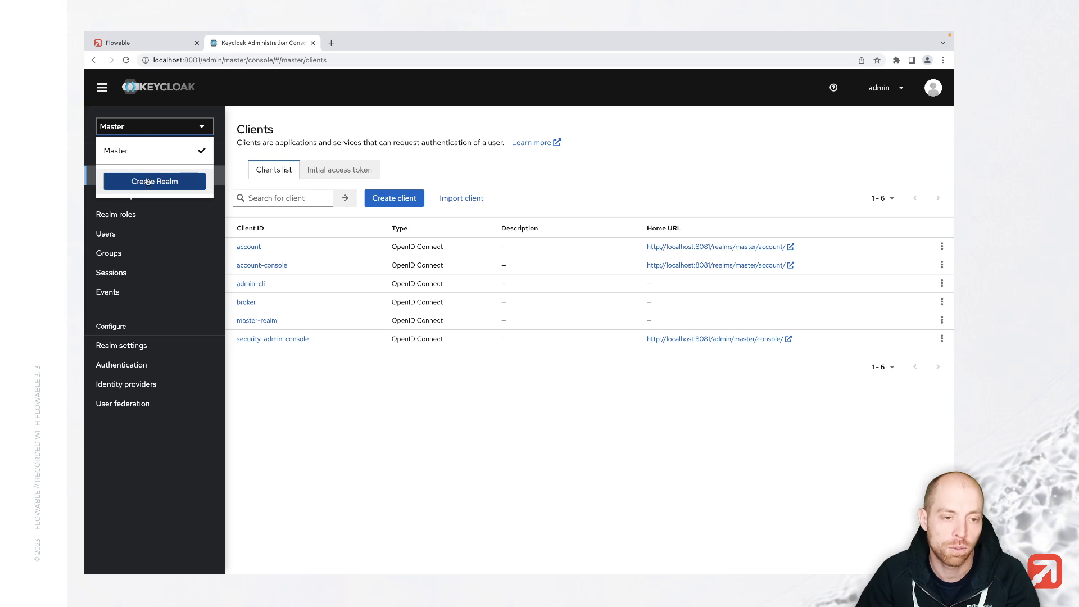
Step: Create an enabled realm named 'flowable'
{"action": "left_click", "coordinate": [154, 181]}
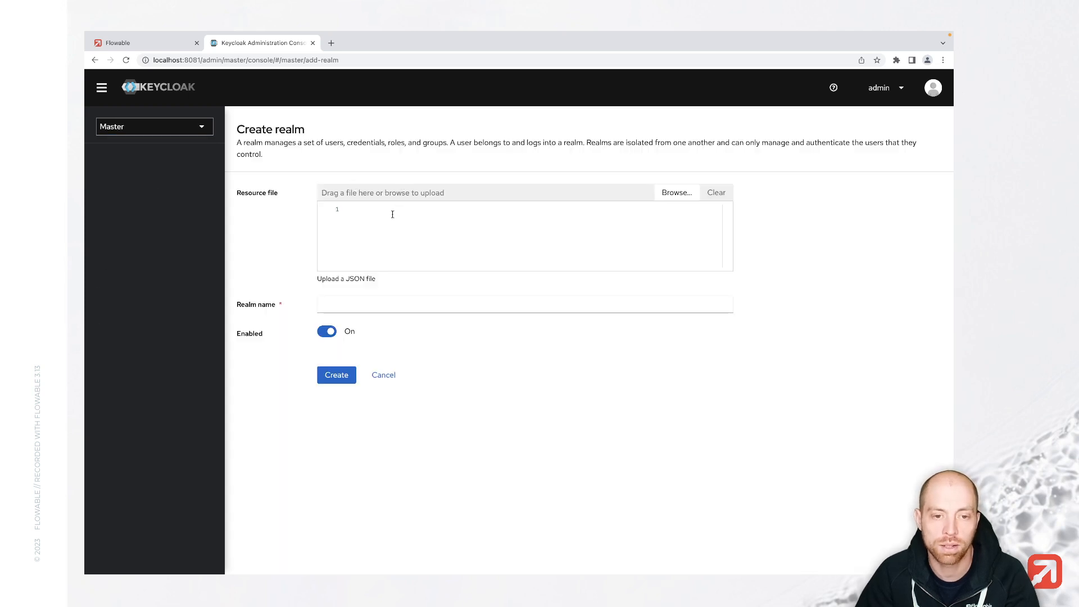
{"action": "type", "text": "flowable"}
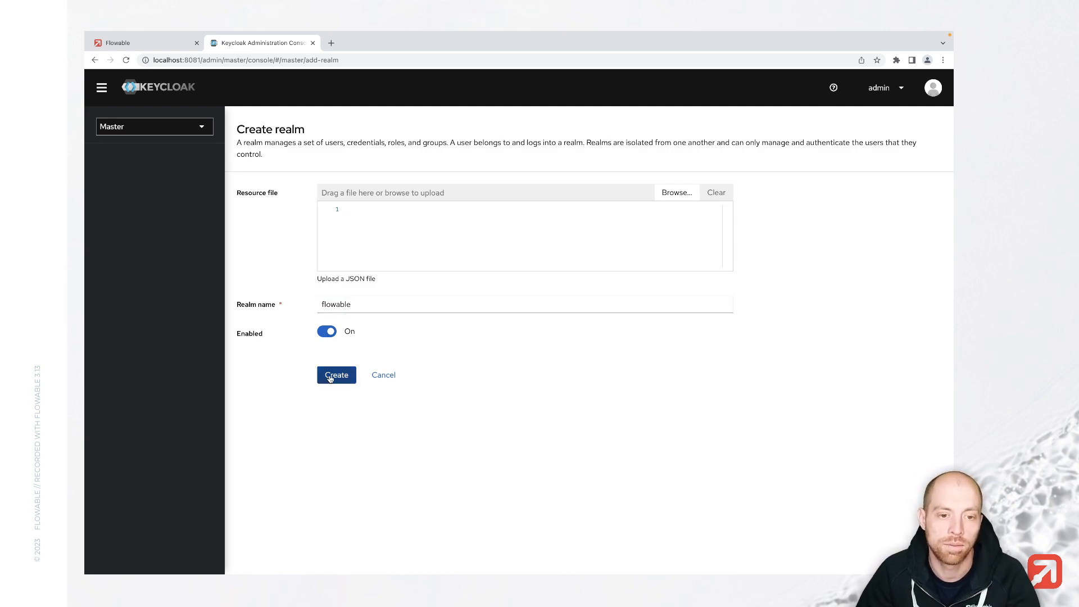
{"action": "left_click", "coordinate": [336, 375]}
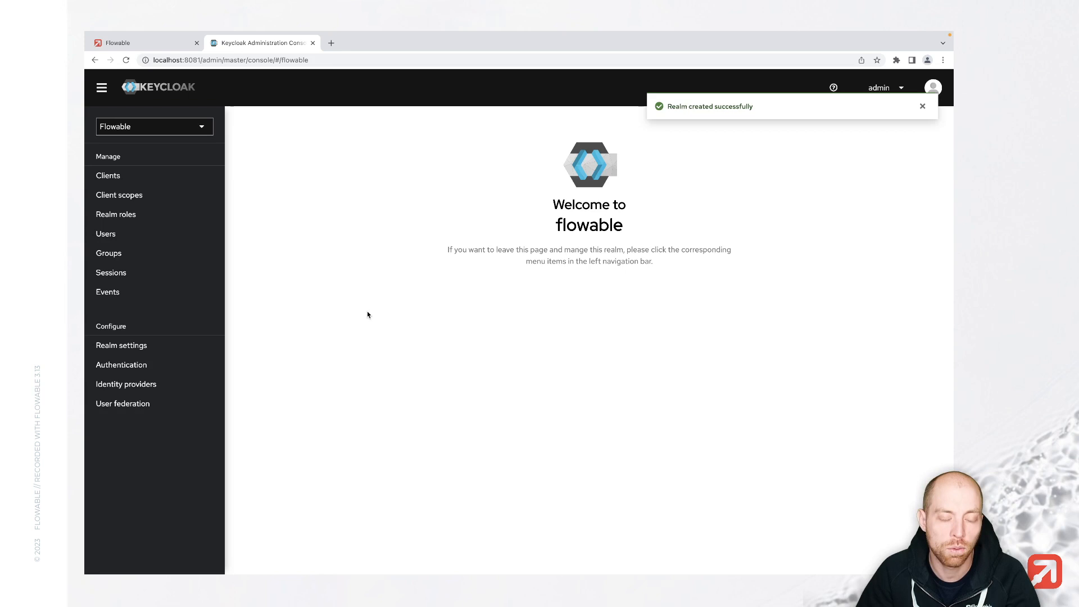
{"action": "mouse_move", "coordinate": [166, 337]}
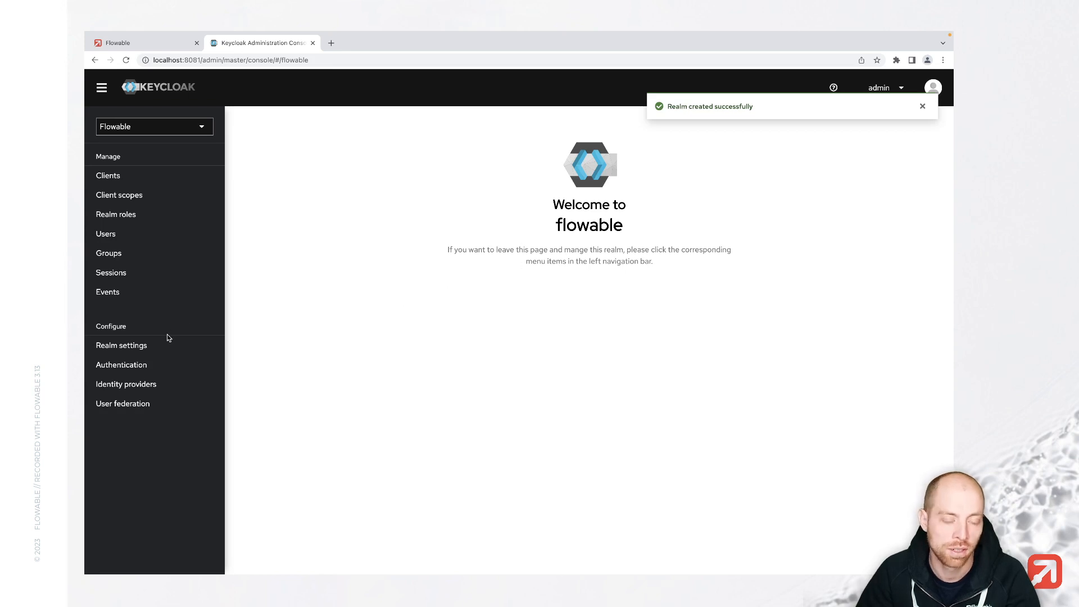
{"action": "mouse_move", "coordinate": [165, 165]}
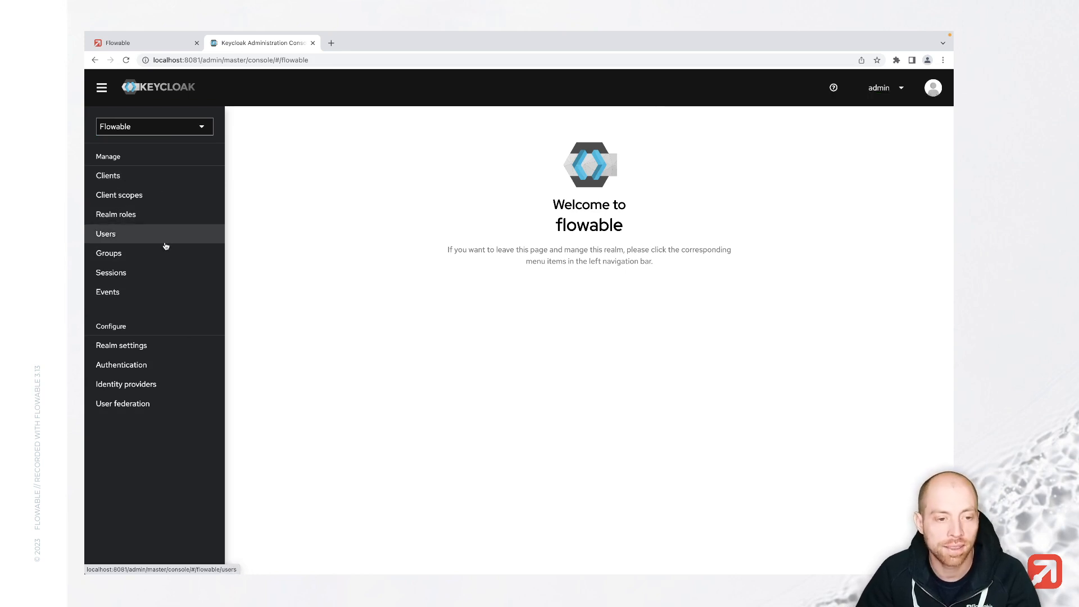
Step: Add an LDAP user federation provider with vendor Other and URL ldap://openldap:389
{"action": "left_click", "coordinate": [122, 403]}
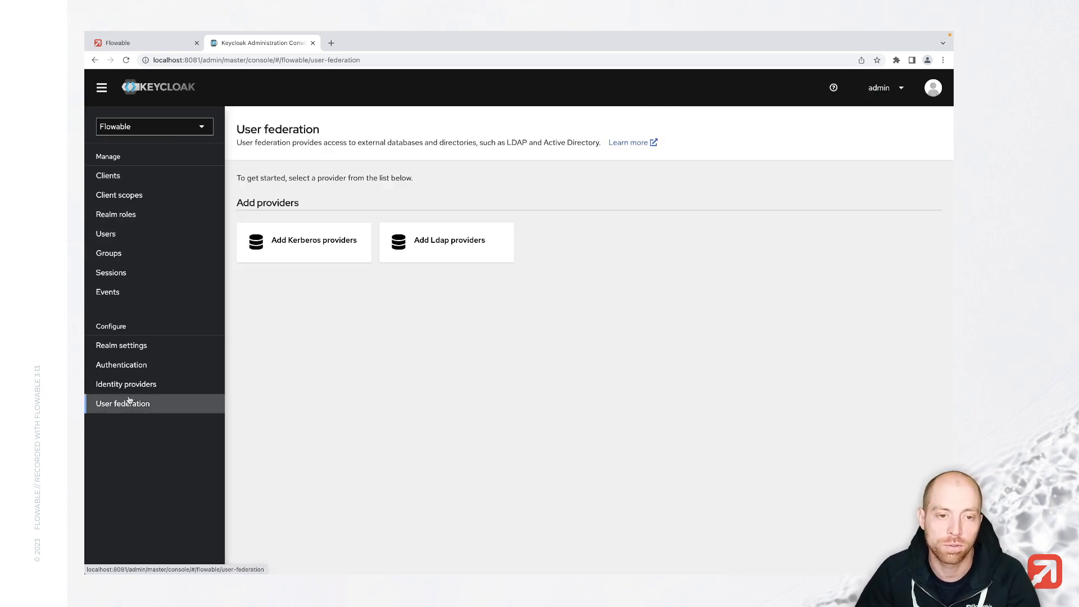
{"action": "left_click", "coordinate": [447, 242]}
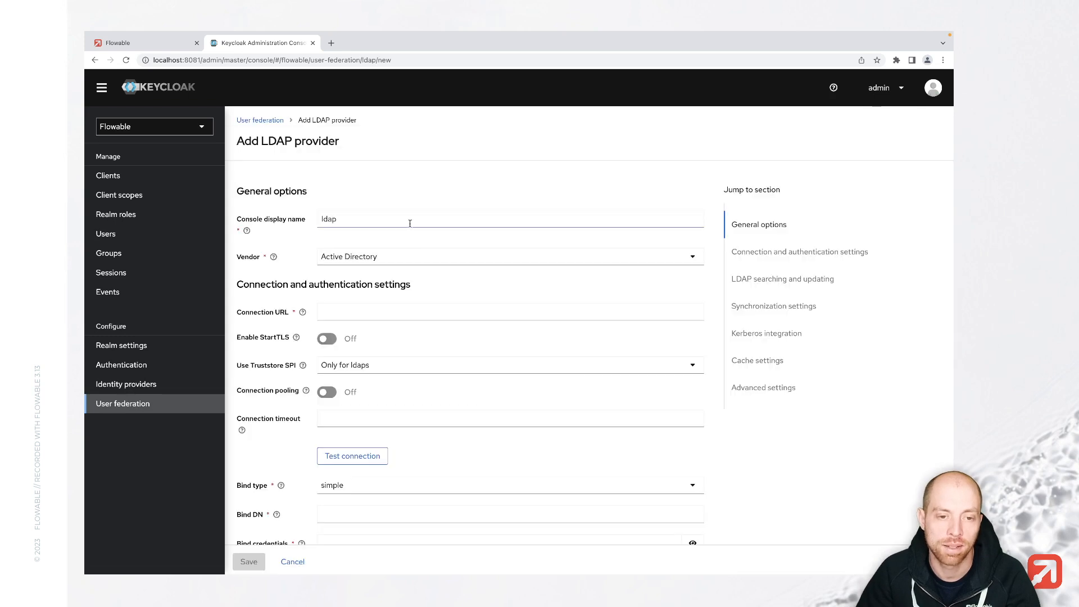
{"action": "left_click", "coordinate": [509, 257]}
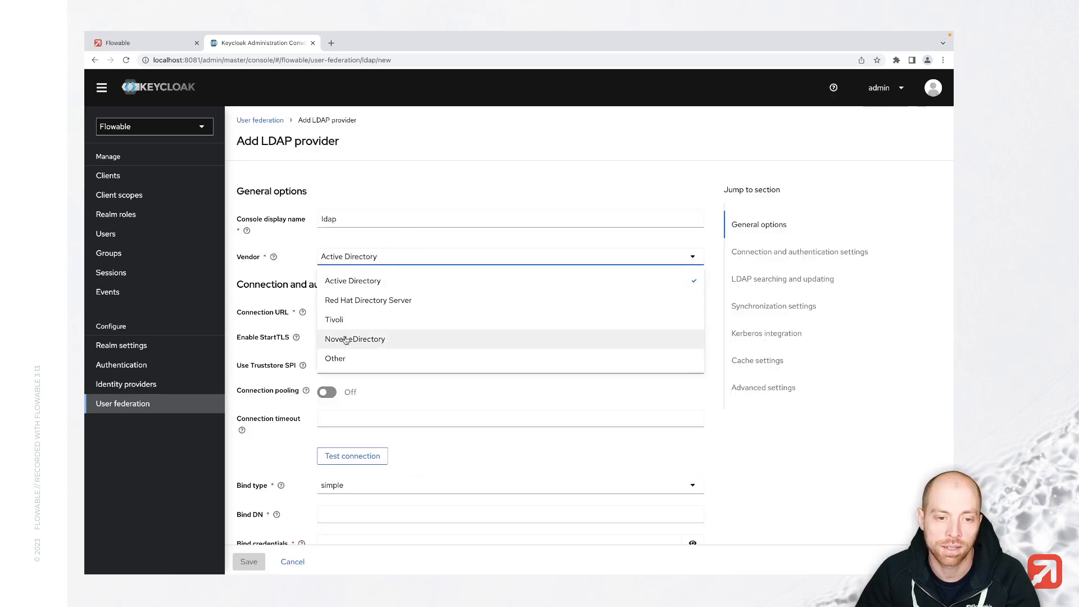
{"action": "mouse_move", "coordinate": [347, 359]}
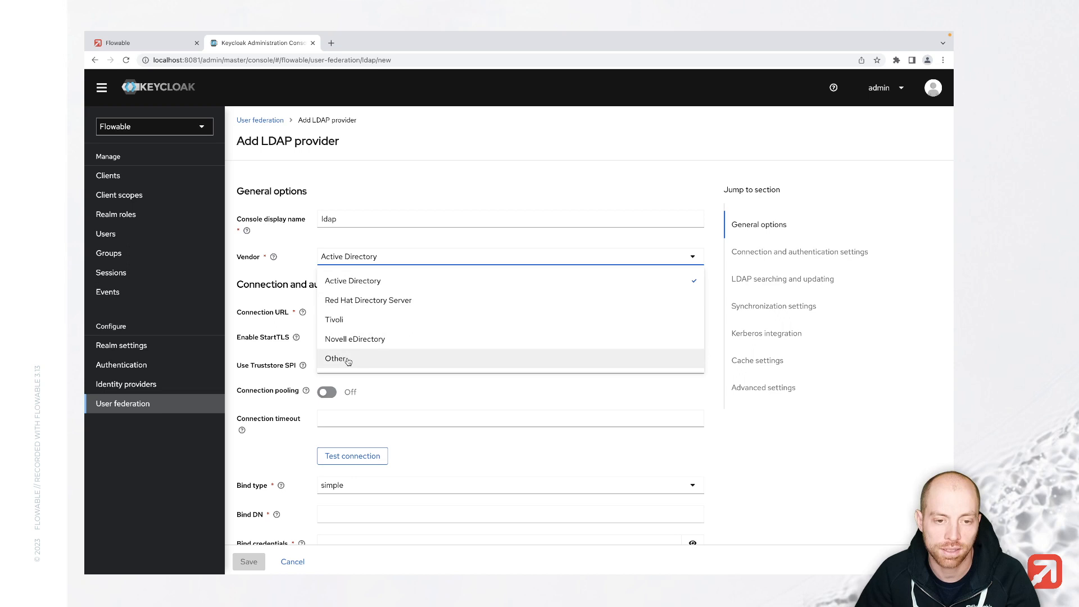
{"action": "left_click", "coordinate": [337, 358]}
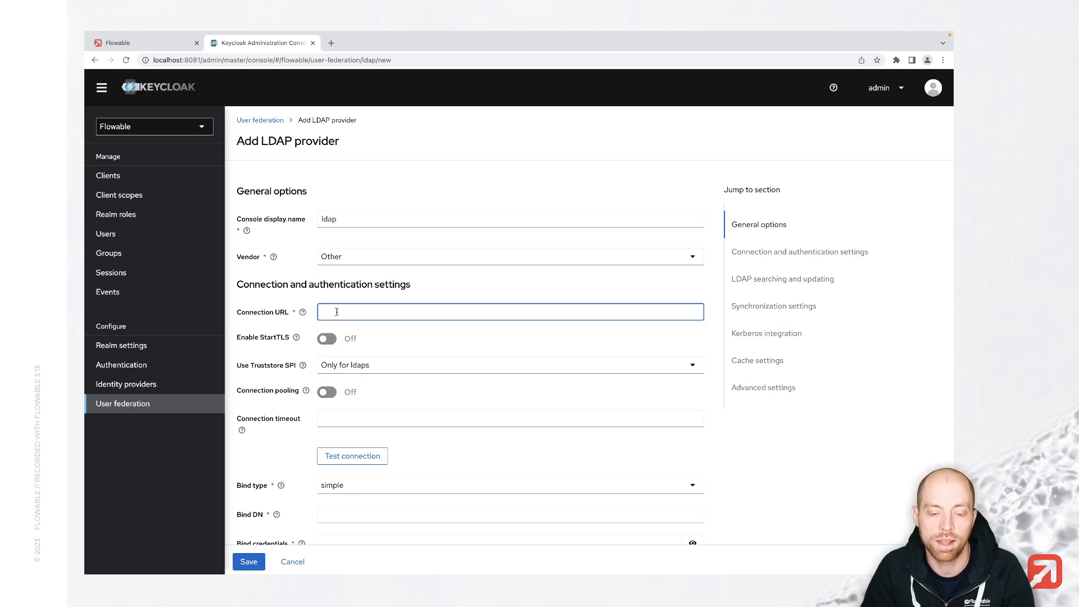
{"action": "type", "text": "ldap://"}
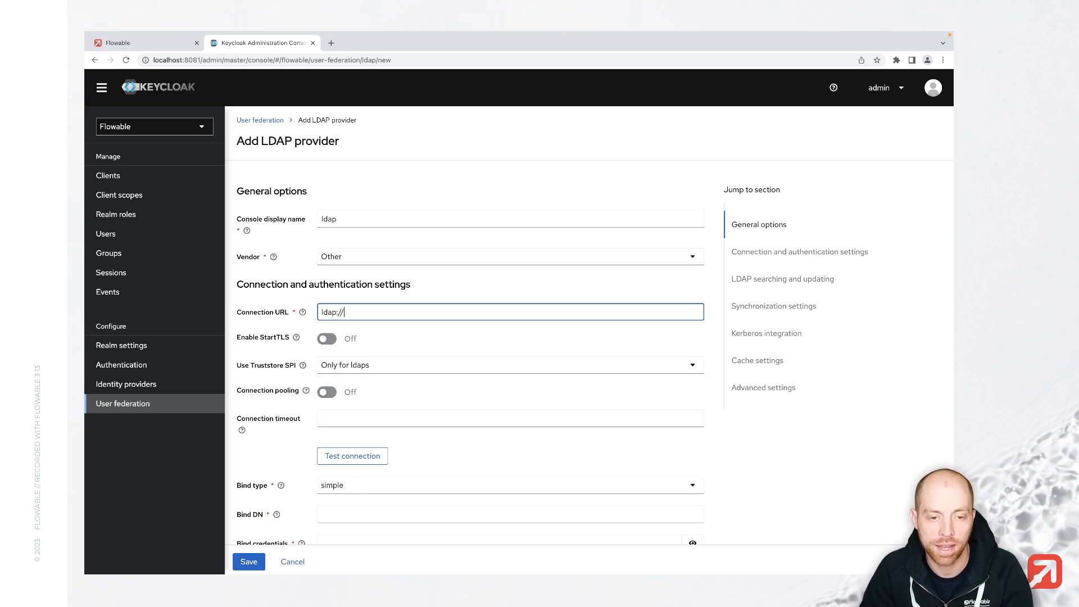
{"action": "type", "text": "openldap:389"}
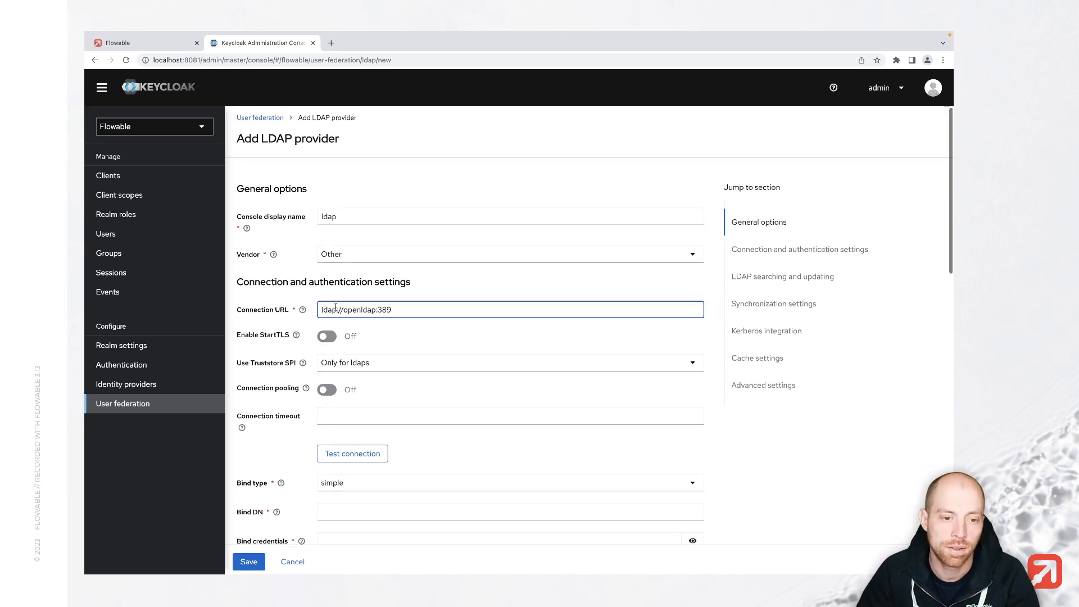
Step: Enter bind DN cn=admin,dc=how-to,dc=flowable,dc=com and the LDAP bind credentials
{"action": "scroll", "scroll_direction": "down", "scroll_amount": 3}
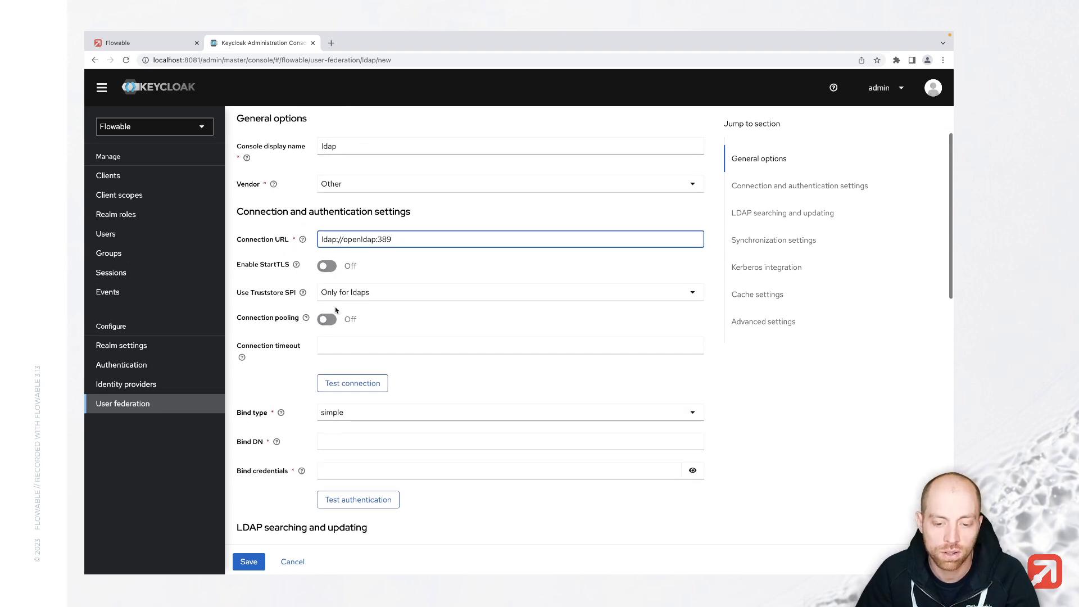
{"action": "scroll", "scroll_direction": "down", "scroll_amount": 3}
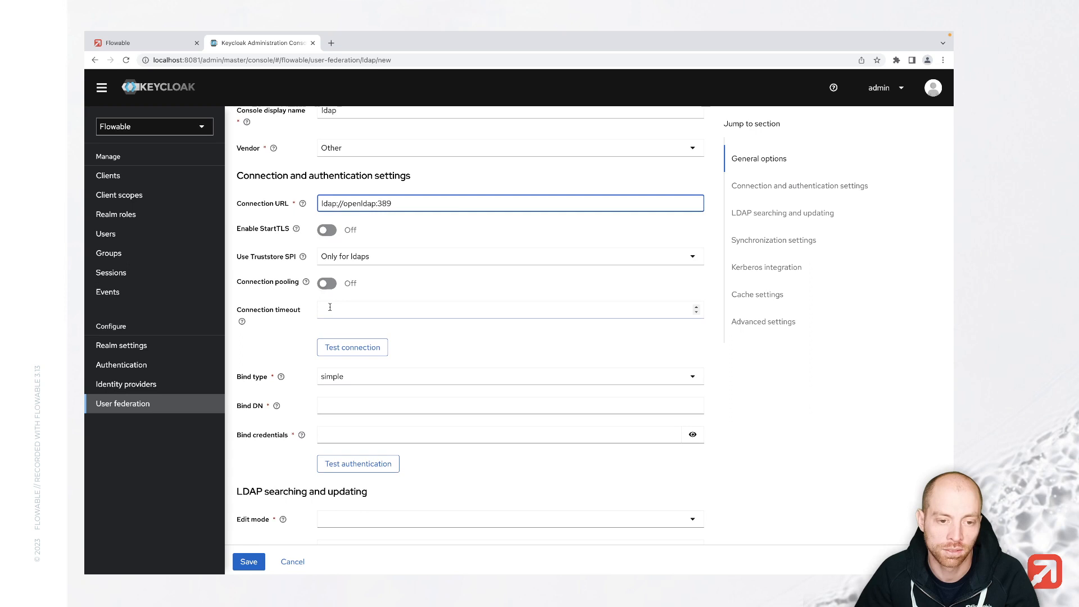
{"action": "scroll", "scroll_direction": "down", "scroll_amount": 3}
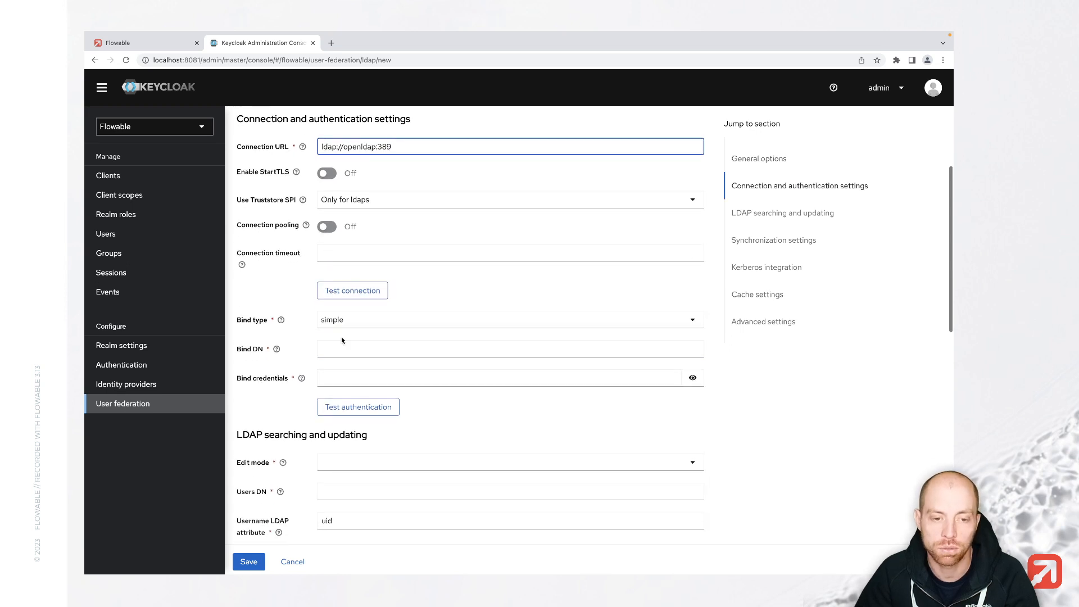
{"action": "left_click", "coordinate": [509, 349]}
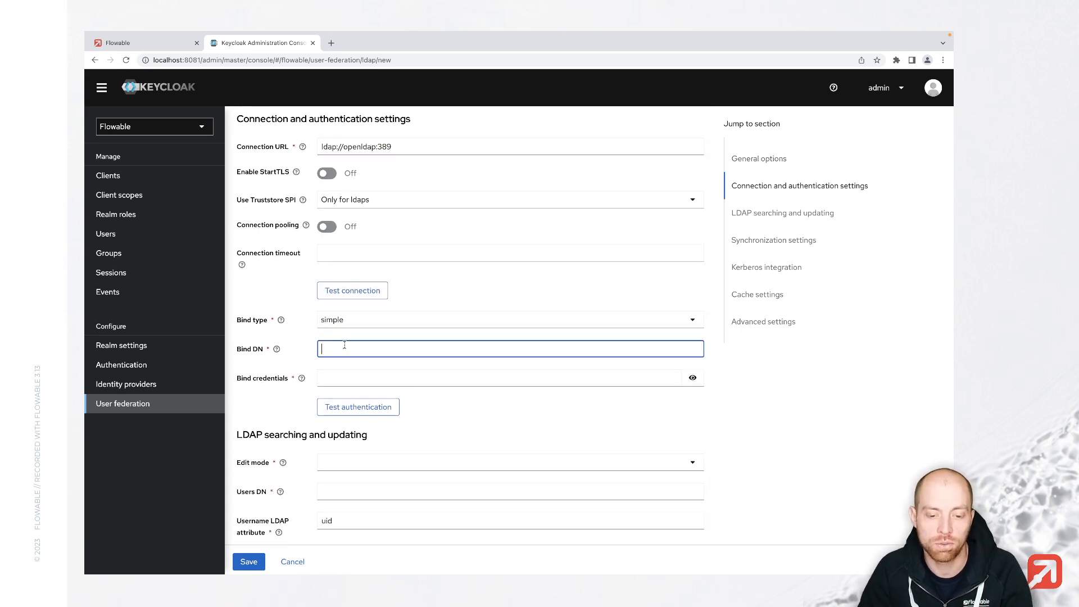
{"action": "type", "text": "cn=admin,"}
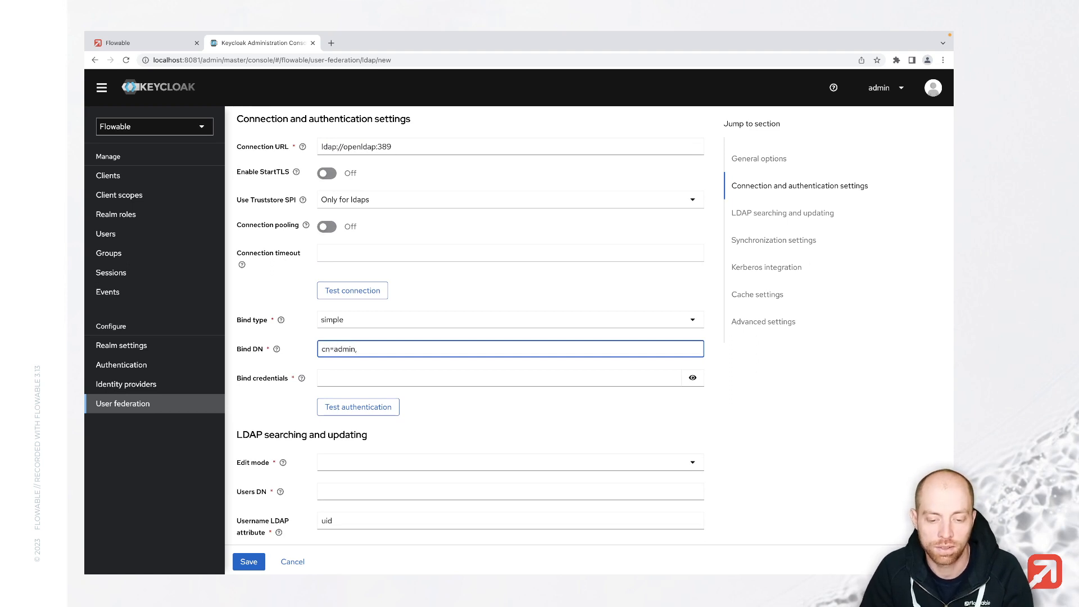
{"action": "type", "text": "dc=how-to,dc="}
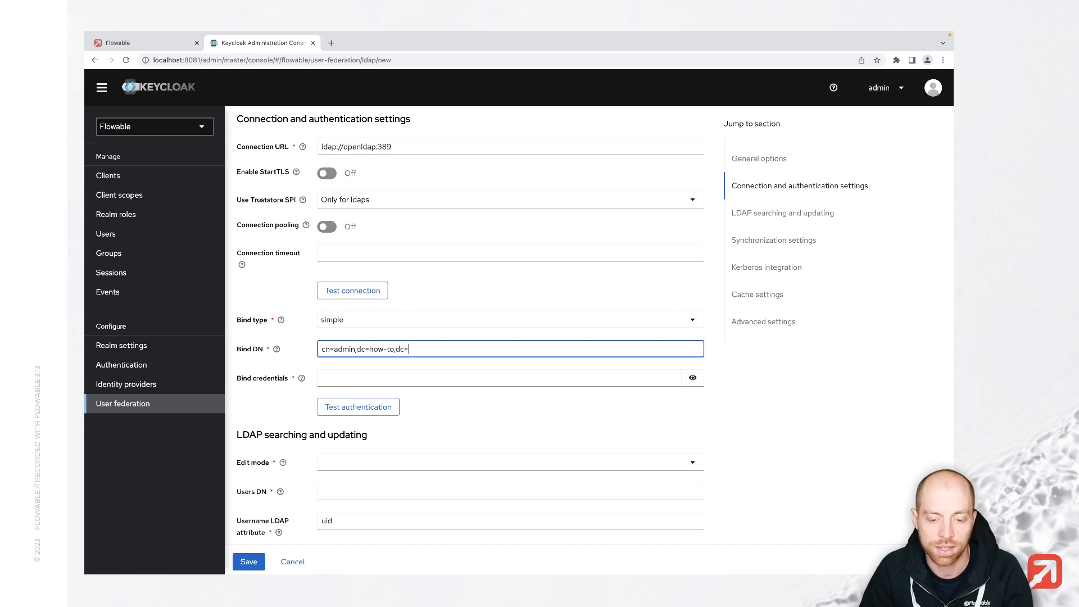
{"action": "type", "text": "flowable,dc=com"}
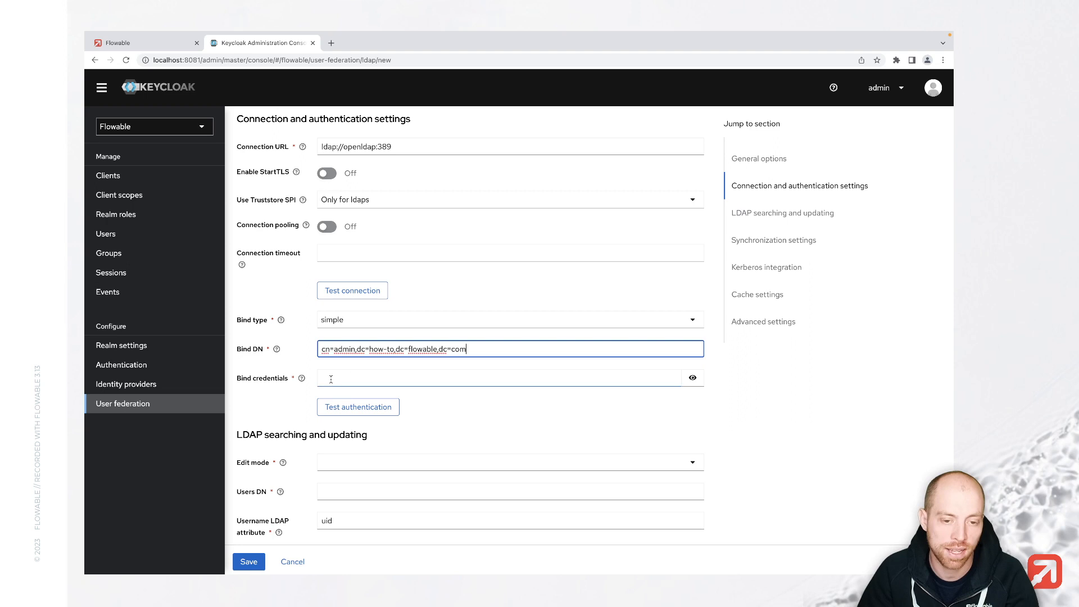
{"action": "left_click", "coordinate": [499, 377]}
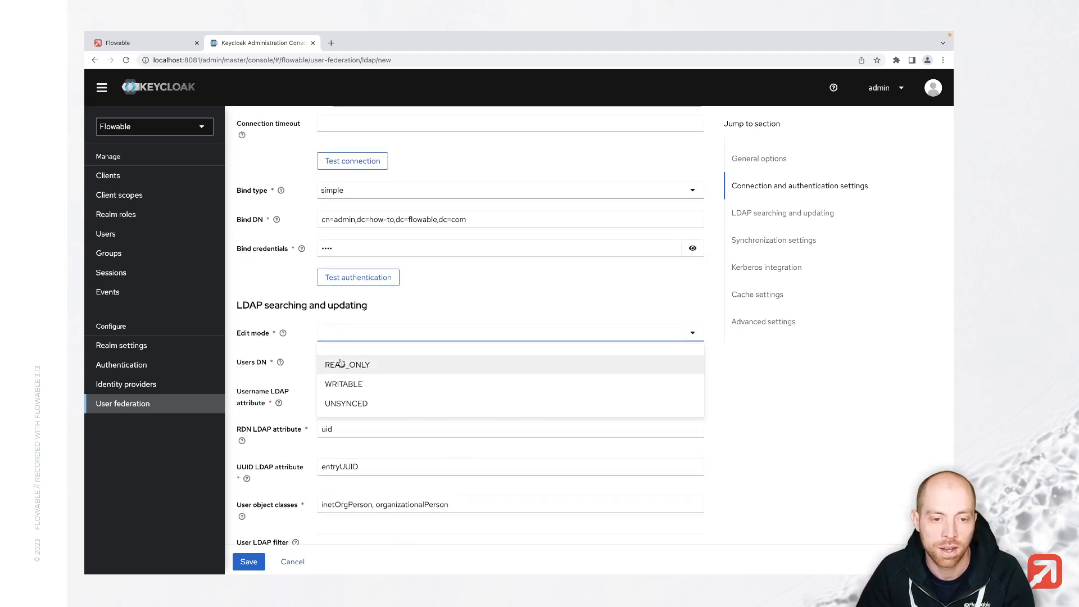
Step: Set edit mode to READ_ONLY and use cn for username and RDN attributes
{"action": "left_click", "coordinate": [346, 364]}
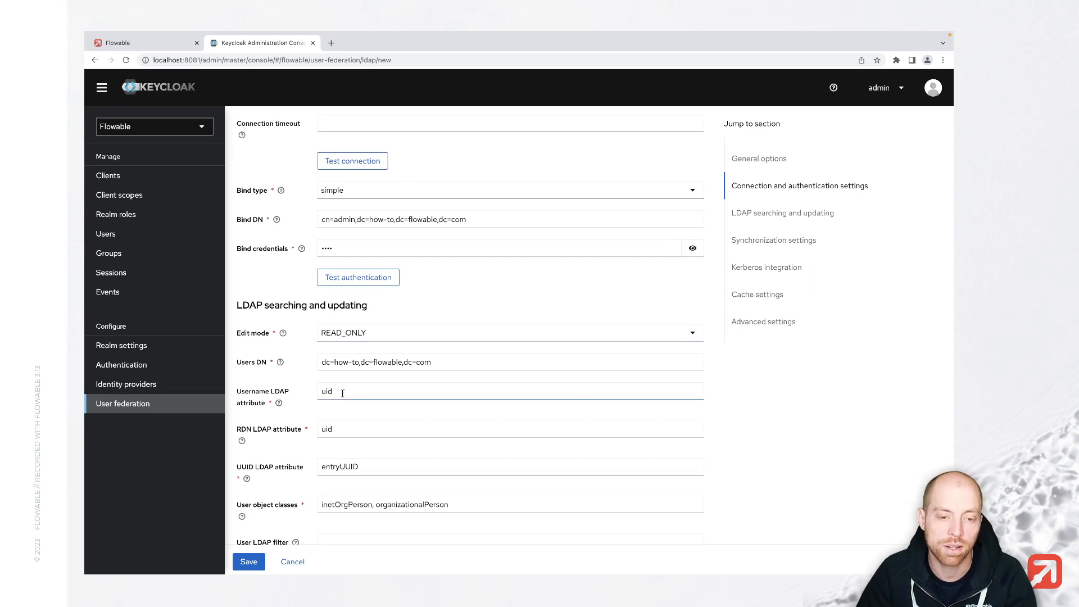
{"action": "double_click", "coordinate": [325, 391]}
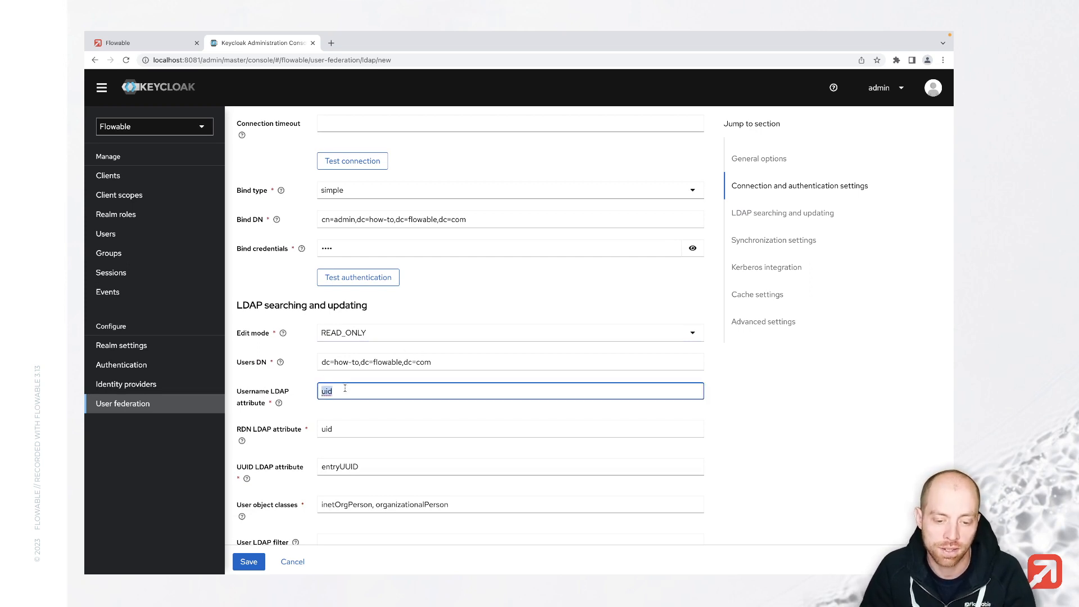
{"action": "type", "text": "cn"}
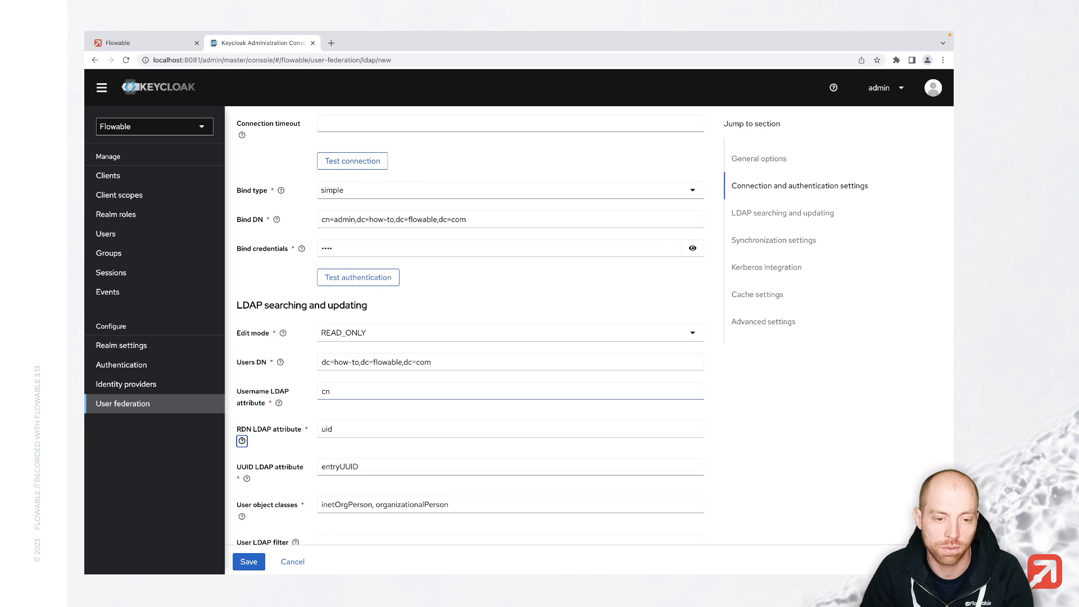
{"action": "type", "text": "cn"}
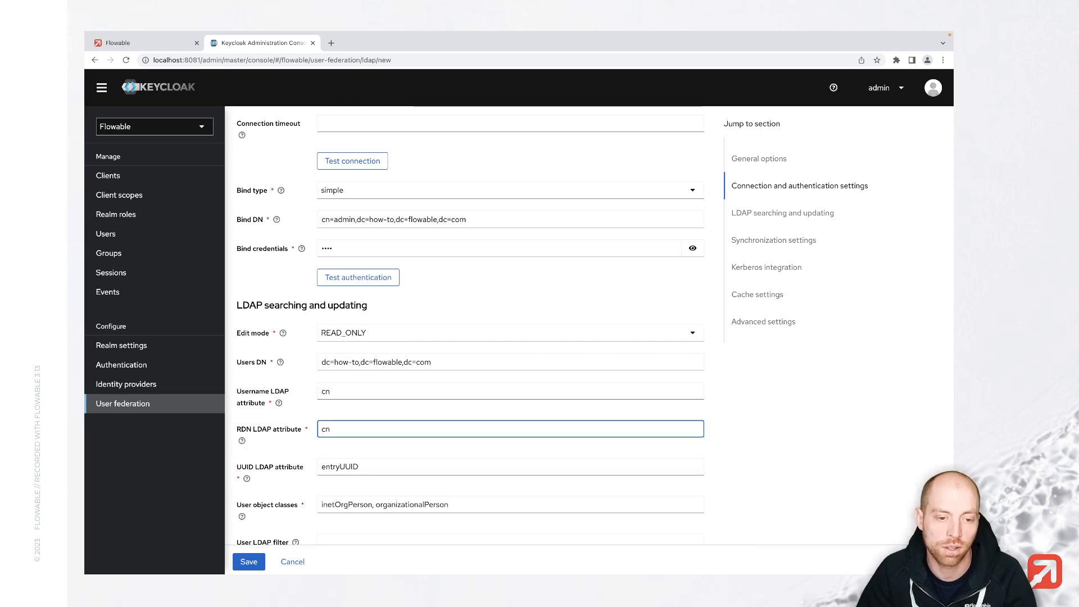
Step: Scroll through the LDAP provider form and jump back to General options
{"action": "scroll", "scroll_direction": "down", "scroll_amount": 3}
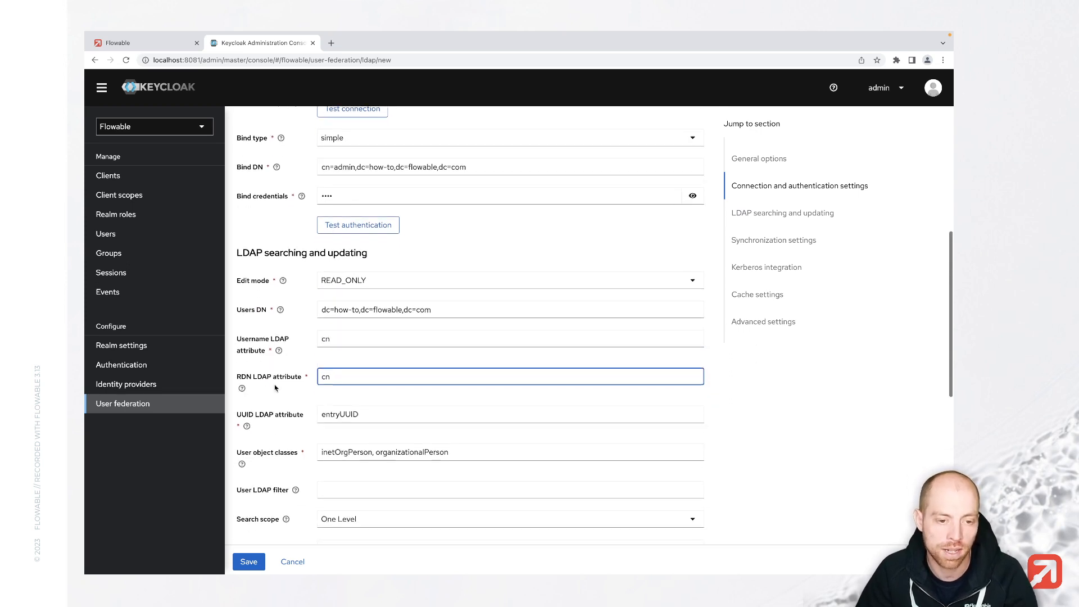
{"action": "scroll", "scroll_direction": "down", "scroll_amount": 3}
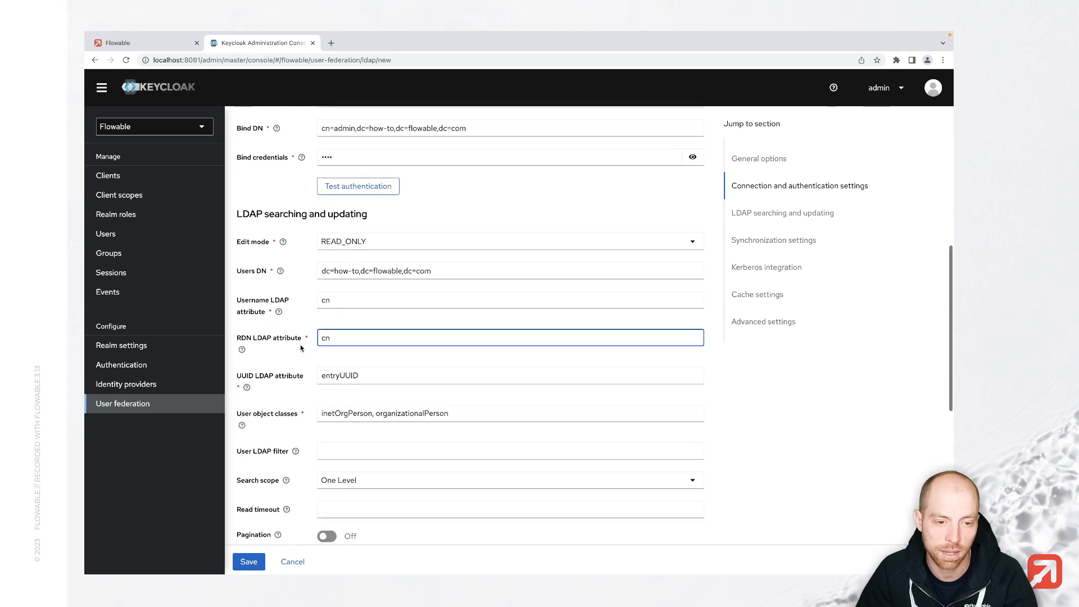
{"action": "scroll", "scroll_direction": "down", "scroll_amount": 3}
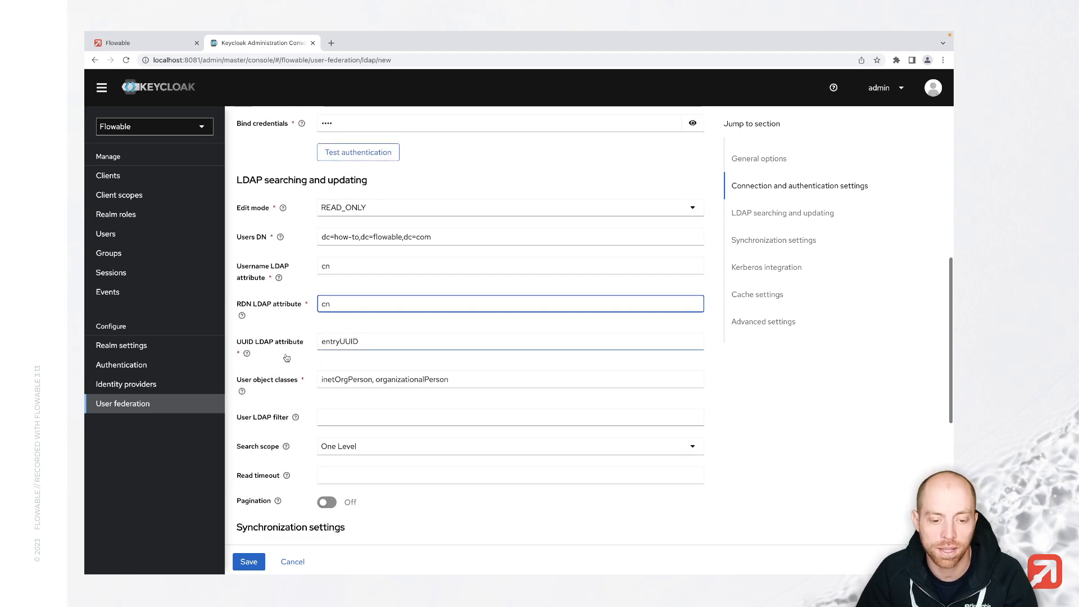
{"action": "scroll", "scroll_direction": "down", "scroll_amount": 3}
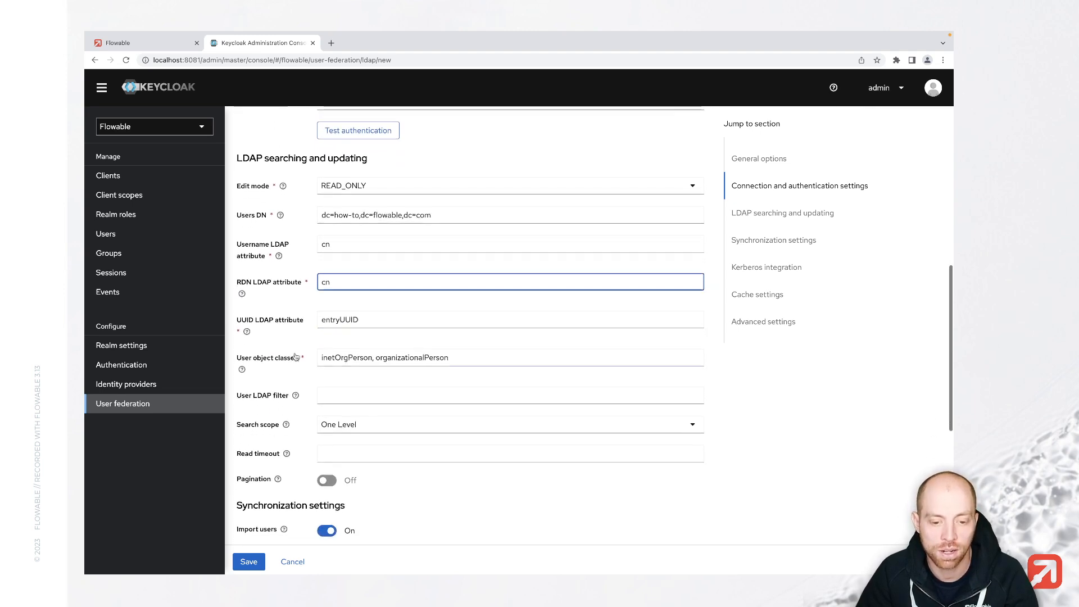
{"action": "scroll", "scroll_direction": "down", "scroll_amount": 3}
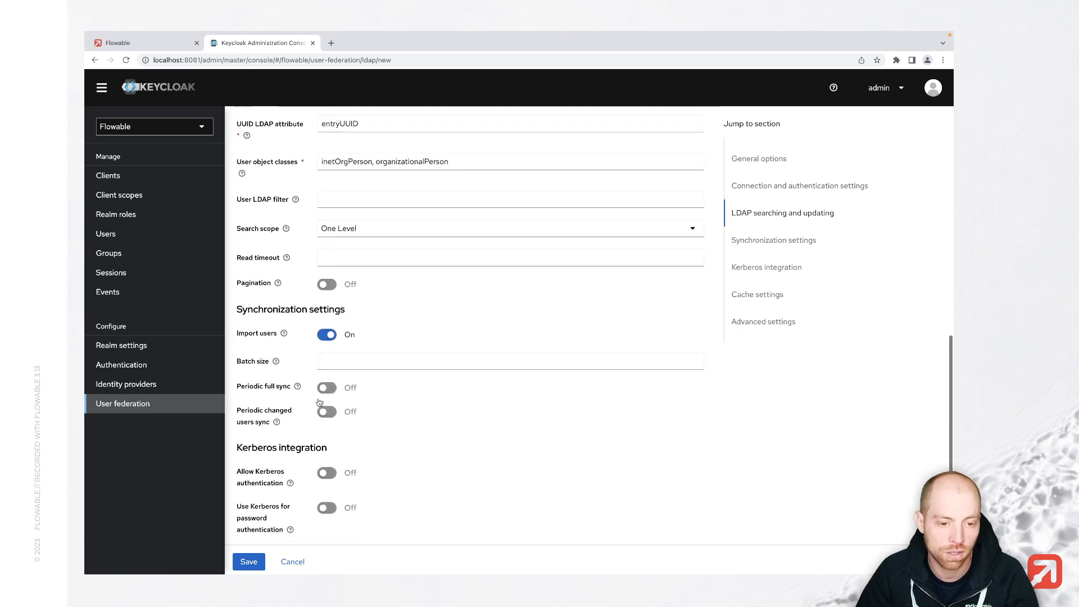
{"action": "scroll", "scroll_direction": "down", "scroll_amount": 3}
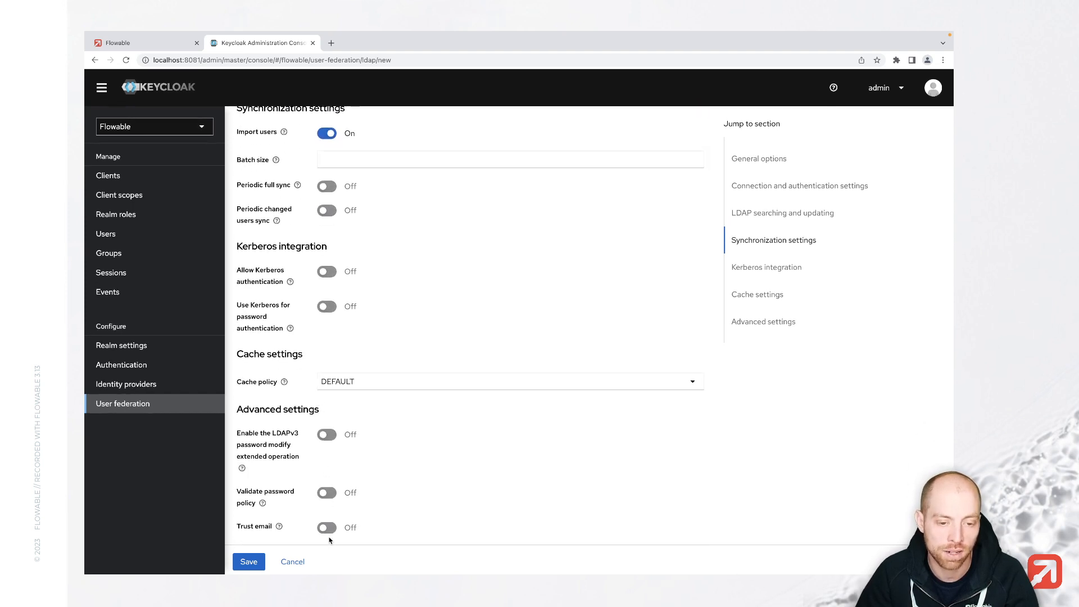
{"action": "left_click", "coordinate": [326, 527]}
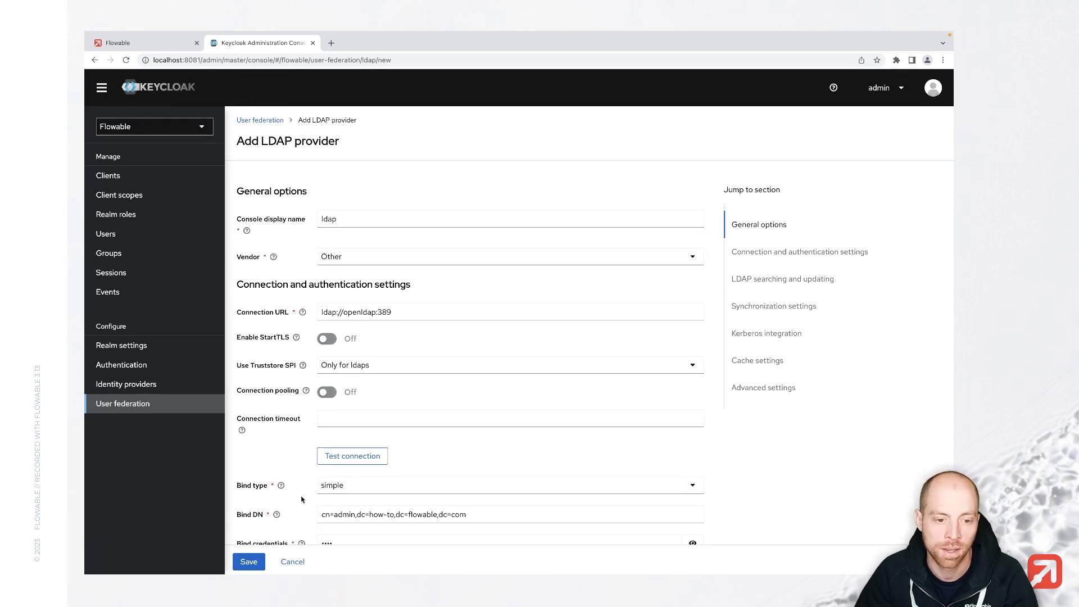
Step: Save the LDAP provider, reopen it, and view its default mappers
{"action": "left_click", "coordinate": [248, 560]}
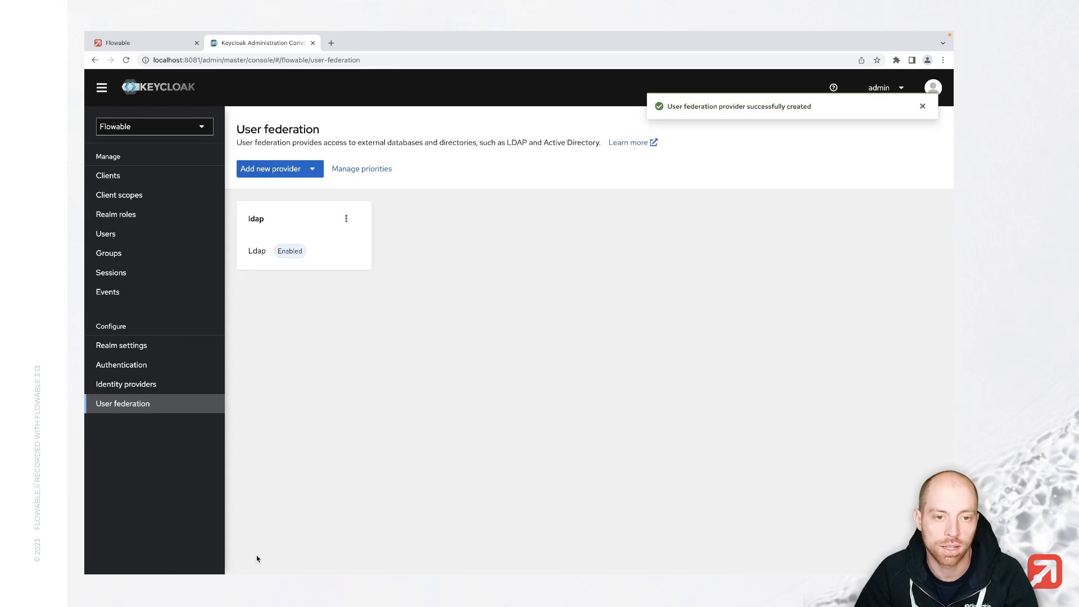
{"action": "left_click", "coordinate": [255, 218]}
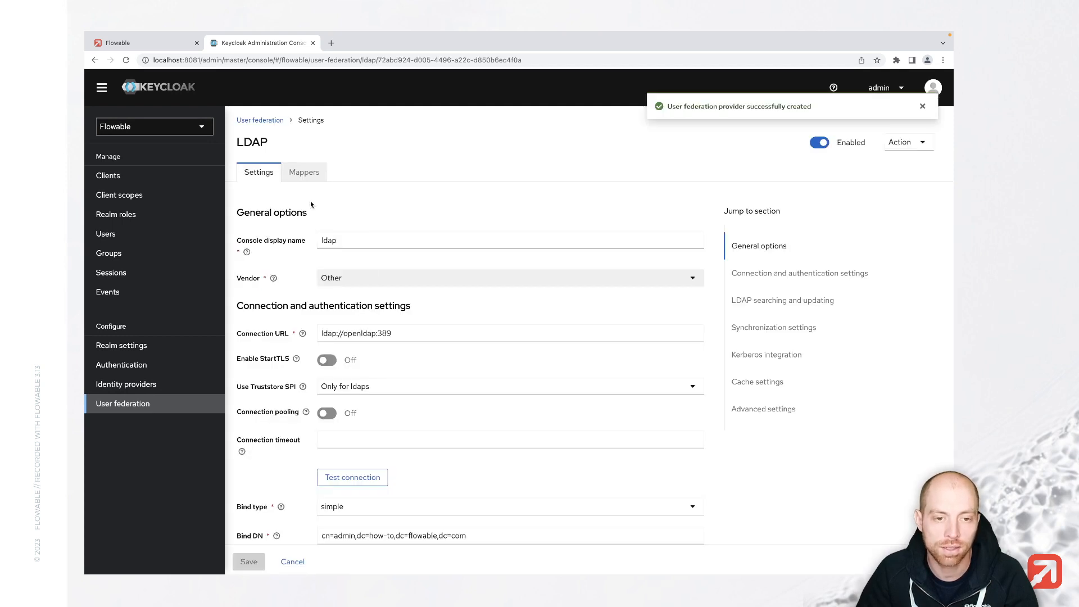
{"action": "left_click", "coordinate": [303, 171]}
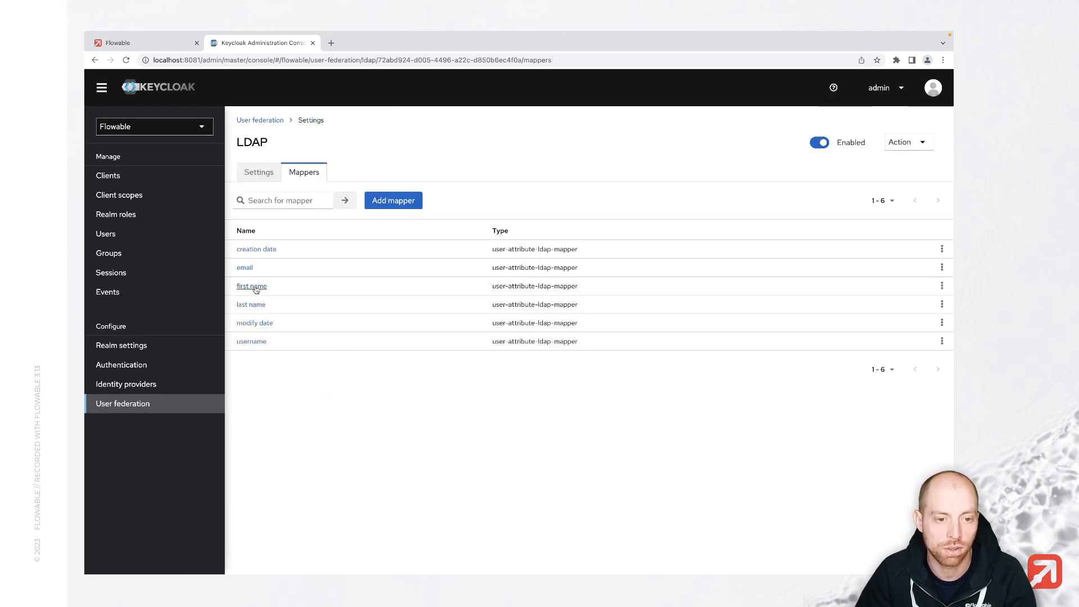
{"action": "left_click", "coordinate": [251, 285]}
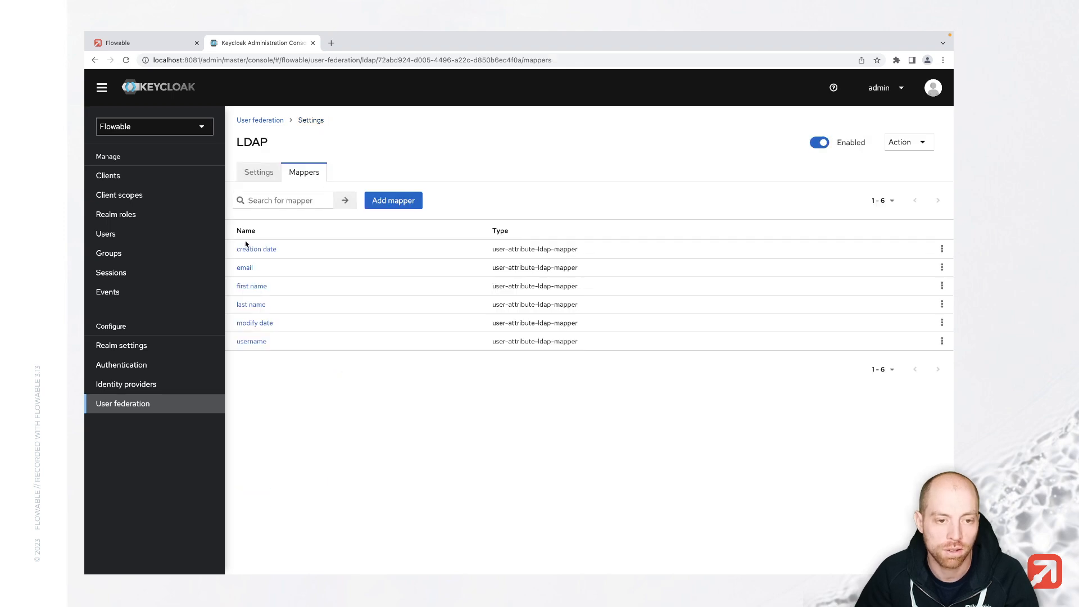
Step: Test the LDAP connection and sync all users, importing 2 users
{"action": "left_click", "coordinate": [258, 172]}
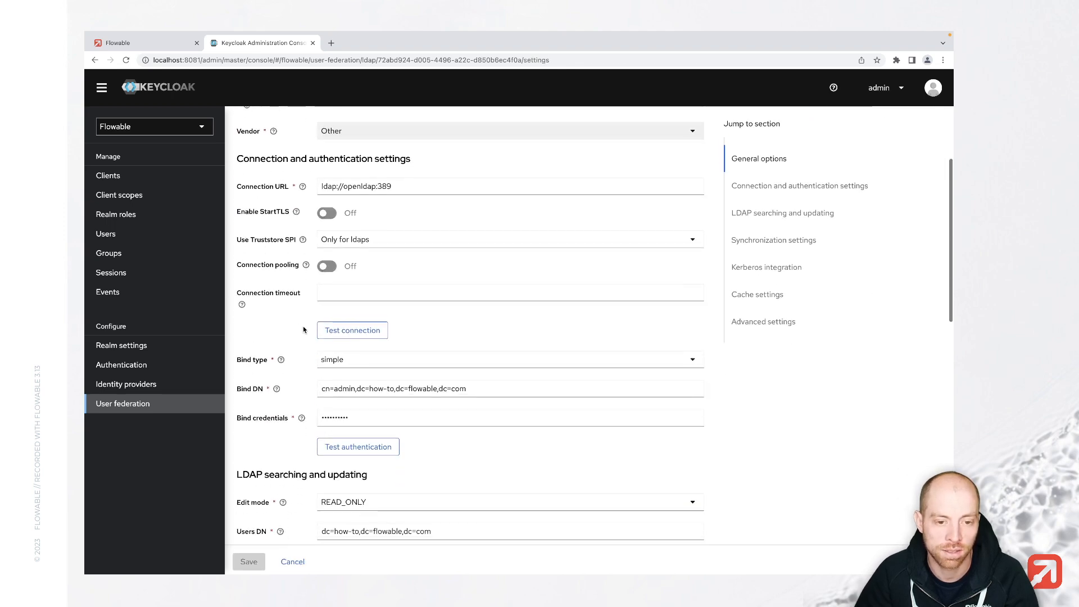
{"action": "left_click", "coordinate": [351, 330]}
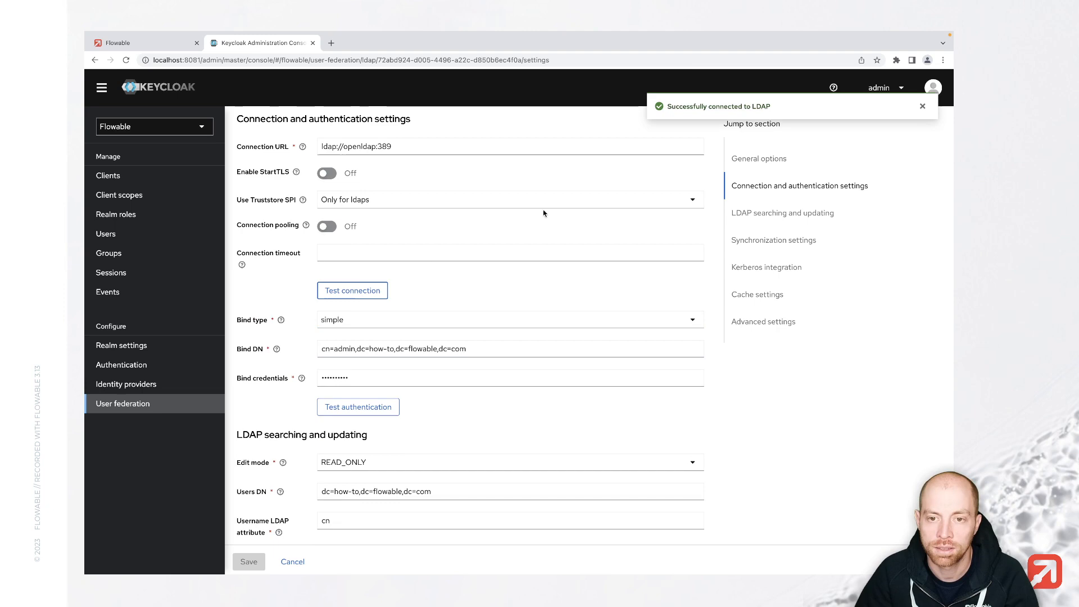
{"action": "scroll", "scroll_direction": "up", "scroll_amount": 3}
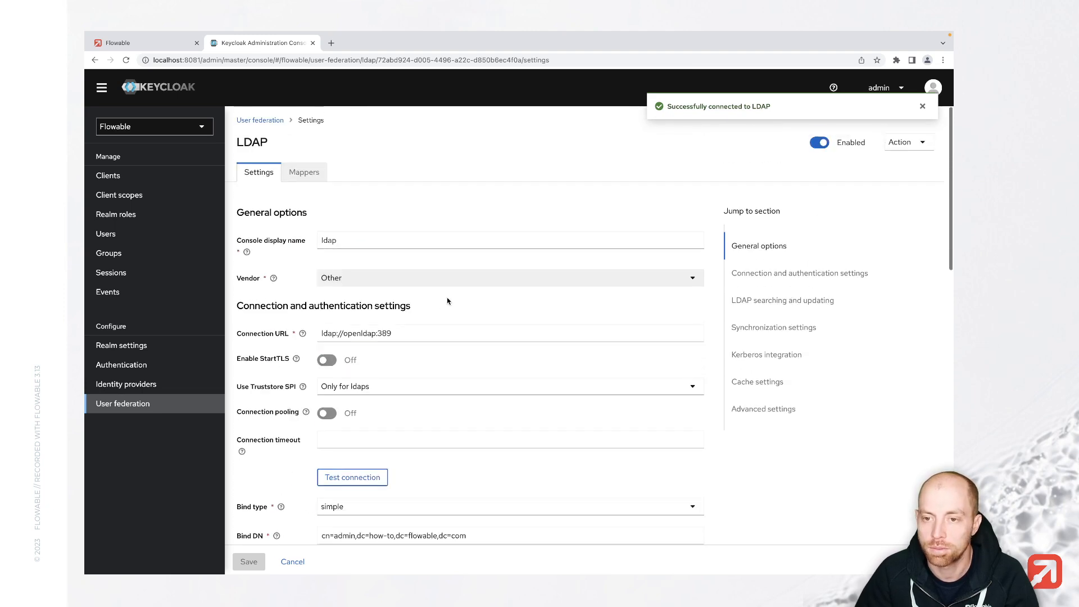
{"action": "left_click", "coordinate": [903, 142]}
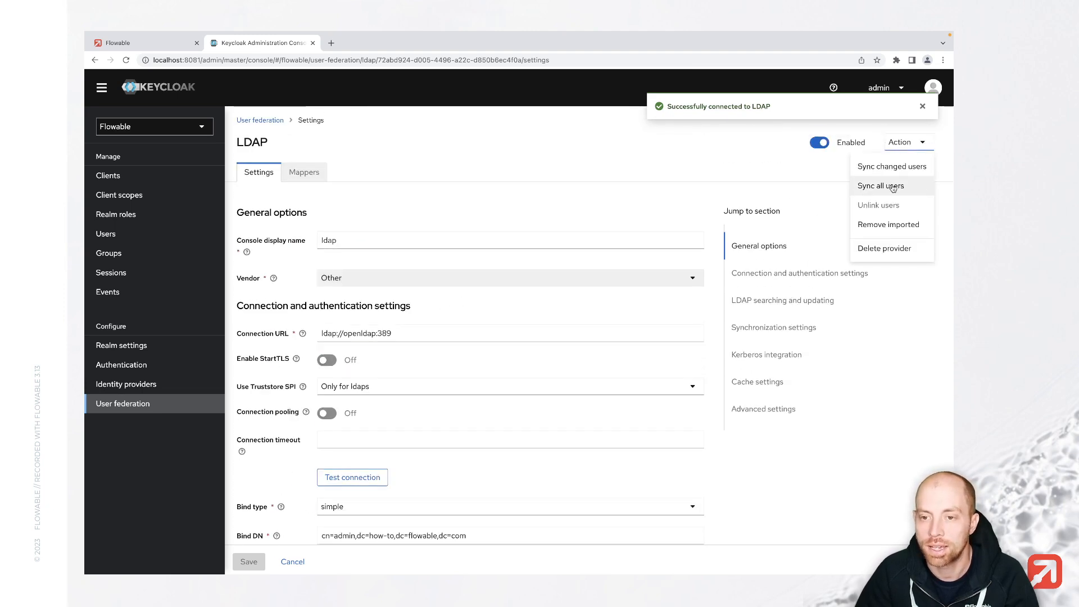
{"action": "left_click", "coordinate": [880, 185]}
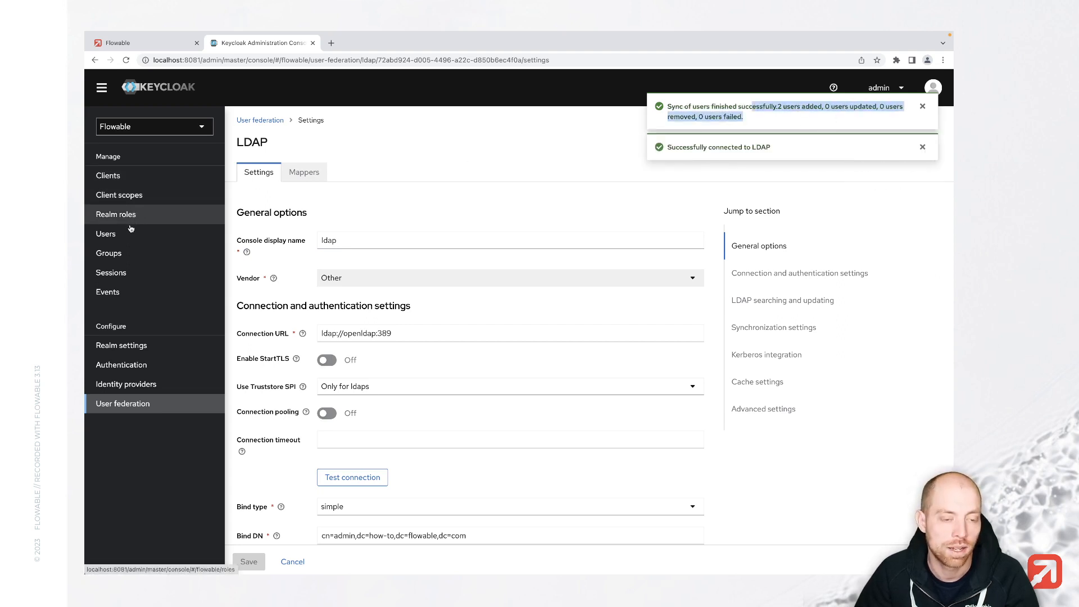
{"action": "left_click", "coordinate": [105, 233]}
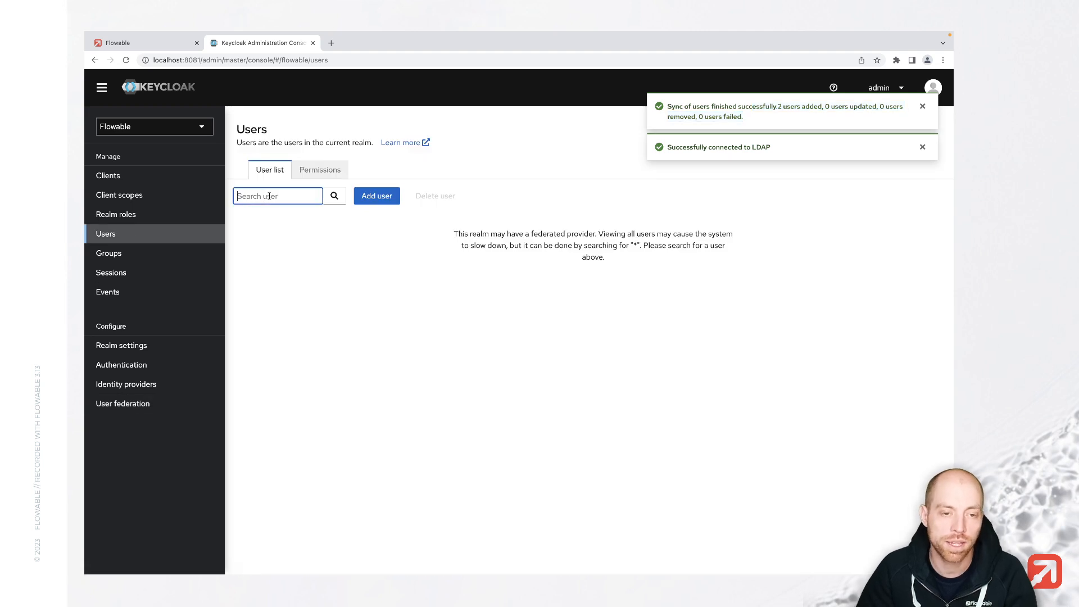
{"action": "type", "text": "*"}
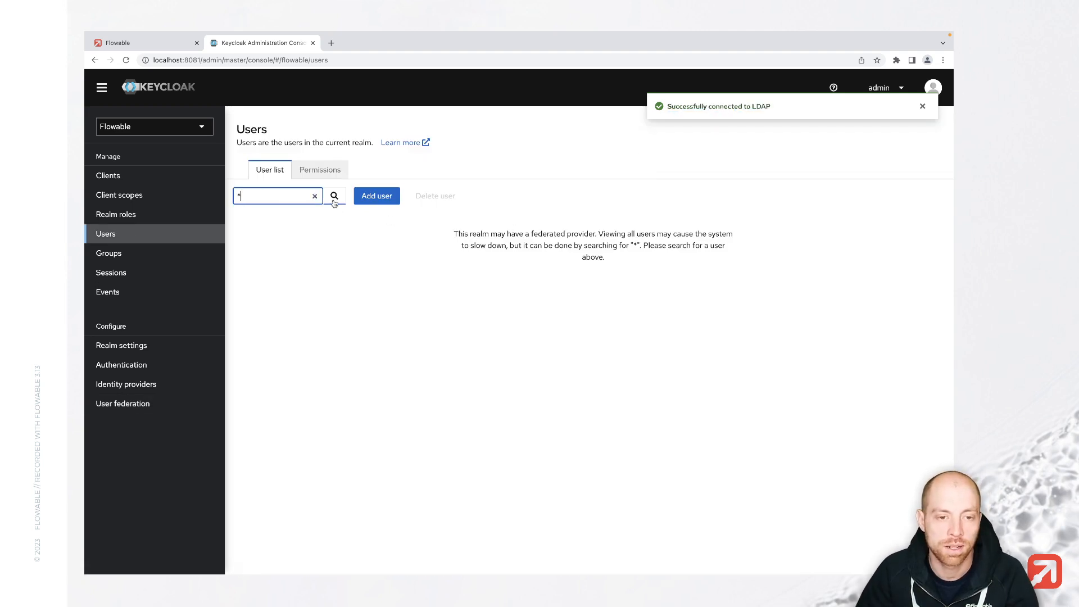
{"action": "left_click", "coordinate": [335, 196]}
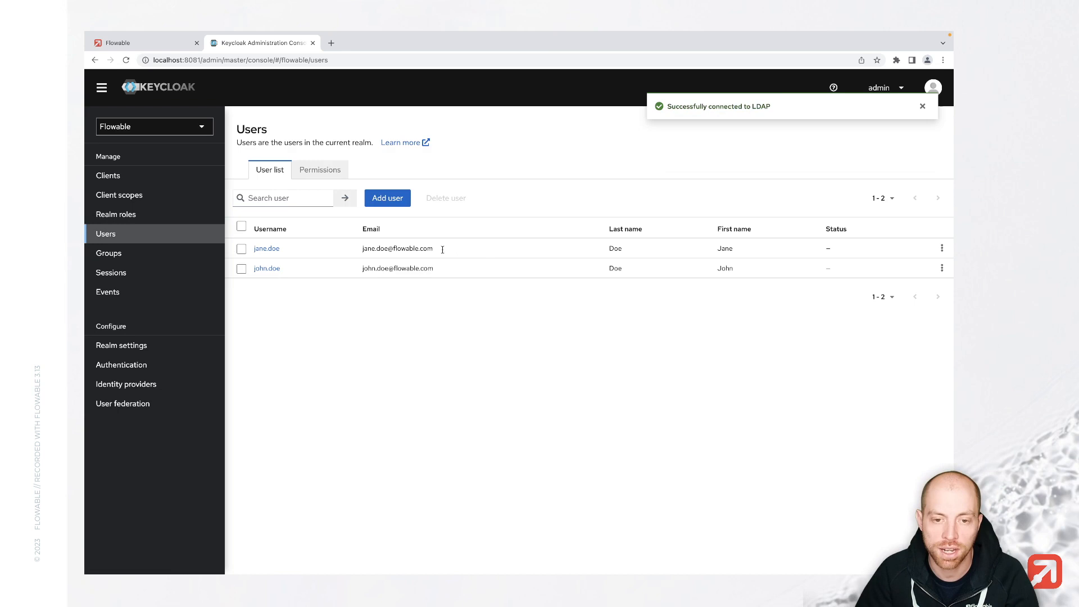
{"action": "double_click", "coordinate": [397, 248]}
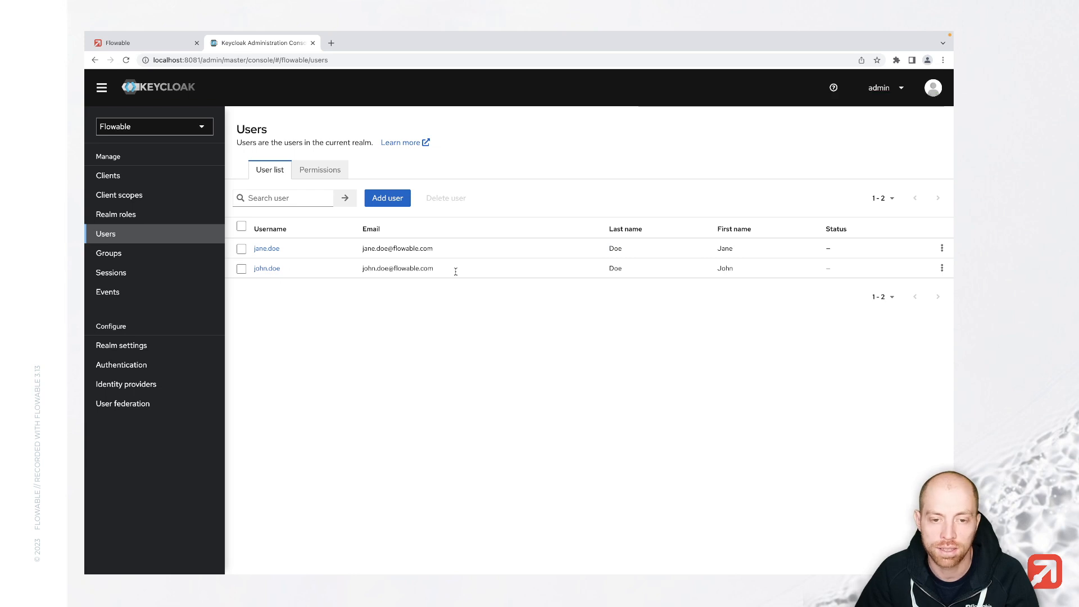
{"action": "mouse_move", "coordinate": [626, 272]}
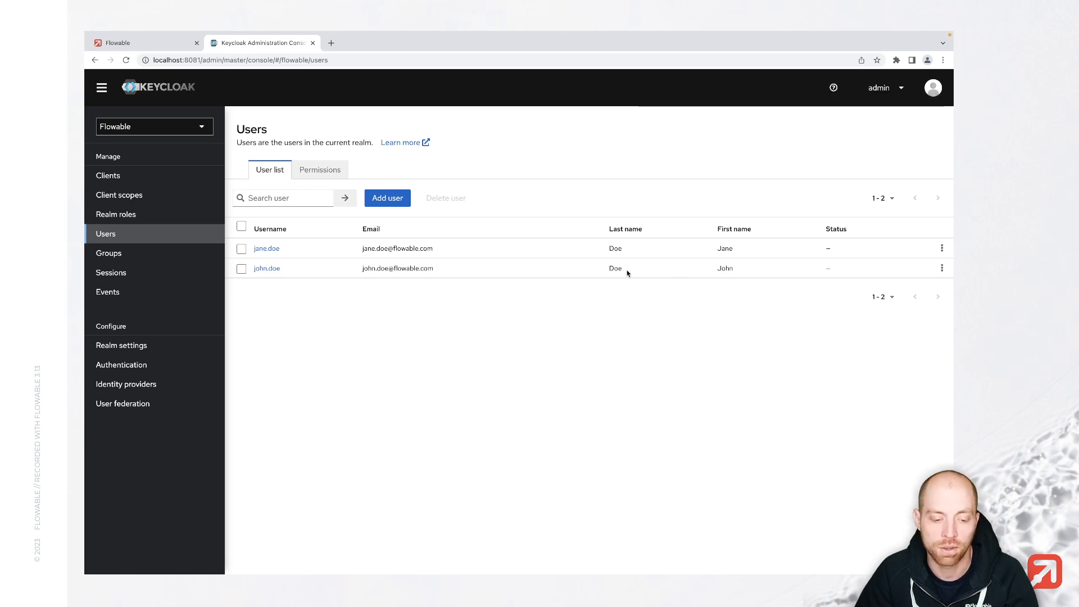
{"action": "mouse_move", "coordinate": [463, 279]}
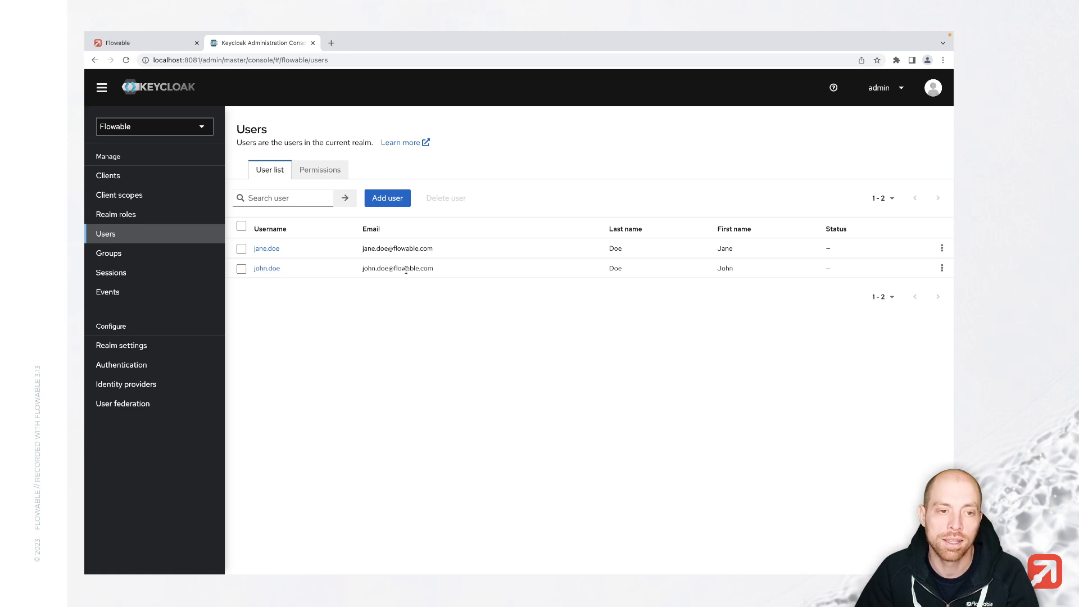
{"action": "mouse_move", "coordinate": [301, 263]}
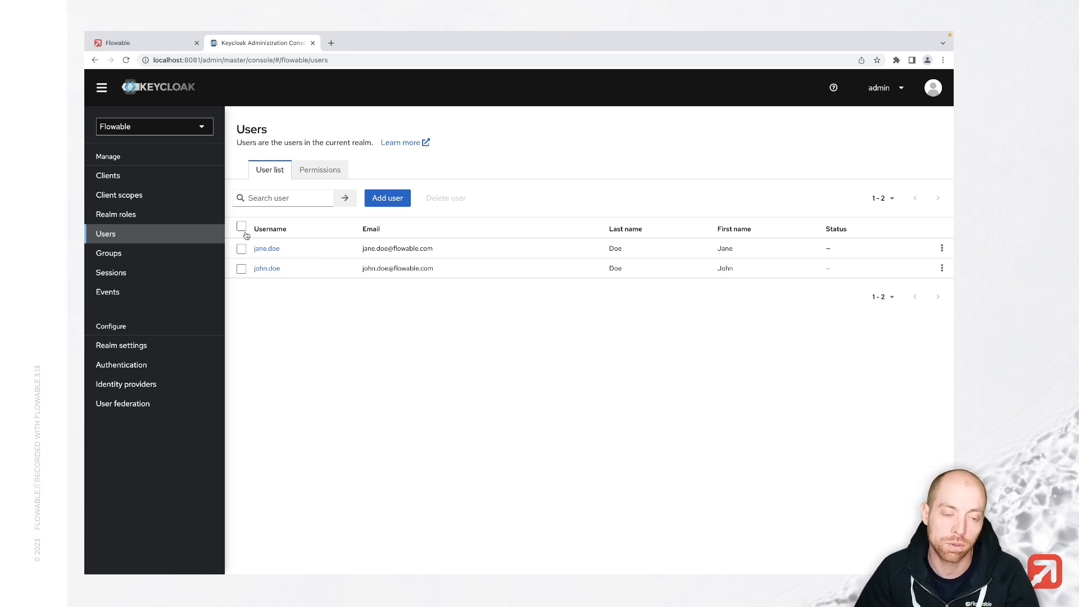
{"action": "mouse_move", "coordinate": [162, 175]}
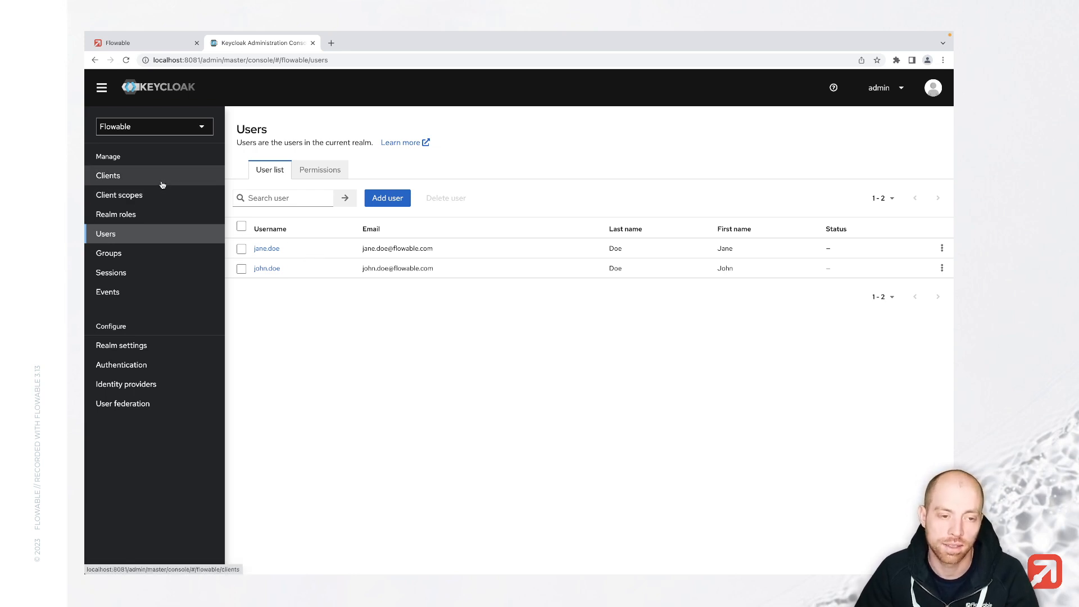
Step: Start OpenID Connect client 'flowable-work' in the flowable realm with client authentication on
{"action": "left_click", "coordinate": [108, 175]}
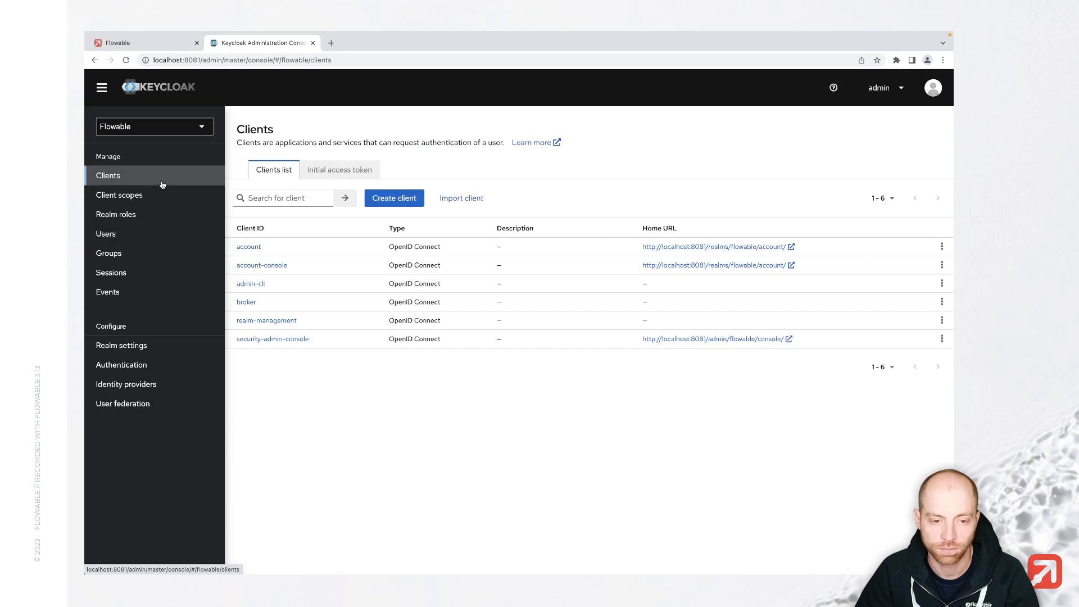
{"action": "left_click", "coordinate": [288, 198]}
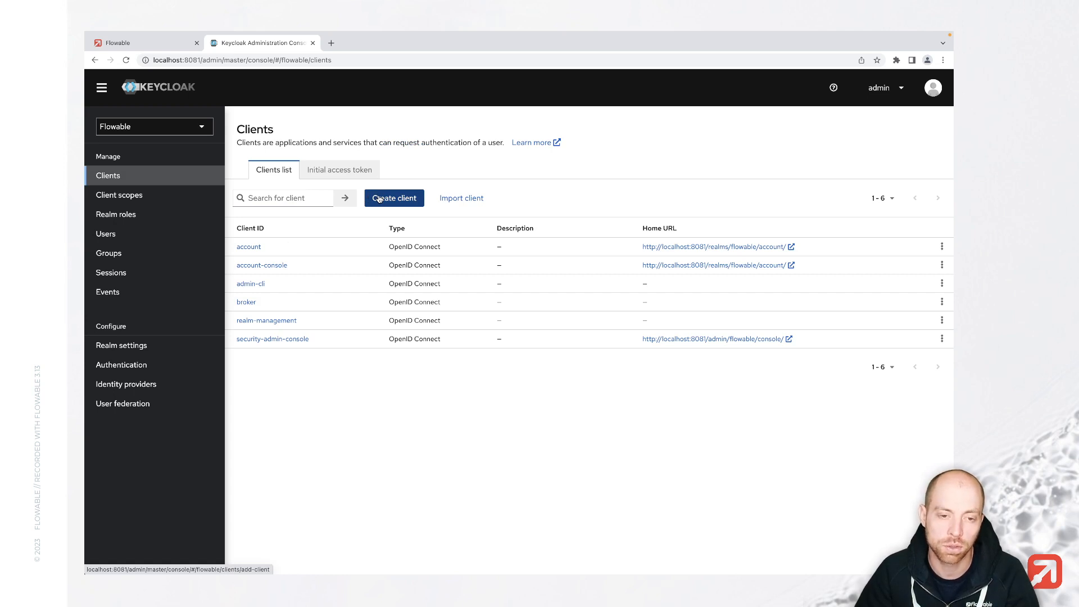
{"action": "left_click", "coordinate": [393, 199]}
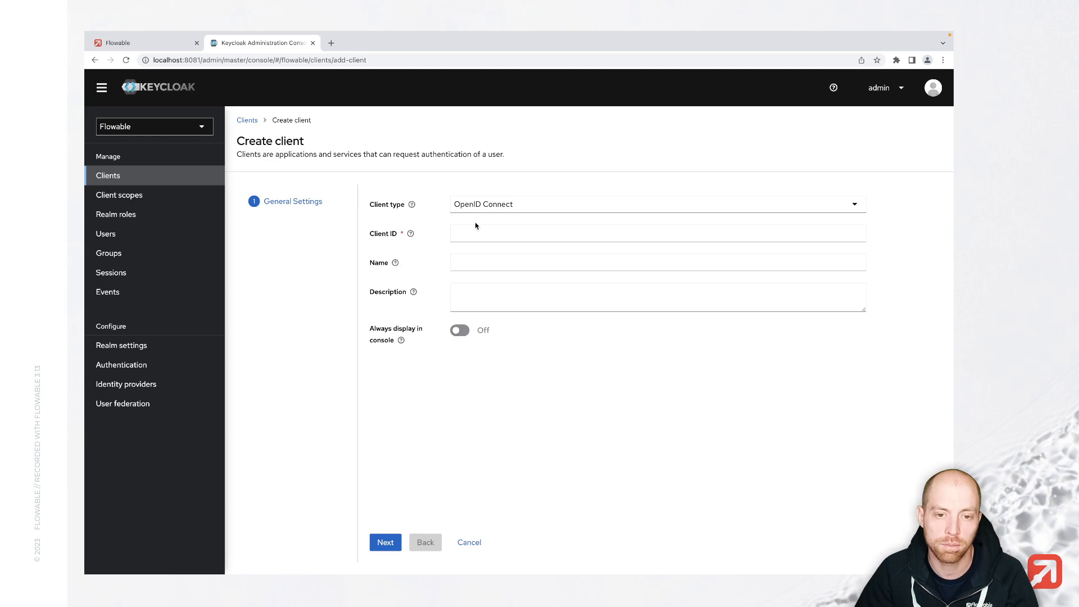
{"action": "type", "text": "flowable-work"}
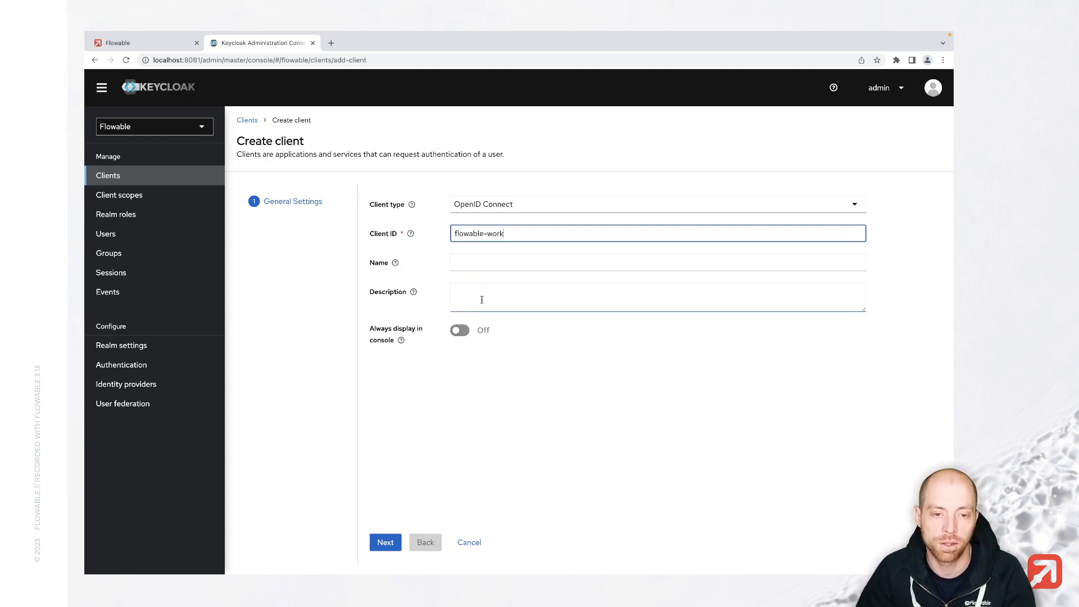
{"action": "left_click", "coordinate": [657, 297]}
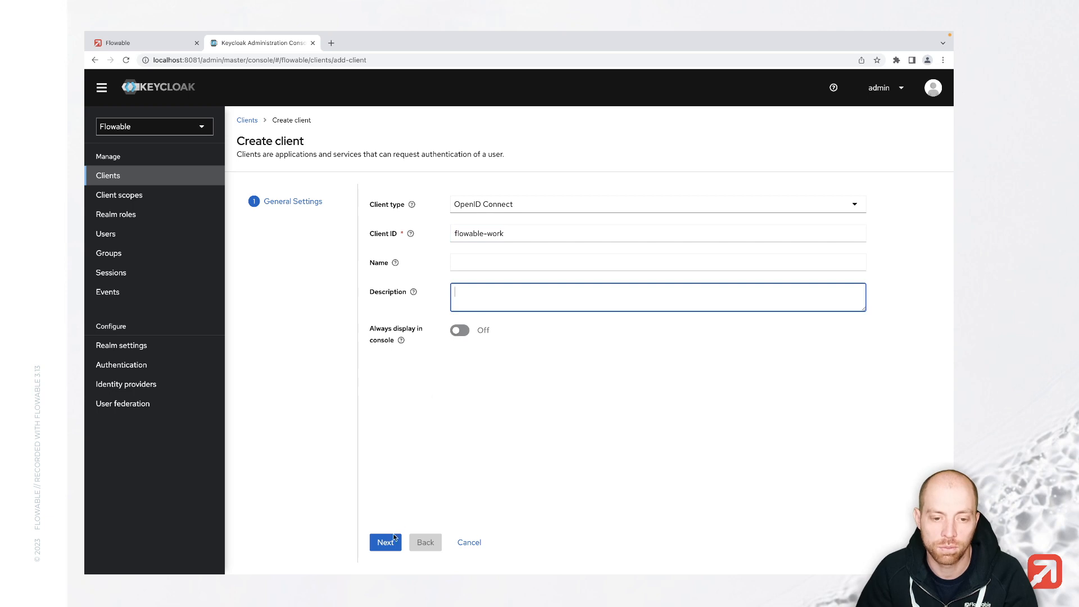
{"action": "left_click", "coordinate": [385, 542]}
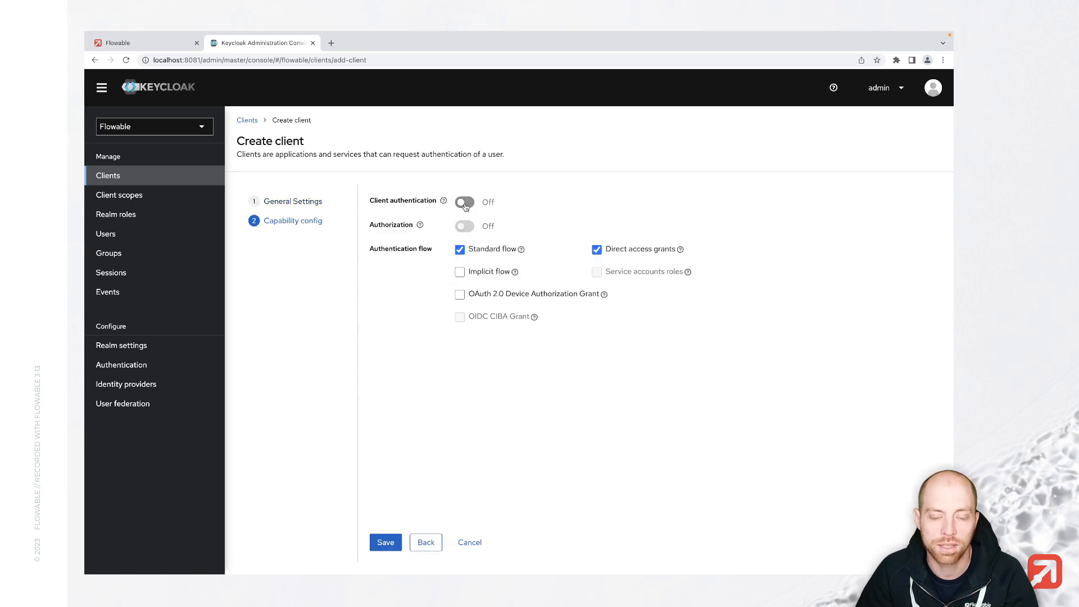
{"action": "left_click", "coordinate": [464, 201]}
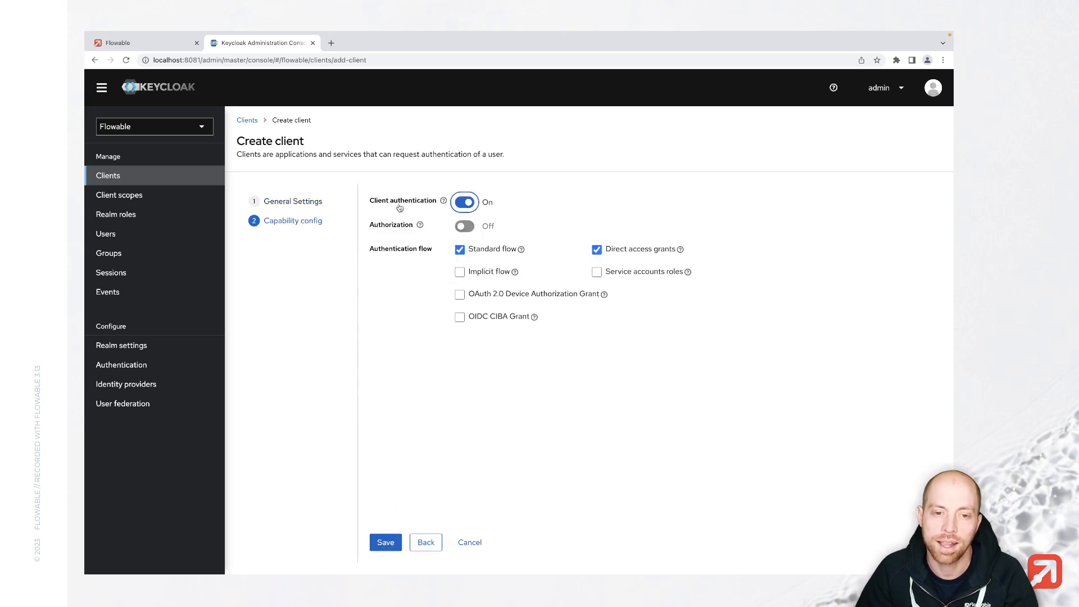
{"action": "mouse_move", "coordinate": [479, 450]}
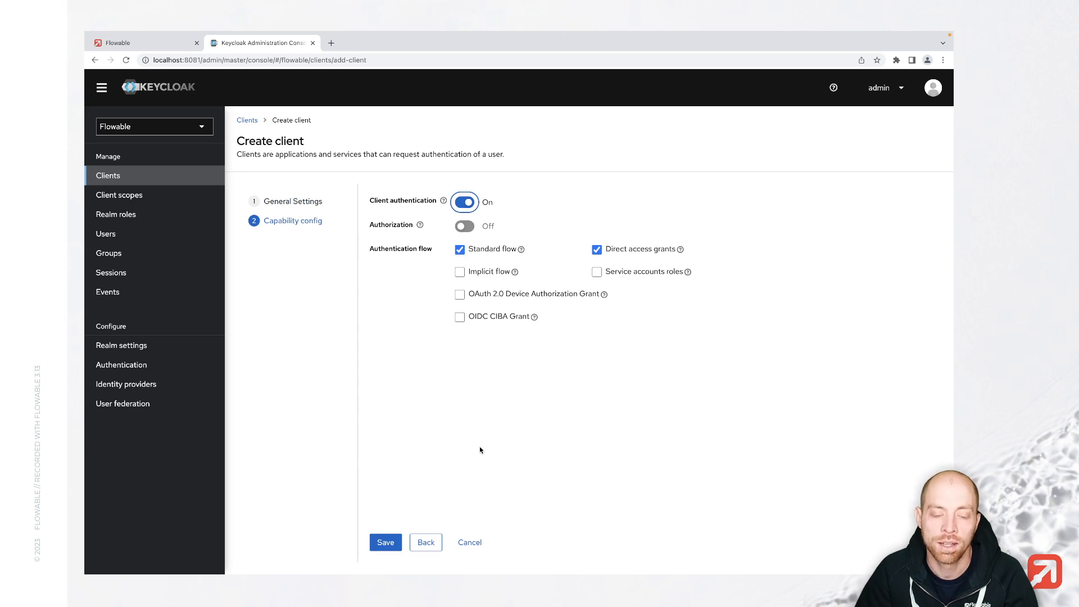
{"action": "mouse_move", "coordinate": [408, 484]}
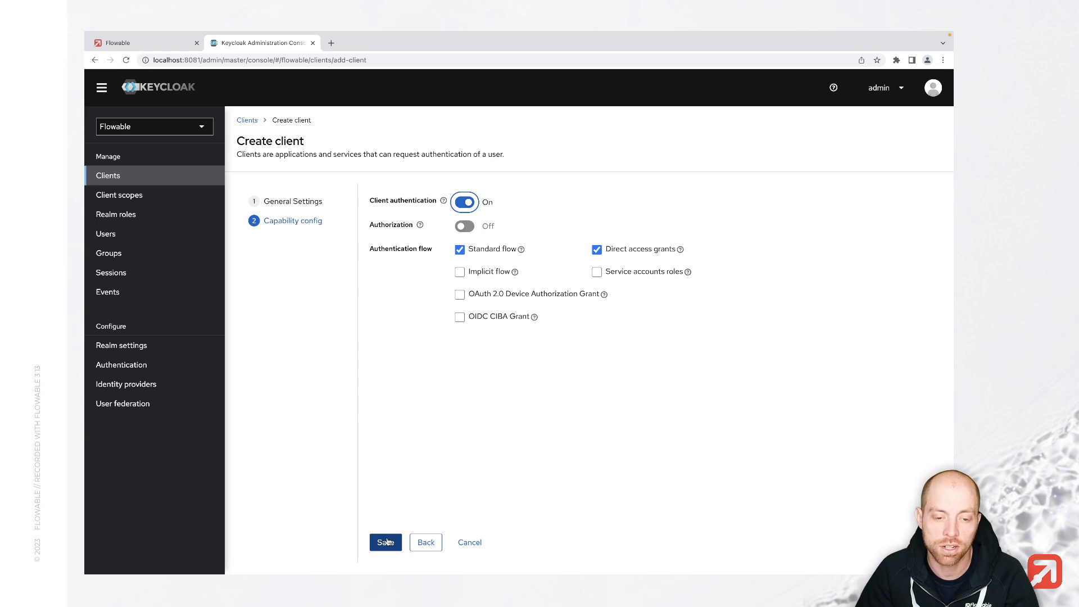
{"action": "left_click", "coordinate": [385, 542]}
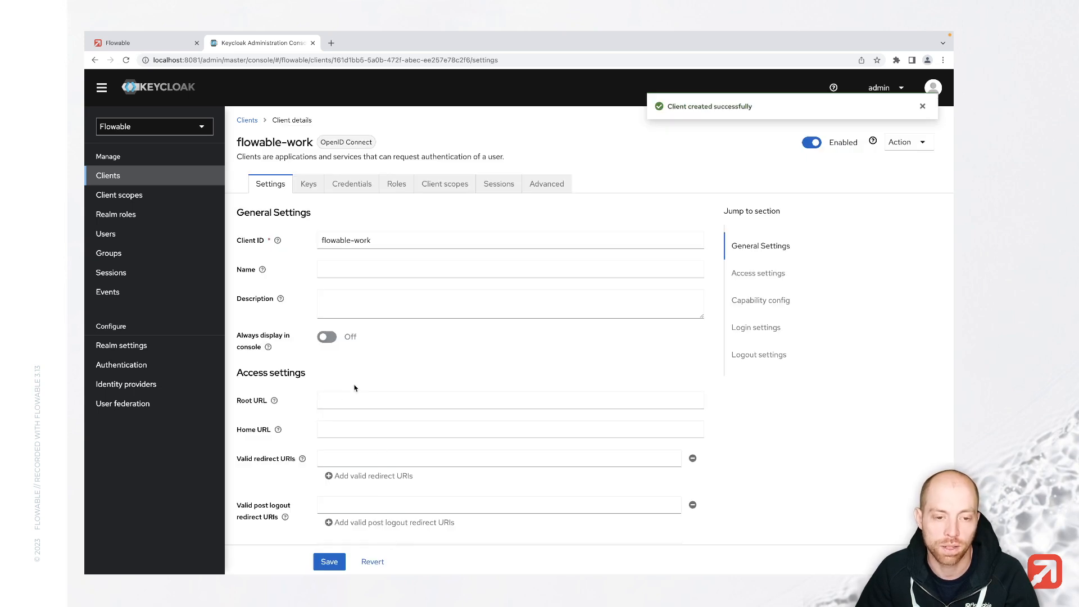
{"action": "scroll", "scroll_direction": "down", "scroll_amount": 3}
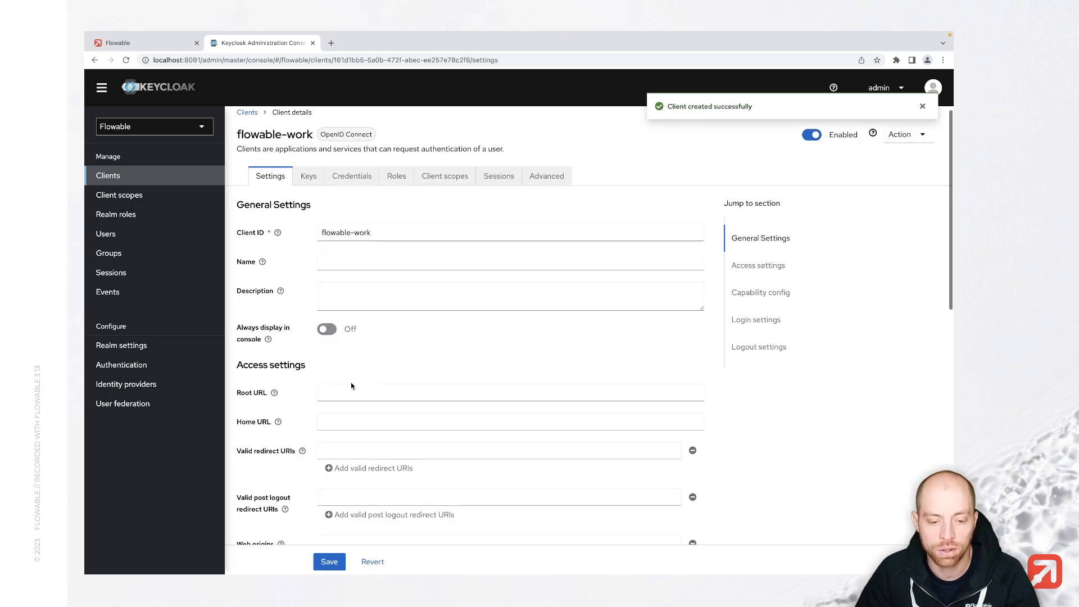
{"action": "scroll", "scroll_direction": "down", "scroll_amount": 3}
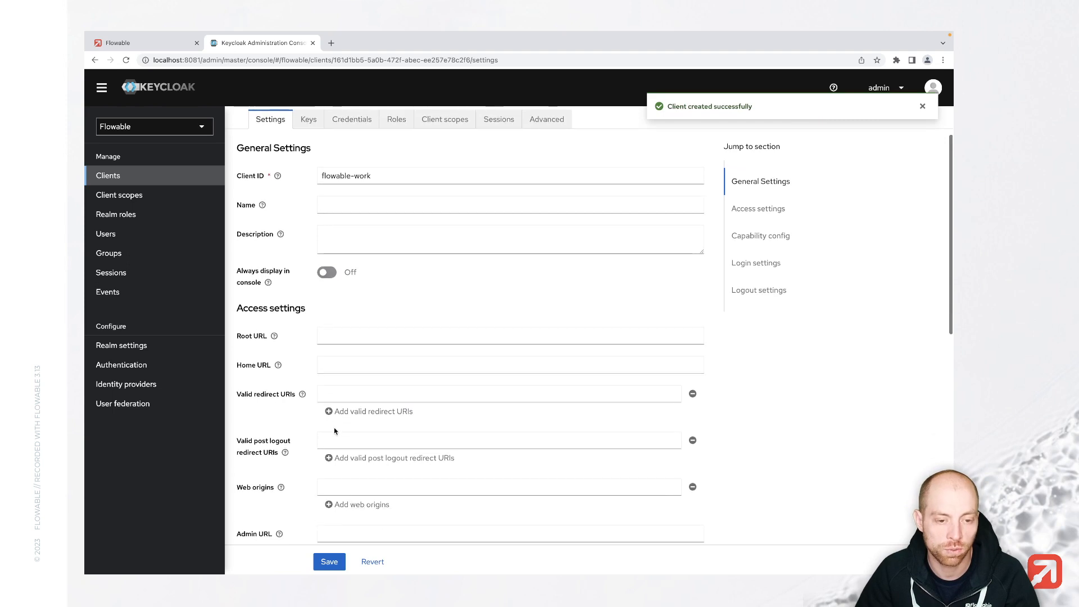
{"action": "type", "text": "http://localhost"}
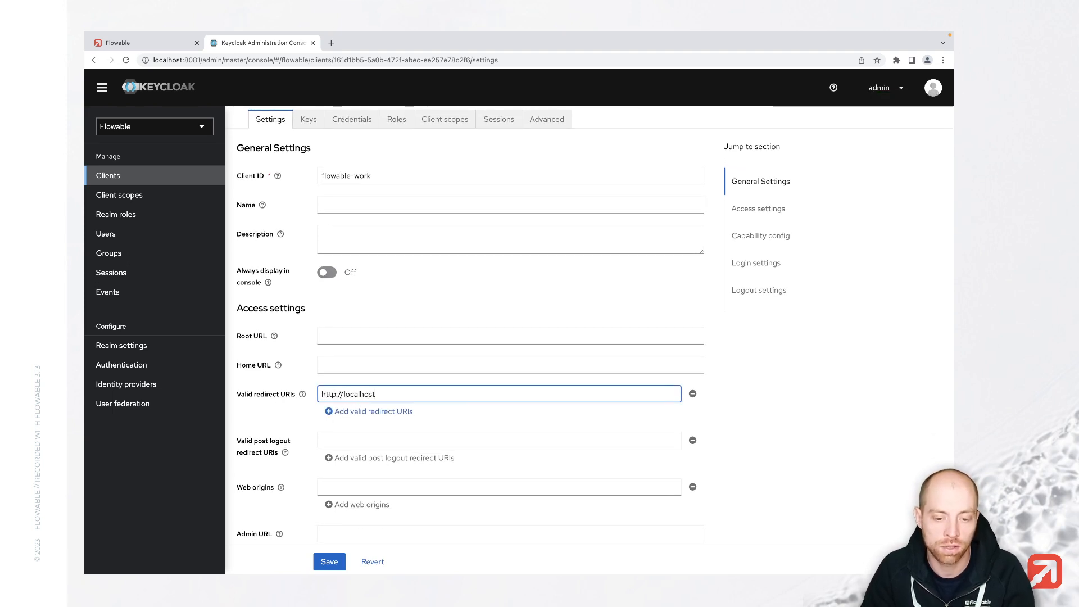
{"action": "type", "text": ":8080/login"}
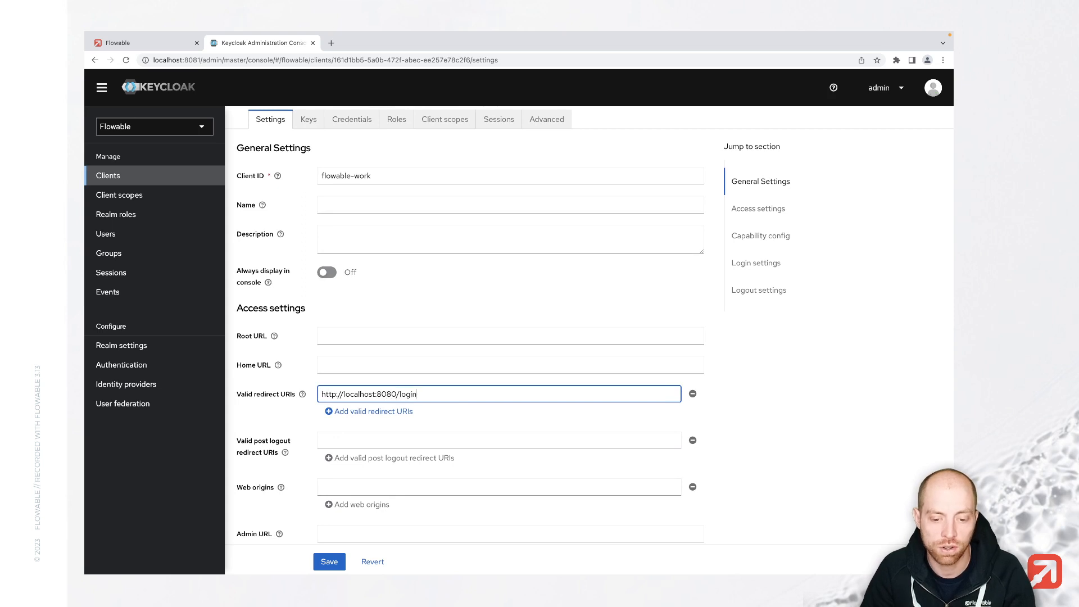
{"action": "type", "text": "/oauth2/code/flowable-work"}
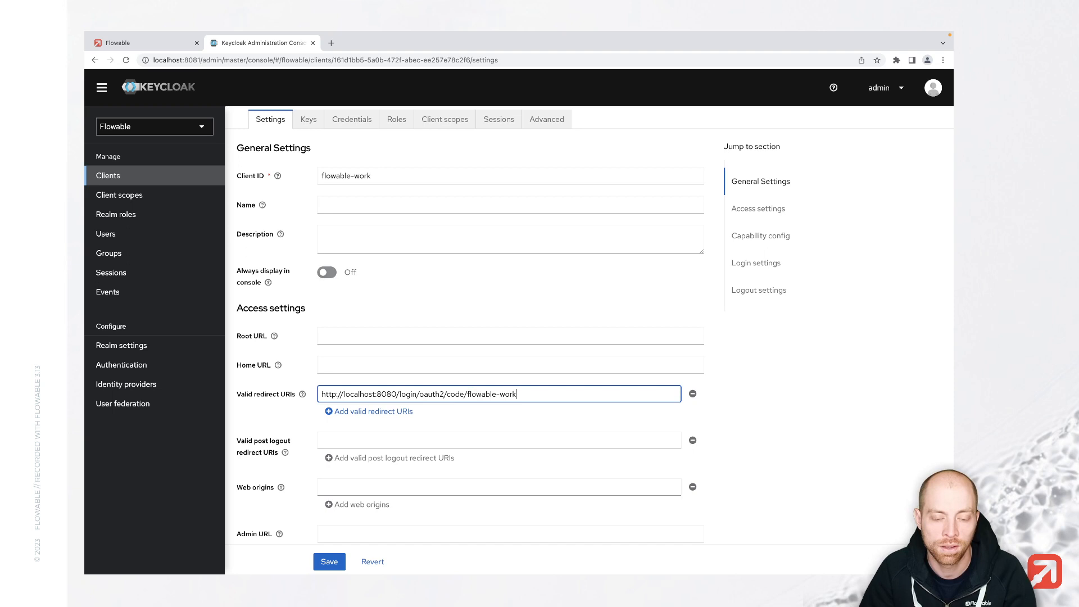
{"action": "scroll", "scroll_direction": "down", "scroll_amount": 3}
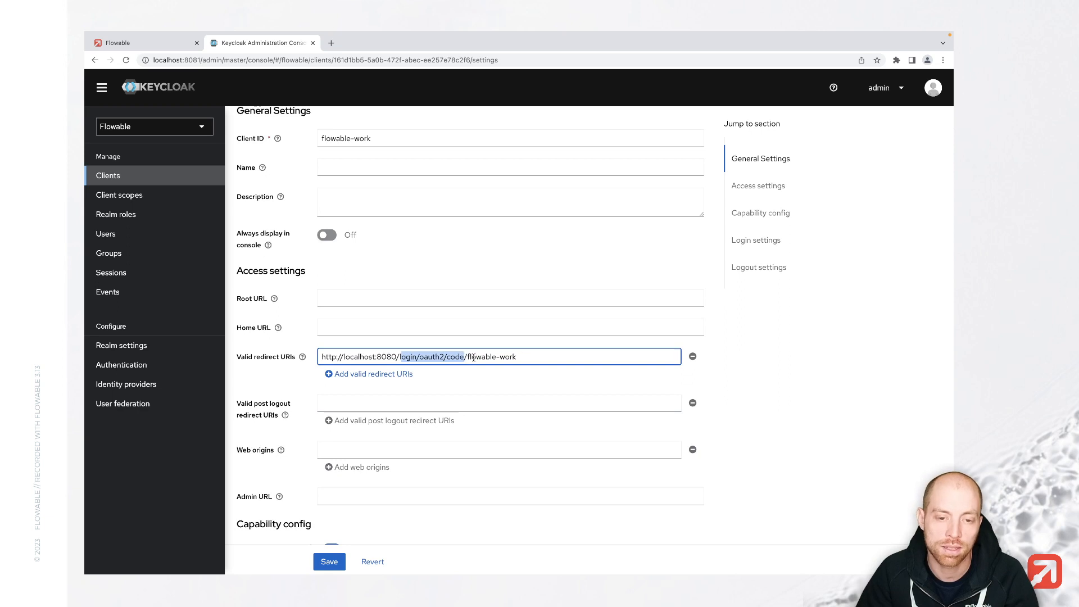
{"action": "left_click", "coordinate": [466, 356]}
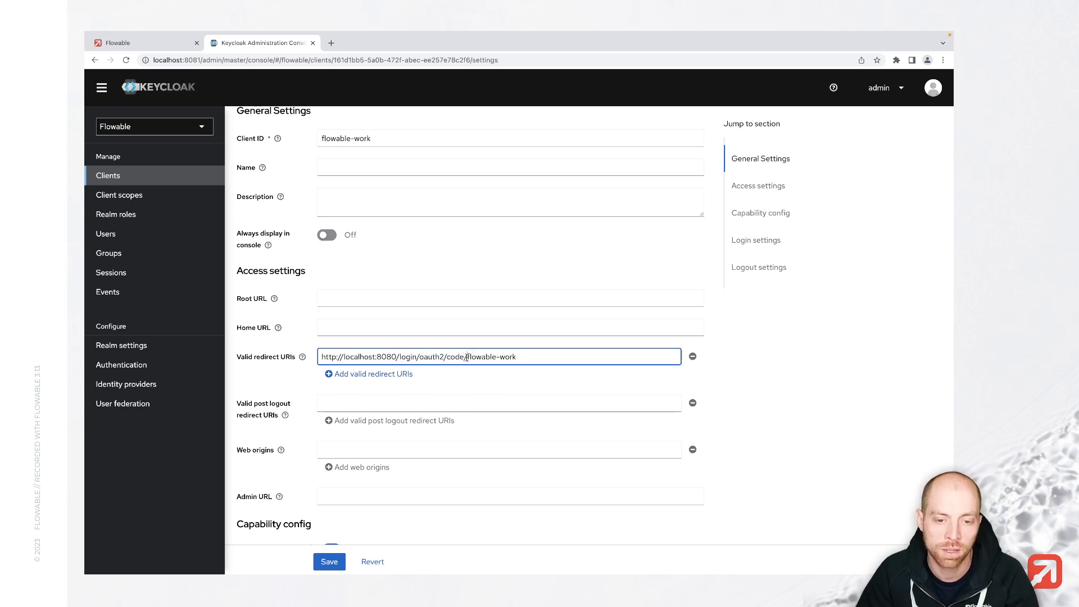
{"action": "double_click", "coordinate": [490, 356]}
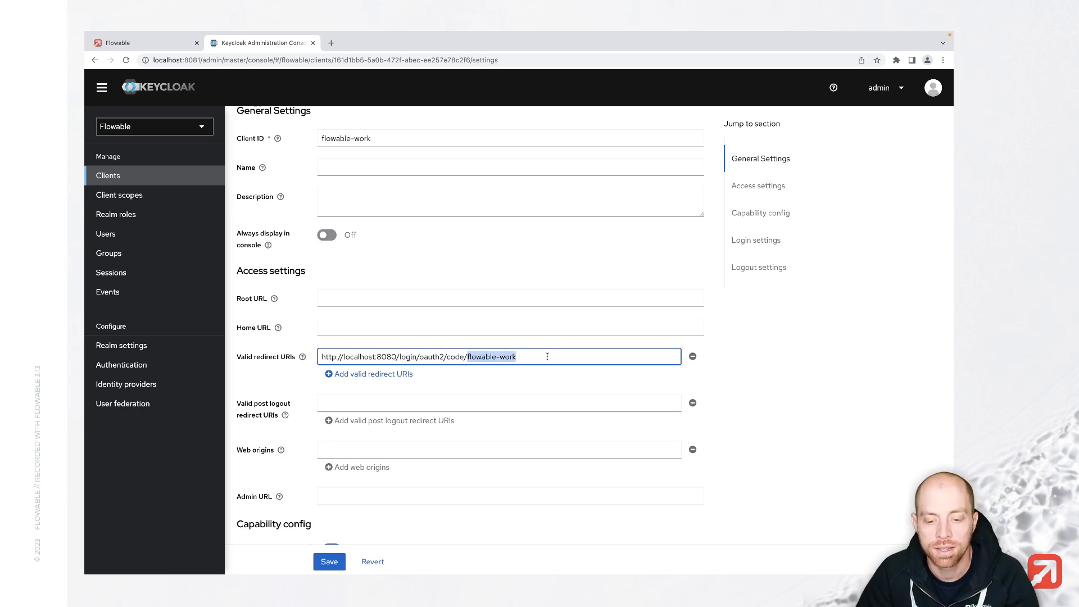
{"action": "mouse_move", "coordinate": [534, 356]}
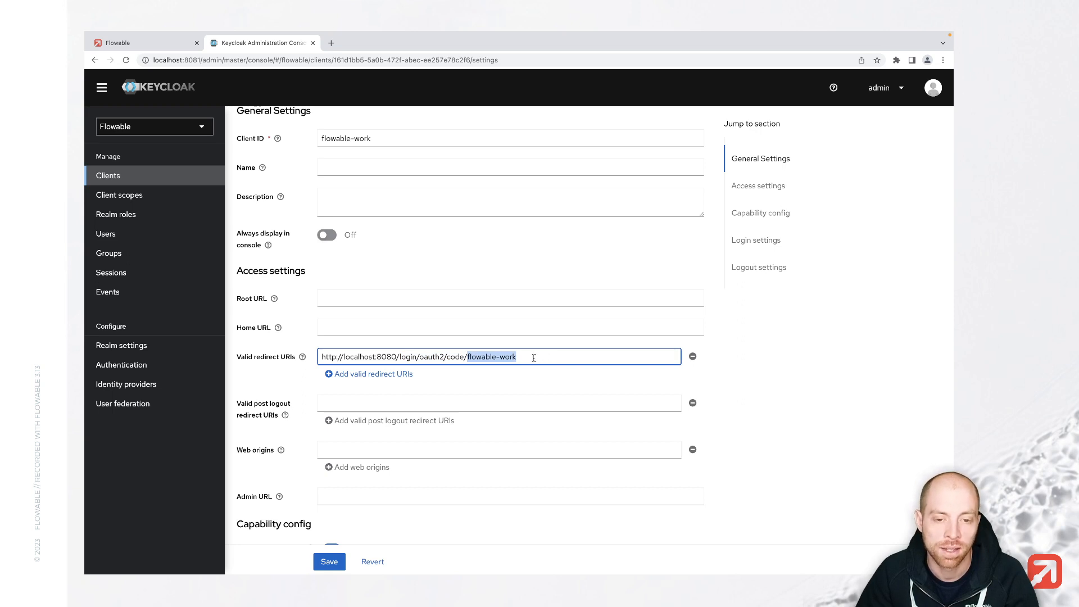
{"action": "mouse_move", "coordinate": [444, 391]}
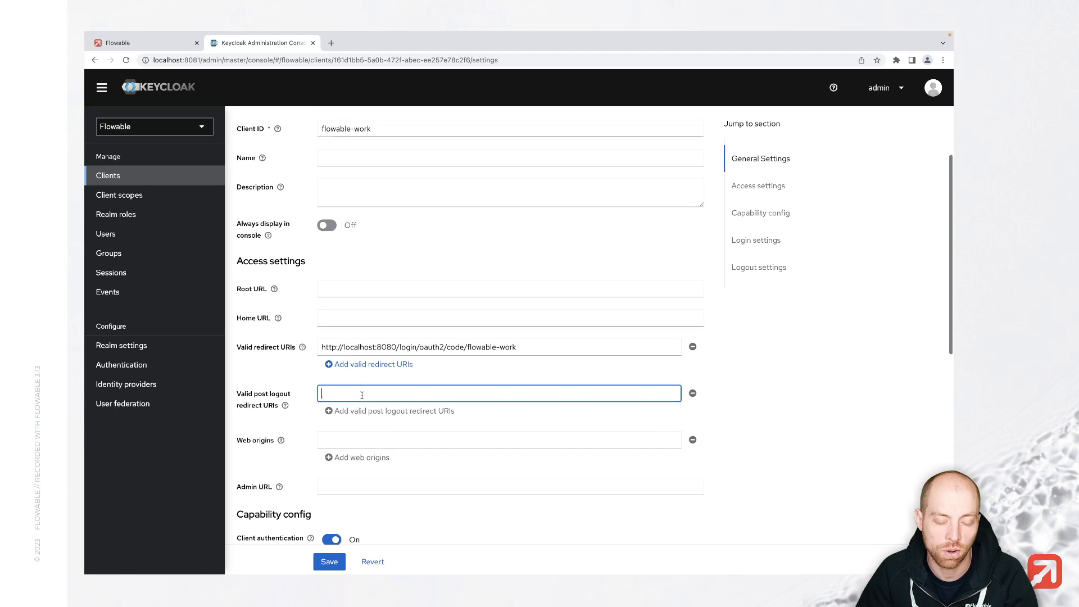
{"action": "scroll", "scroll_direction": "down", "scroll_amount": 3}
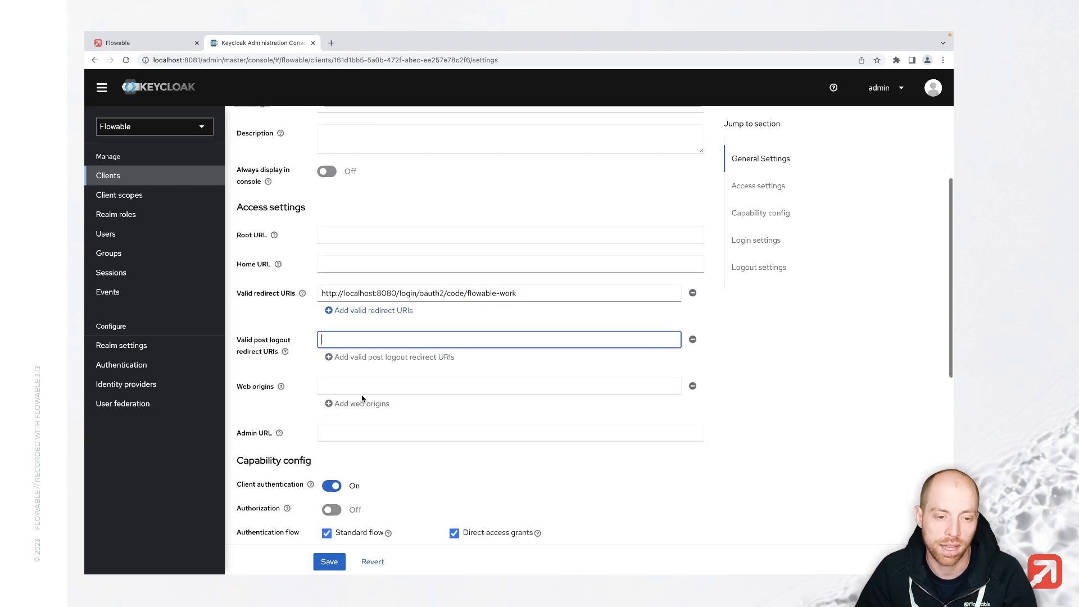
{"action": "type", "text": "http"}
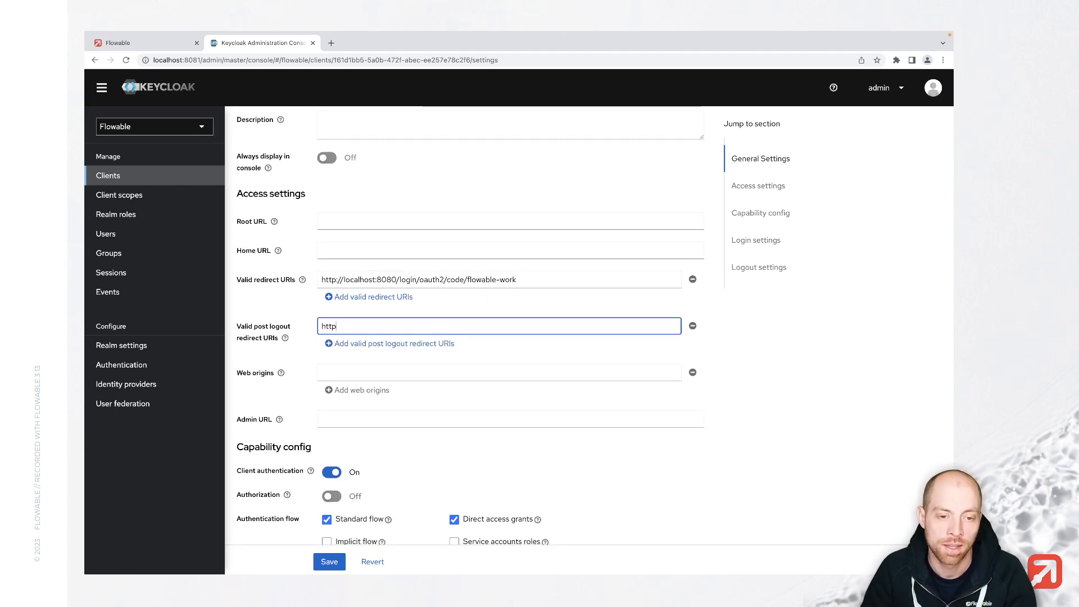
{"action": "type", "text": "://localhost:8080/"}
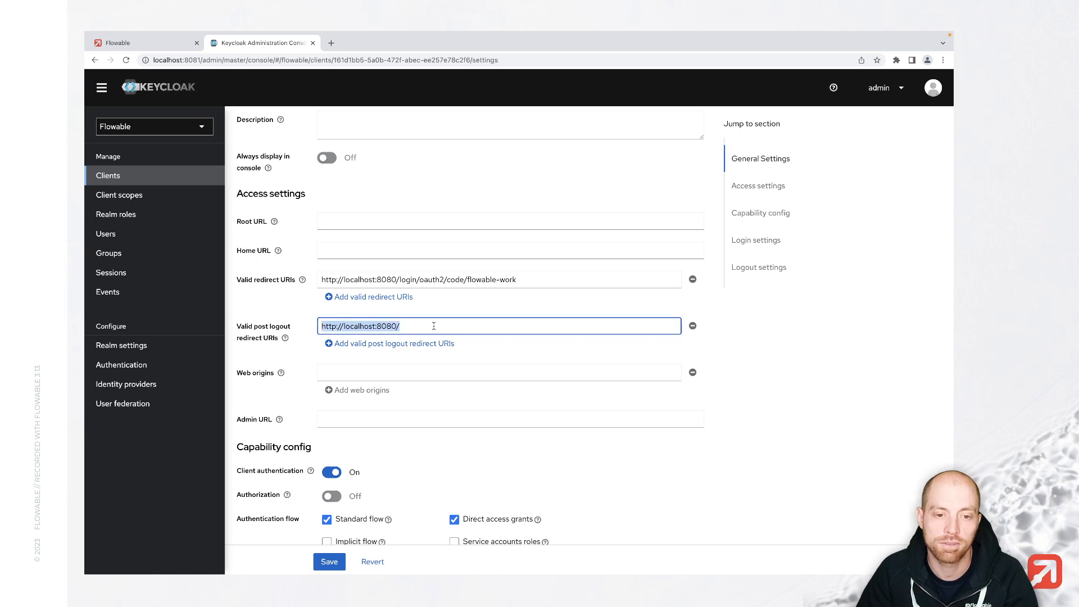
{"action": "scroll", "scroll_direction": "down", "scroll_amount": 3}
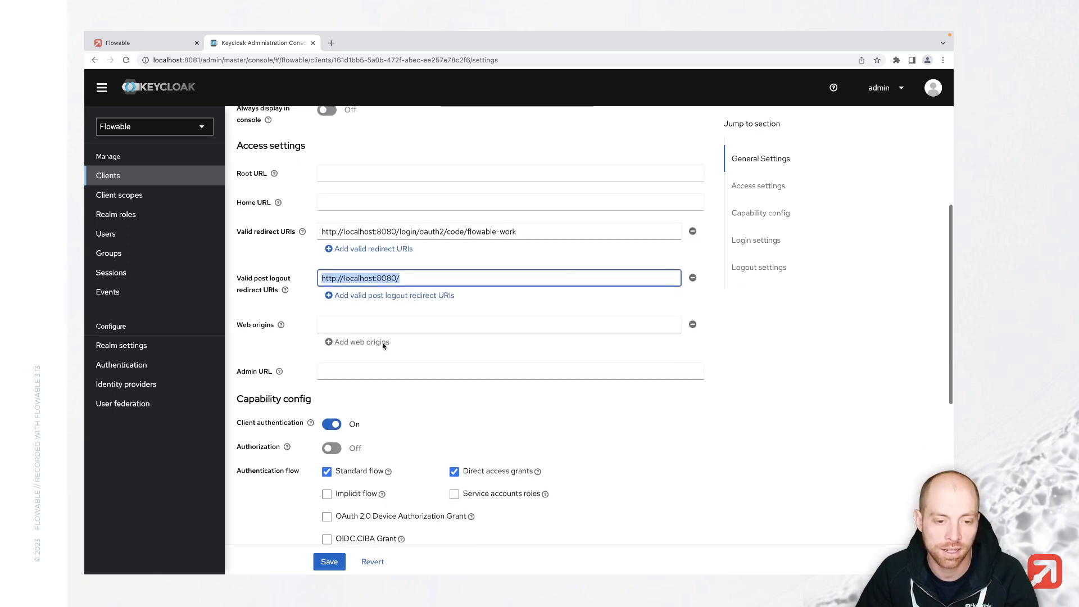
{"action": "scroll", "scroll_direction": "down", "scroll_amount": 3}
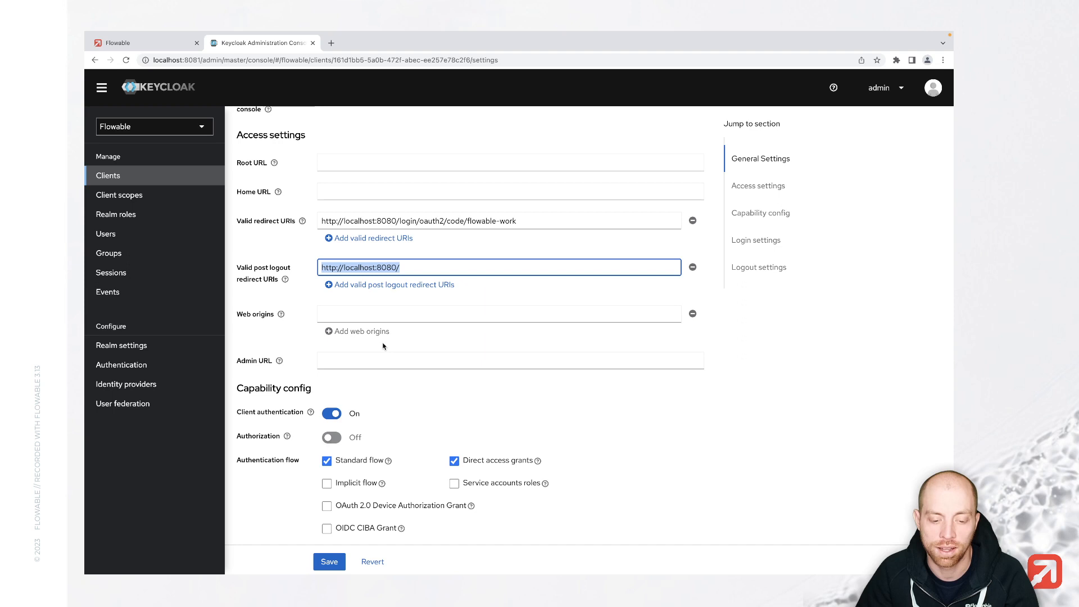
{"action": "scroll", "scroll_direction": "down", "scroll_amount": 3}
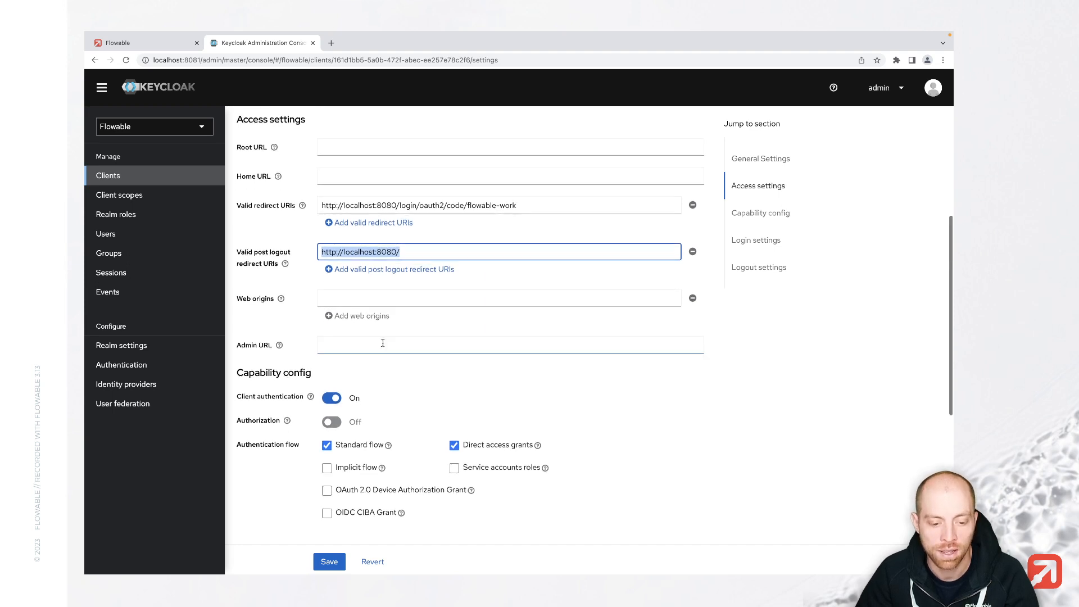
{"action": "scroll", "scroll_direction": "down", "scroll_amount": 3}
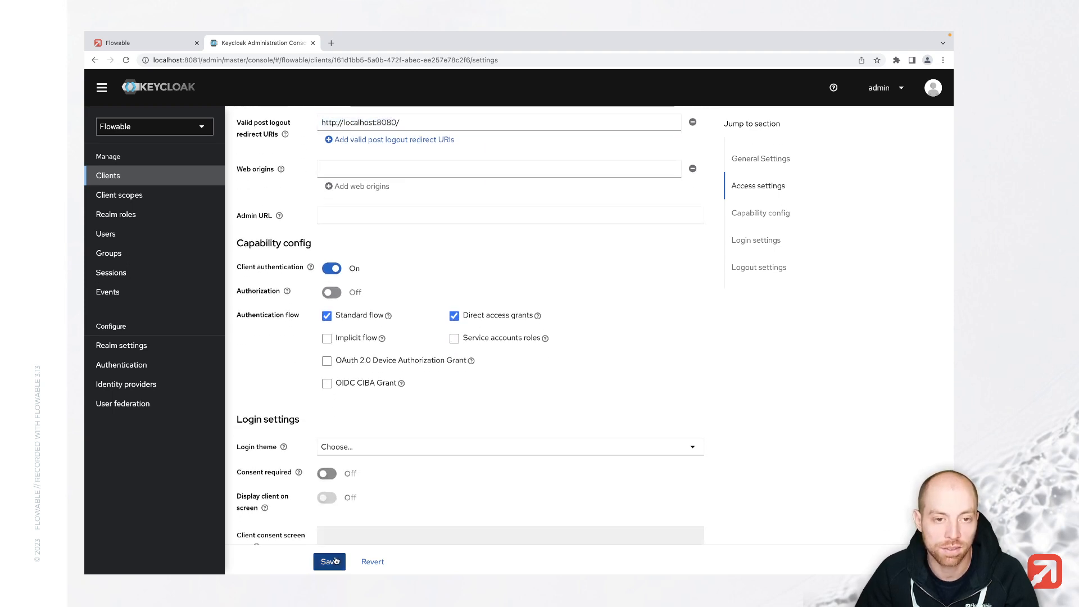
{"action": "left_click", "coordinate": [329, 561]}
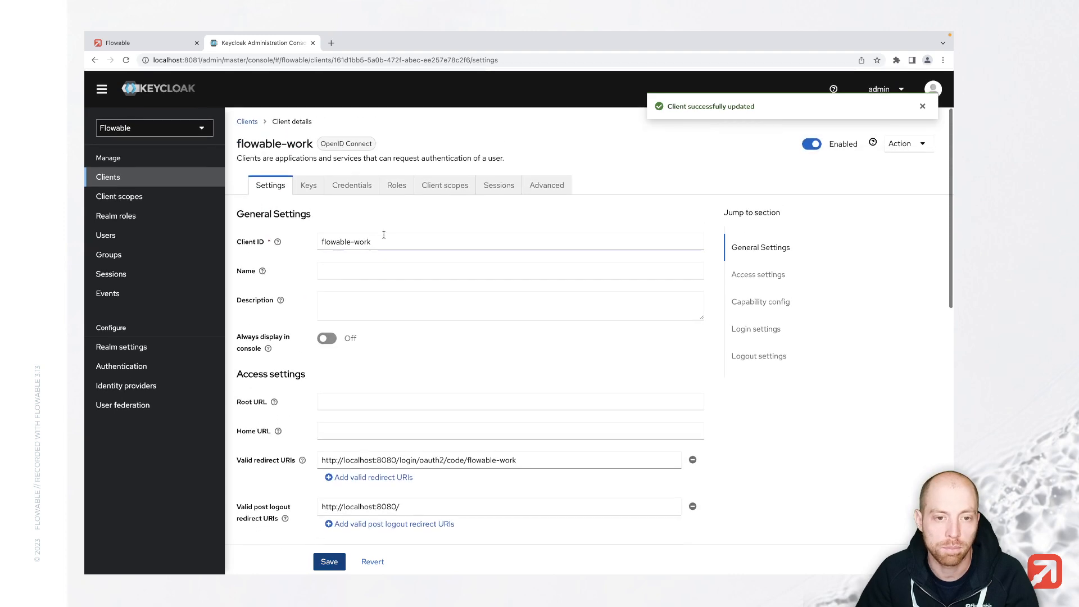
{"action": "left_click", "coordinate": [352, 185]}
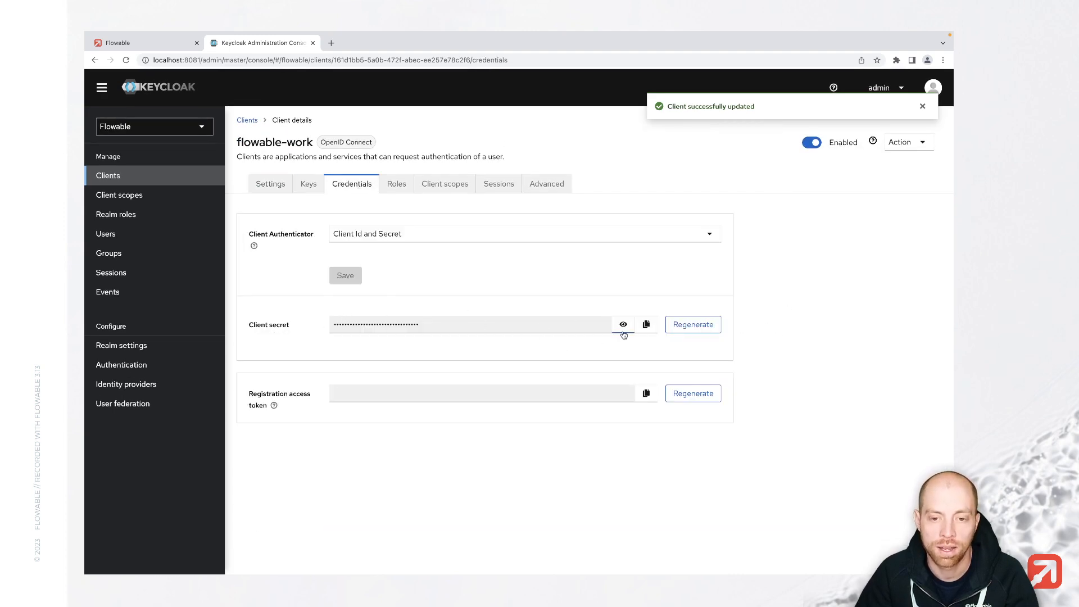
Step: Reveal the flowable-work client secret in plain text, then switch to the Flowable documentation site
{"action": "left_click", "coordinate": [622, 324]}
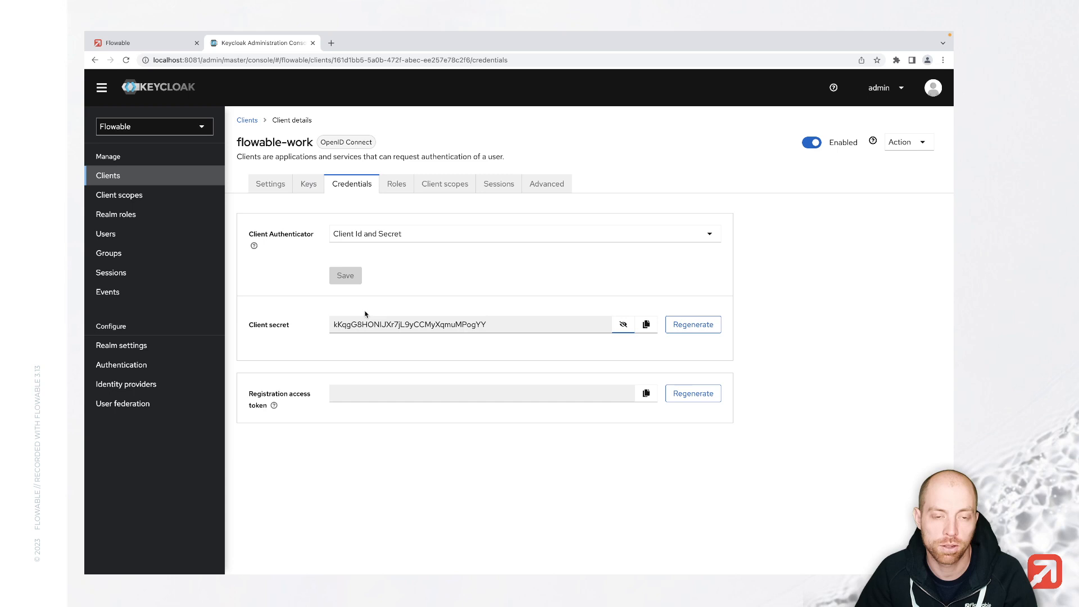
{"action": "left_click", "coordinate": [429, 43]}
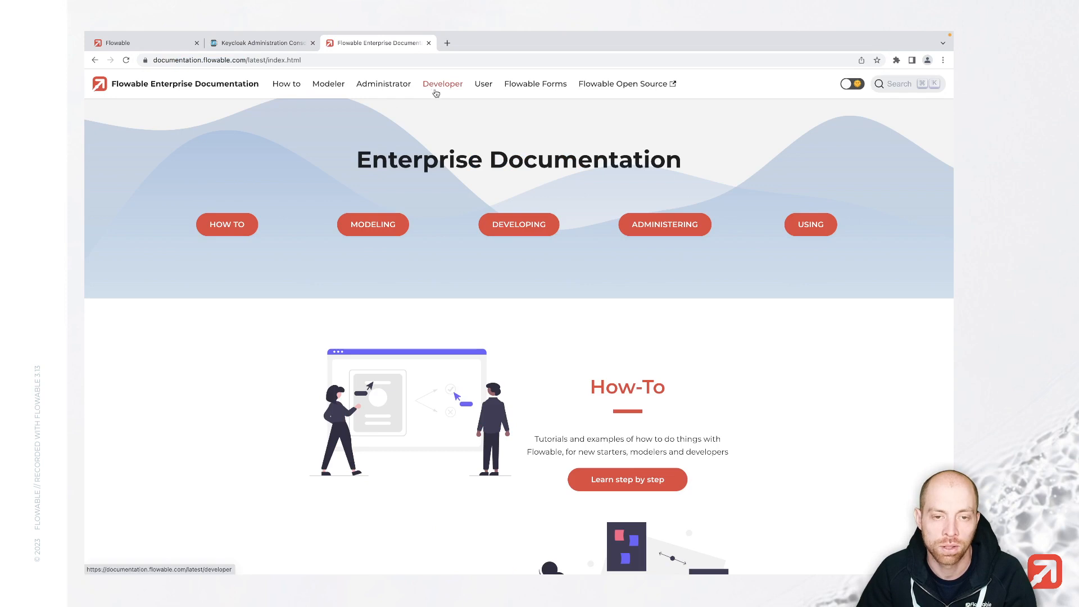
Step: Go to Developer > Back-end > Developer Guide > Security > OAuth2 and select the client dependency snippet
{"action": "left_click", "coordinate": [441, 83]}
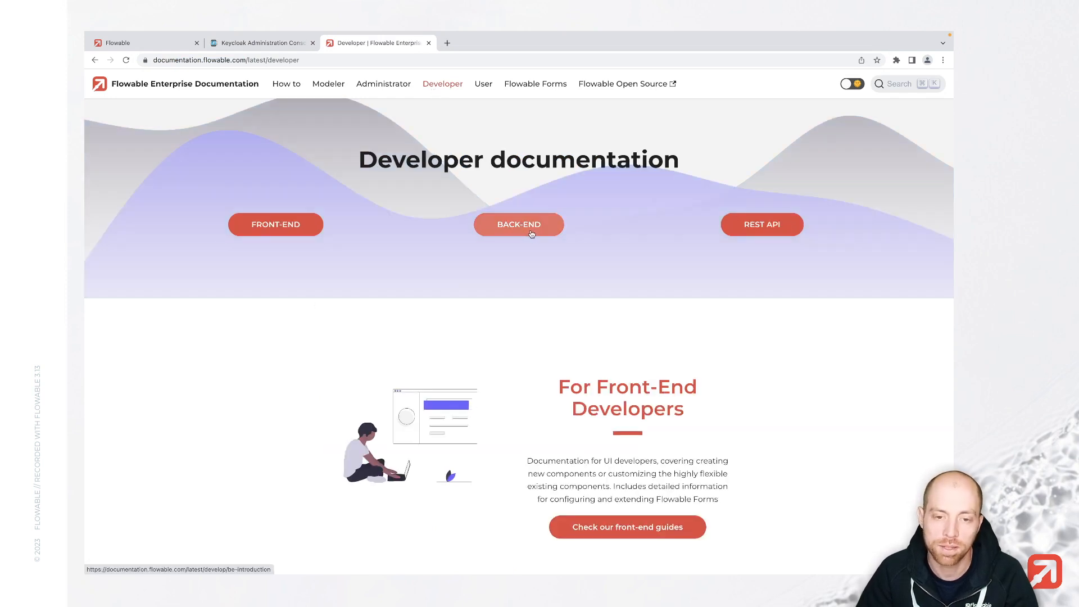
{"action": "left_click", "coordinate": [518, 223]}
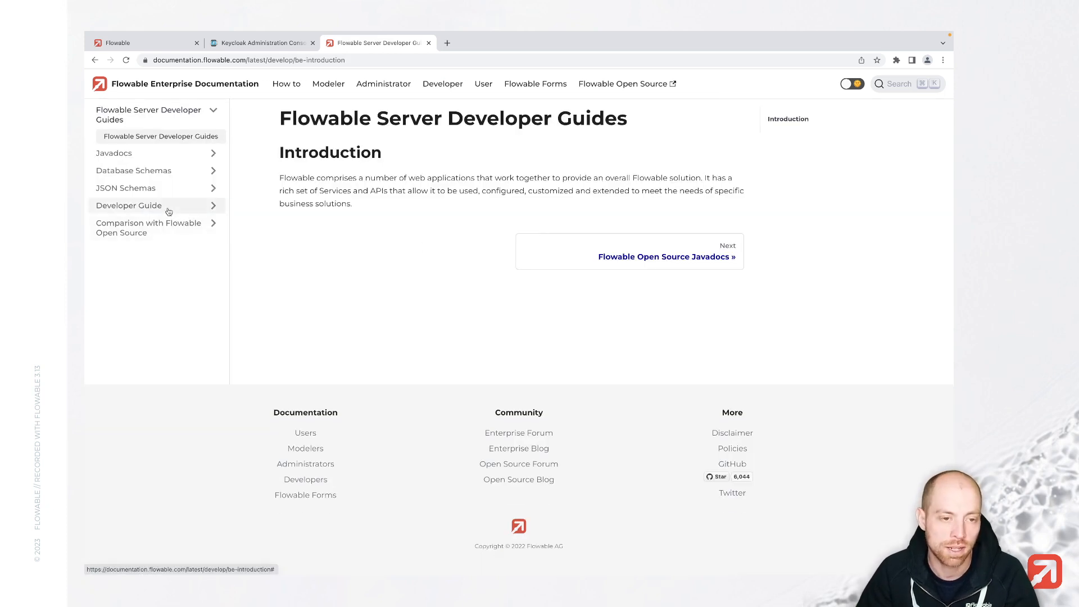
{"action": "left_click", "coordinate": [129, 205]}
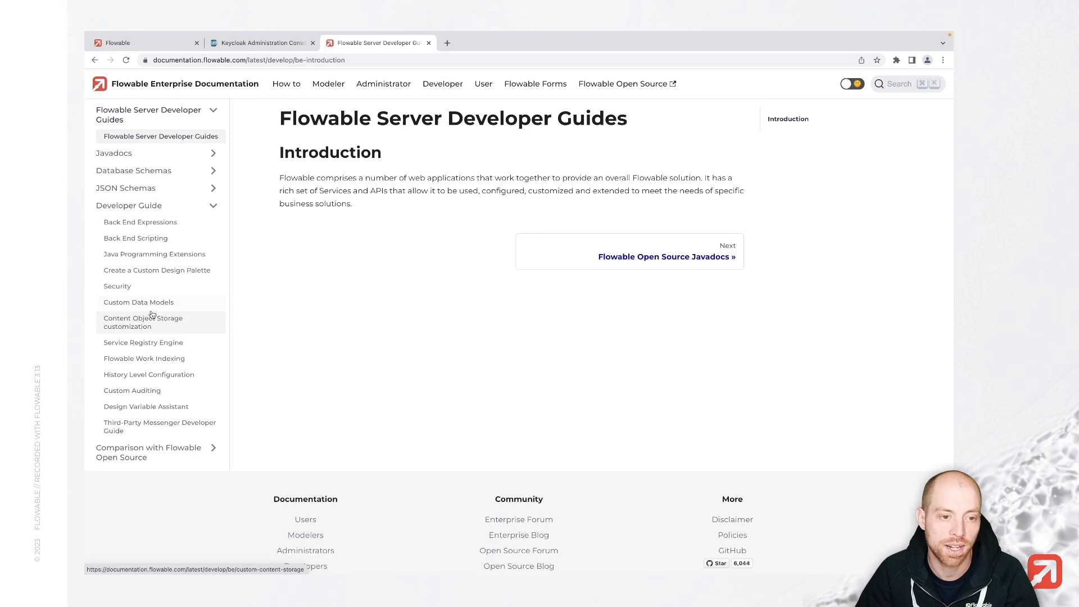
{"action": "left_click", "coordinate": [117, 285]}
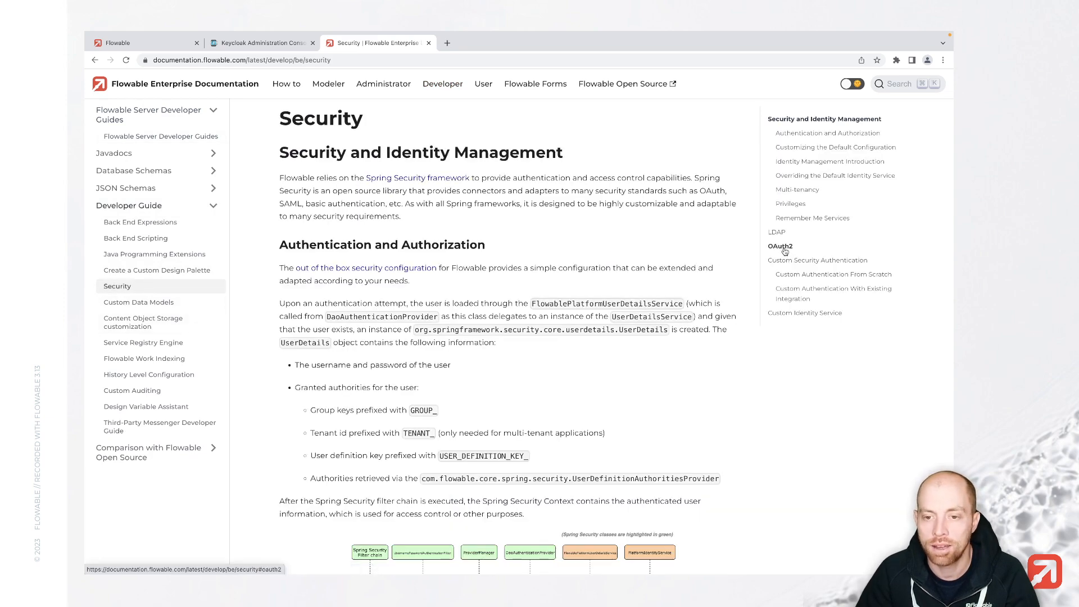
{"action": "left_click", "coordinate": [780, 245]}
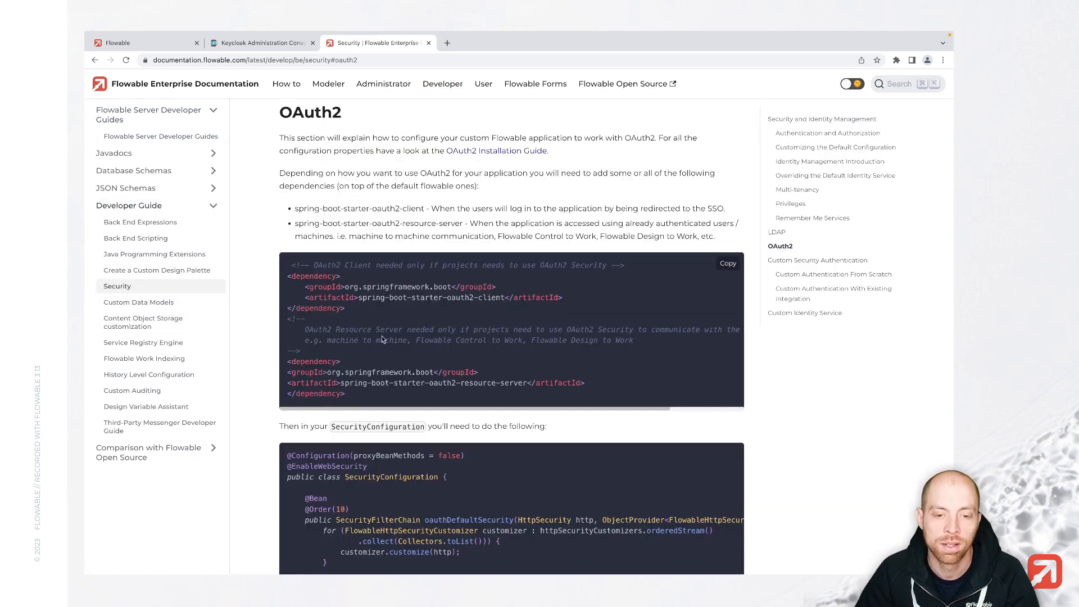
{"action": "left_click_drag", "start_coordinate": [288, 276], "coordinate": [563, 303]}
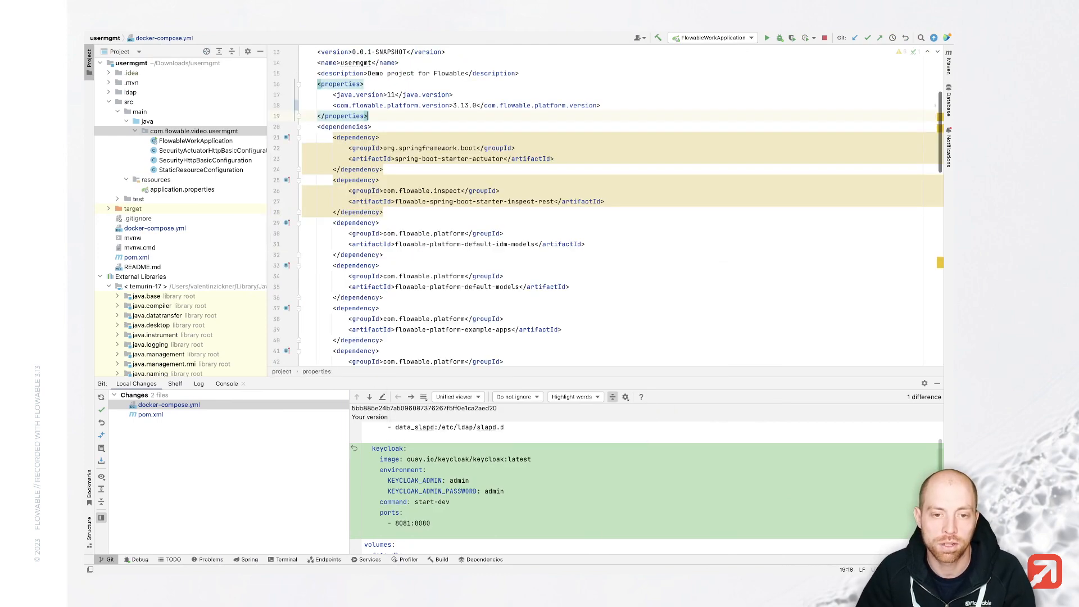
Step: Scroll pom.xml to the LDAP security dependency to add spring-boot-starter-oauth2-client below it
{"action": "scroll", "scroll_direction": "down", "scroll_amount": 3}
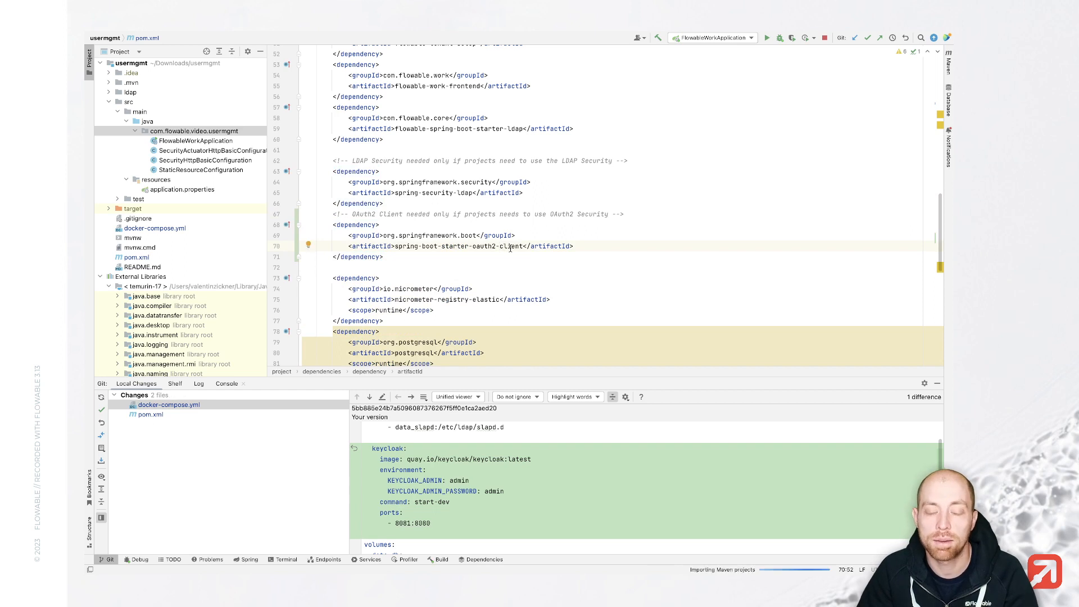
{"action": "mouse_move", "coordinate": [509, 245]}
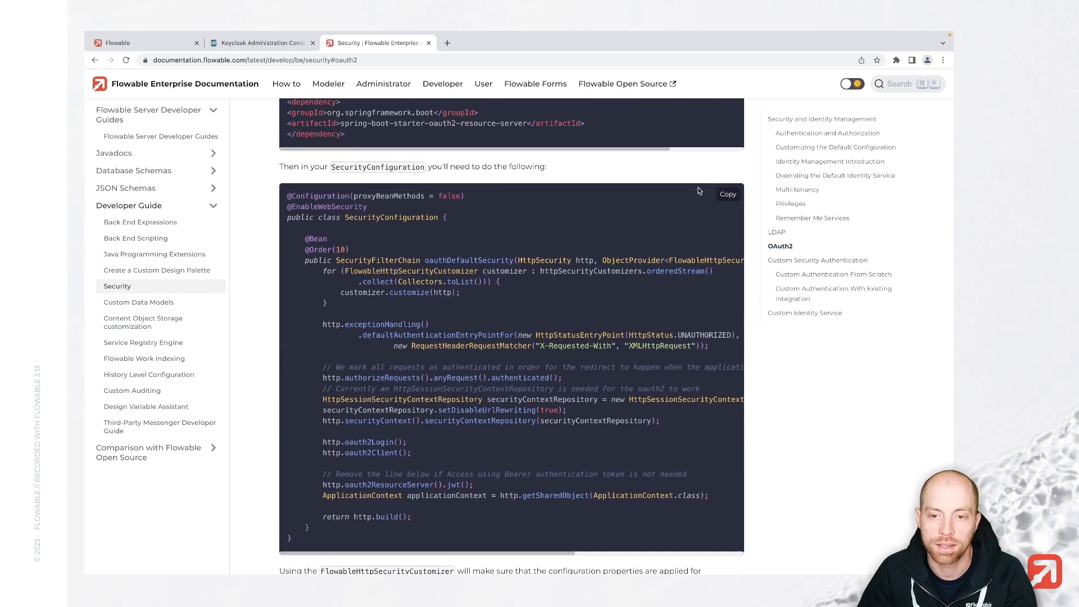
Step: Copy the example SecurityConfiguration code block from the OAuth2 documentation section
{"action": "left_click", "coordinate": [727, 193]}
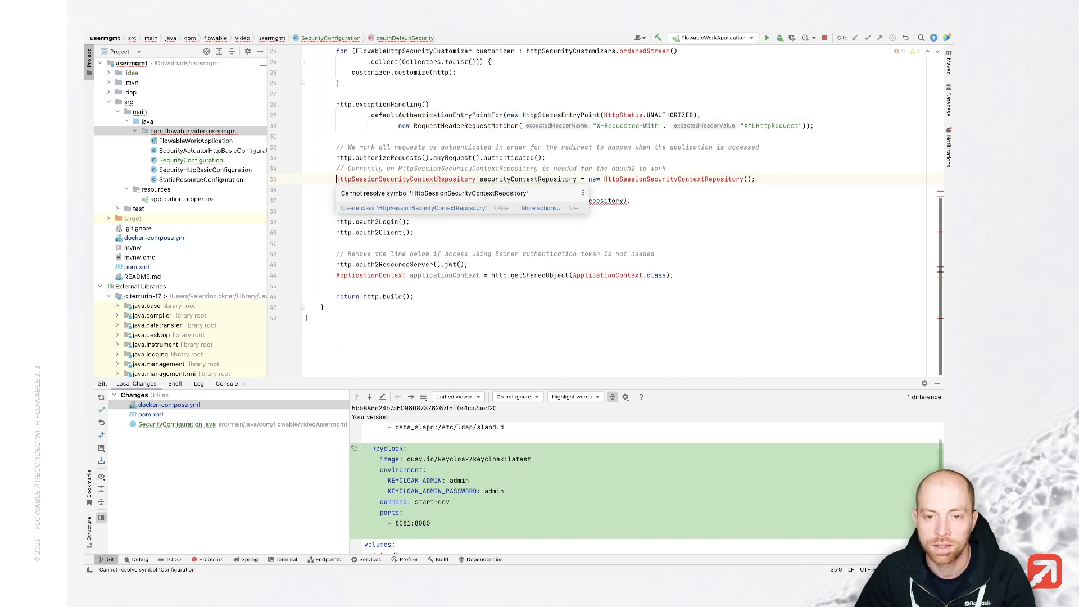
Step: Disable URL rewriting, remove the bearer-token resource server lines, and set the logout URL '/auth/logout'
{"action": "type", "text": "securityContextRepository.setDisableUrlRewriting(true);"}
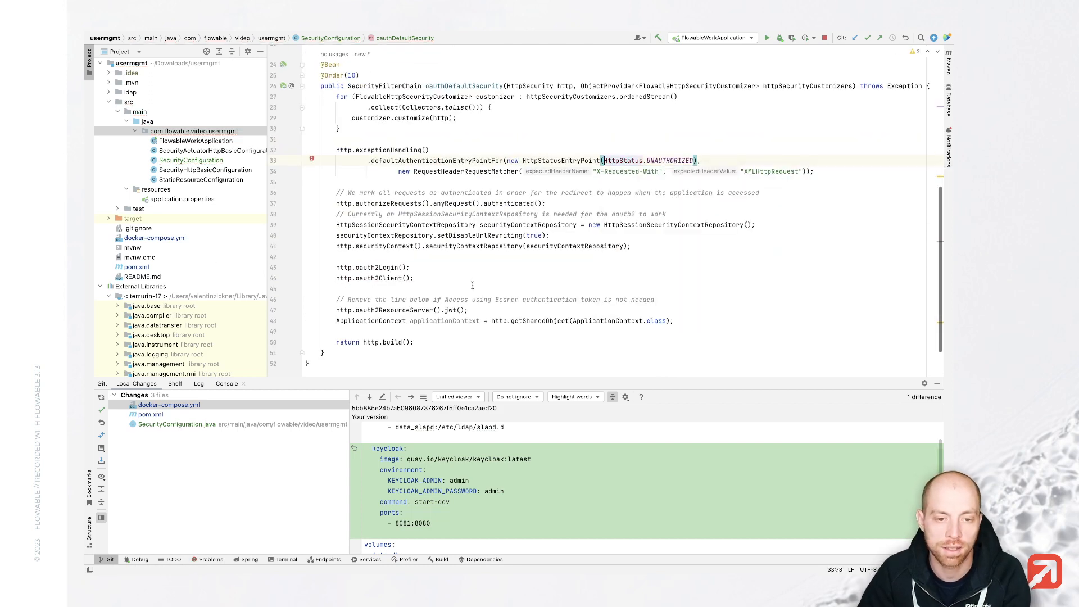
{"action": "left_click_drag", "start_coordinate": [344, 299], "coordinate": [674, 320]}
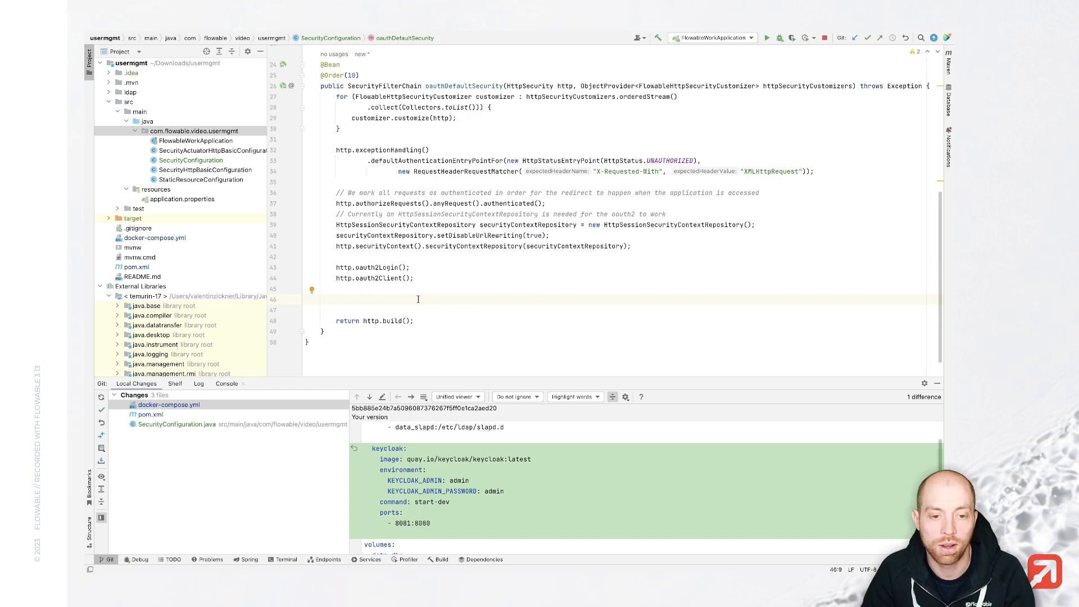
{"action": "type", "text": "http.logout().logoutUrl(\""}
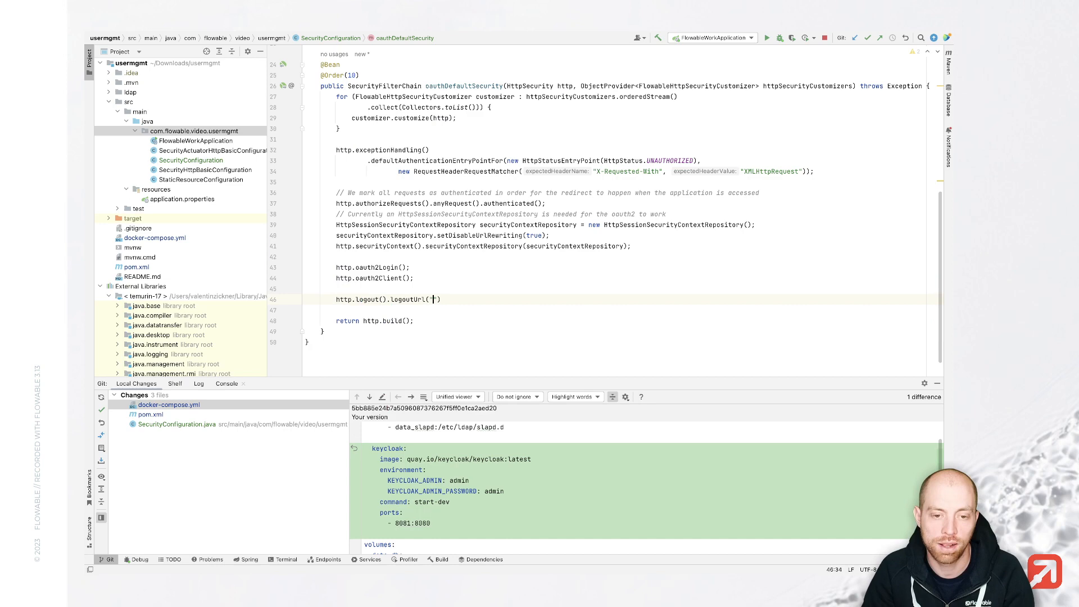
{"action": "type", "text": "/auth/logout"}
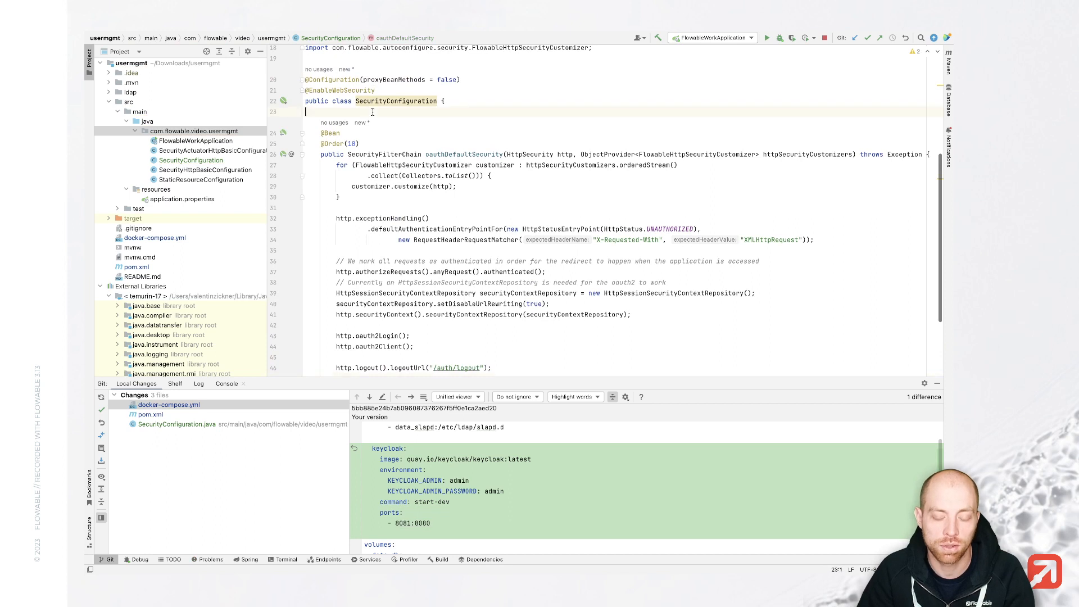
Step: Autowire the OidcClientInitiatedLogoutSuccessHandler provider and apply it as the logout success handler
{"action": "type", "text": "@"}
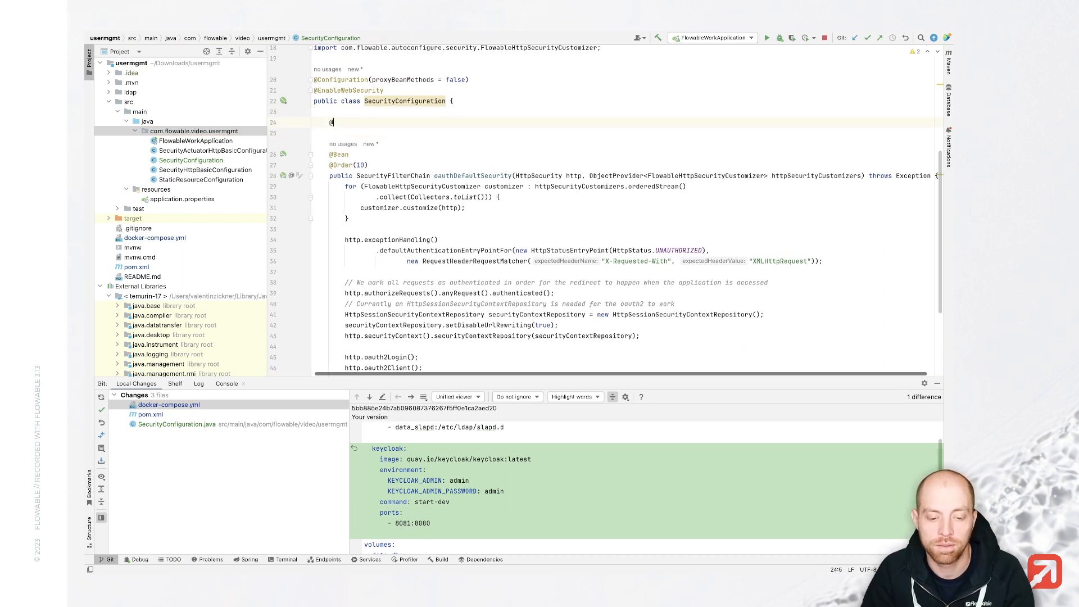
{"action": "type", "text": "@Autowired"}
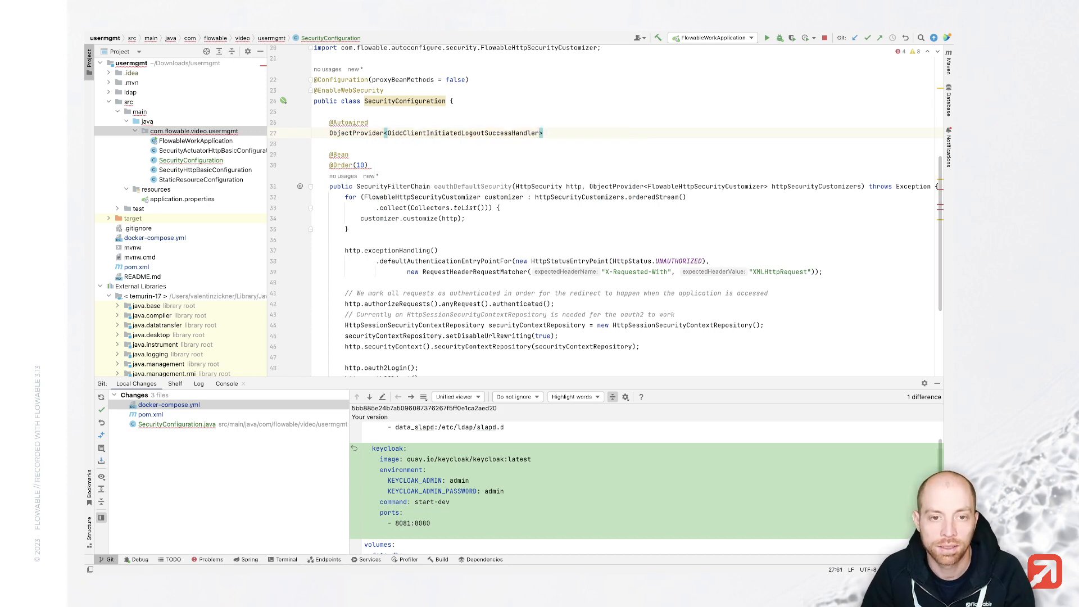
{"action": "type", "text": "oidcClientInitiatedLogoutSuccessHandlers;"}
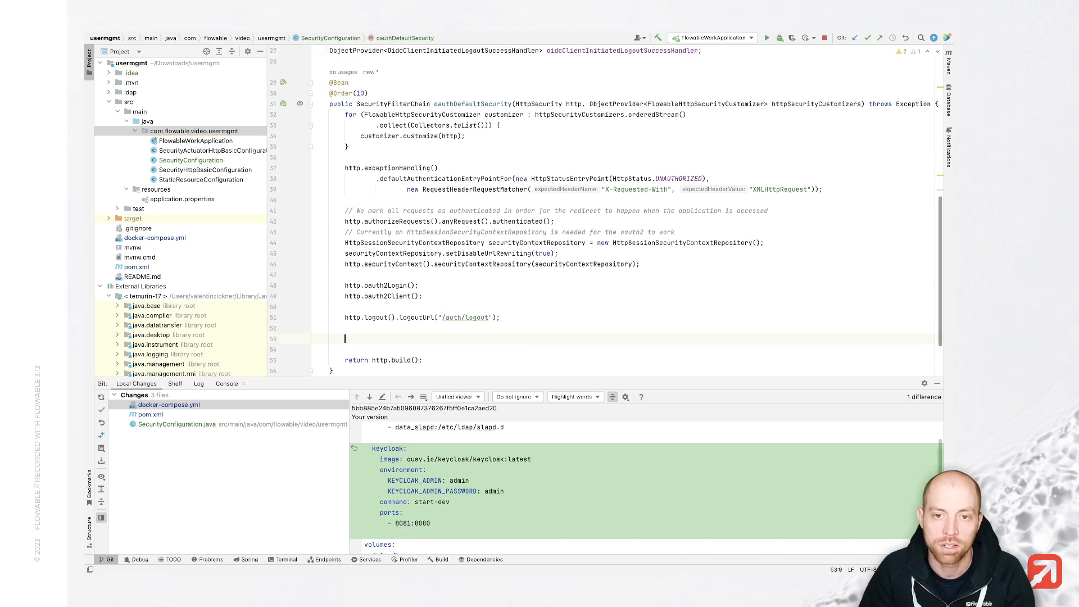
{"action": "type", "text": "oidcClientInitiatedLogoutSuccessHandler.ifAvailable(http);"}
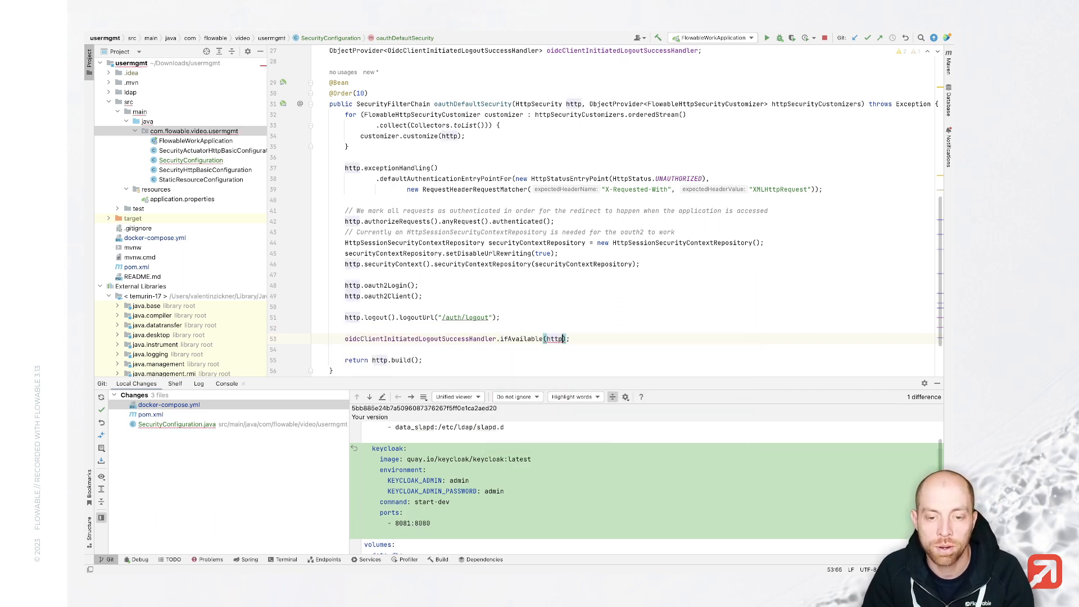
{"action": "type", "text": ".logout()"}
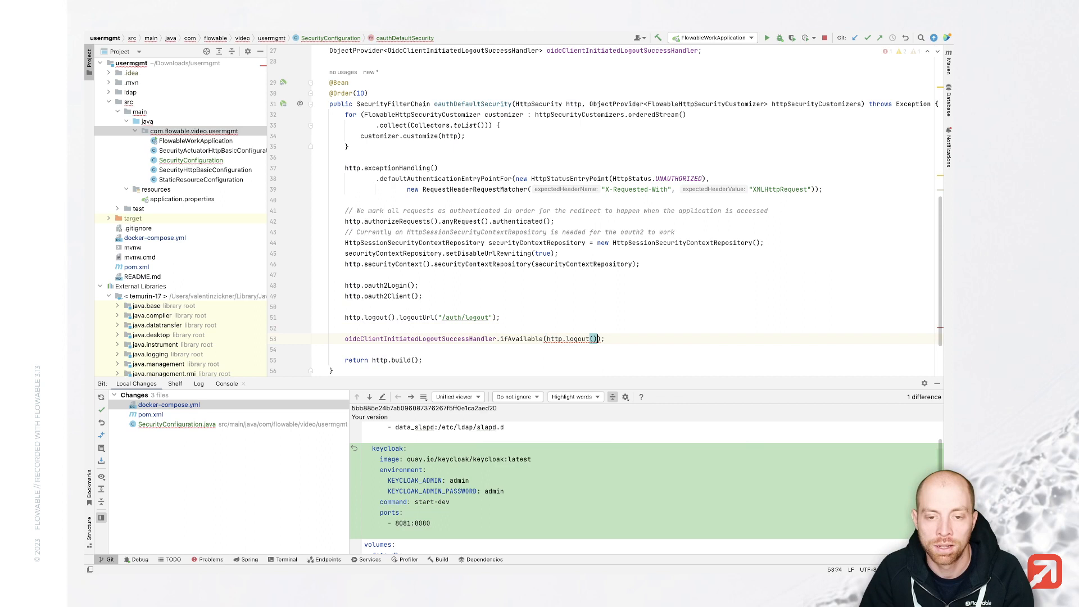
{"action": "type", "text": "::"}
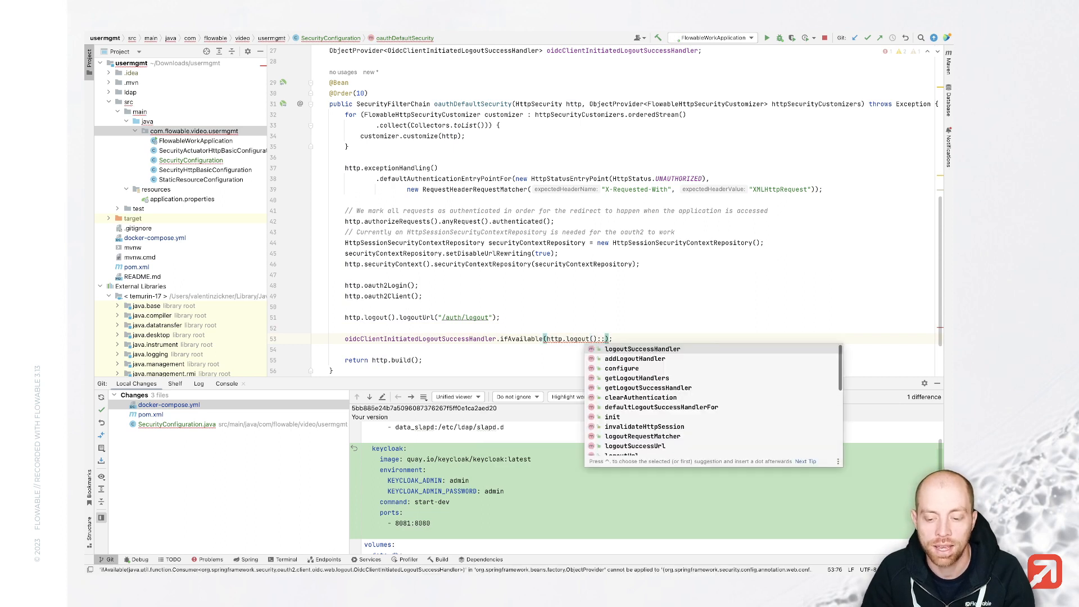
{"action": "left_click", "coordinate": [642, 348]}
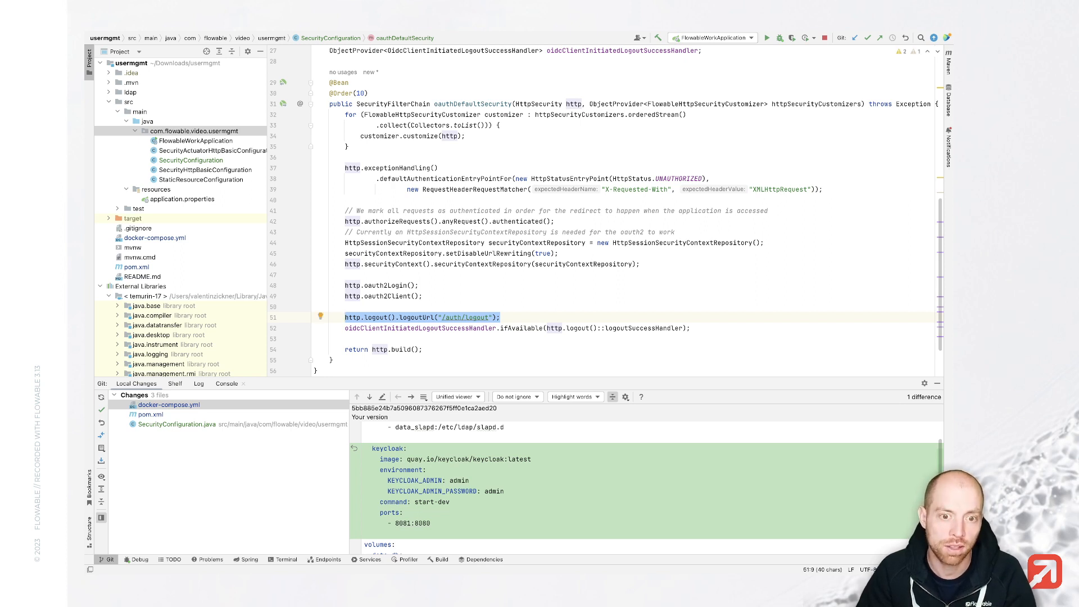
{"action": "left_click", "coordinate": [482, 328]}
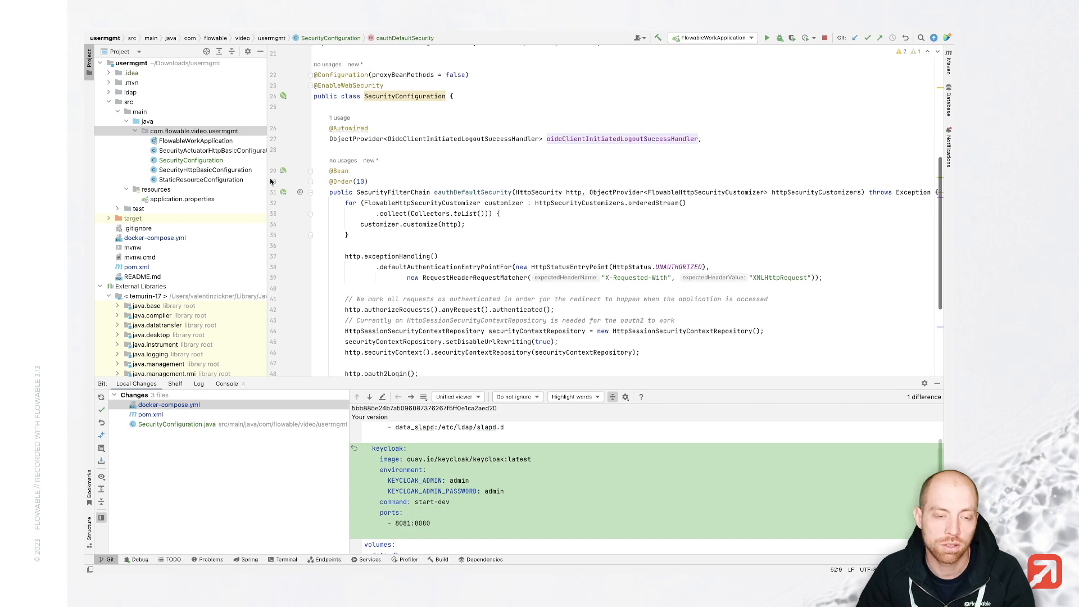
Step: Delete the SecurityHttpBasicConfiguration class from the project, confirming the Delete dialog
{"action": "left_click", "coordinate": [206, 170]}
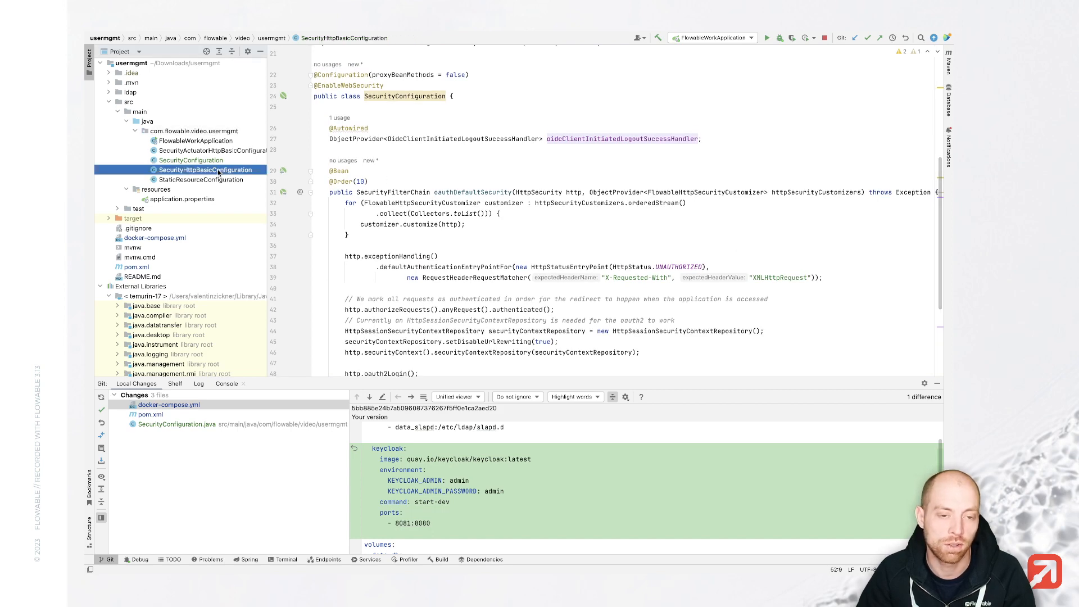
{"action": "left_click", "coordinate": [206, 170]}
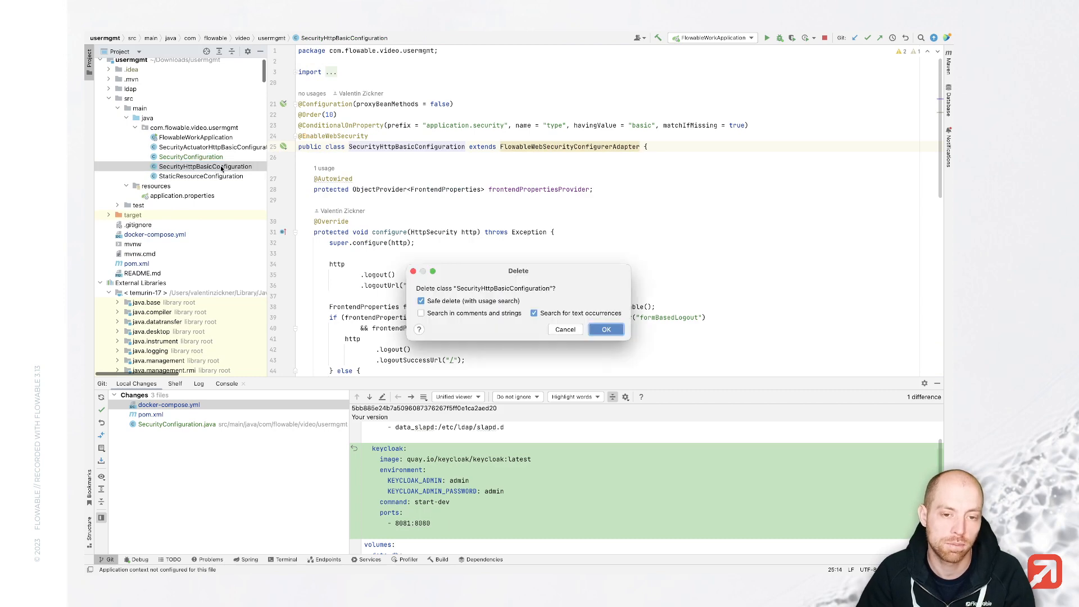
{"action": "left_click", "coordinate": [605, 328]}
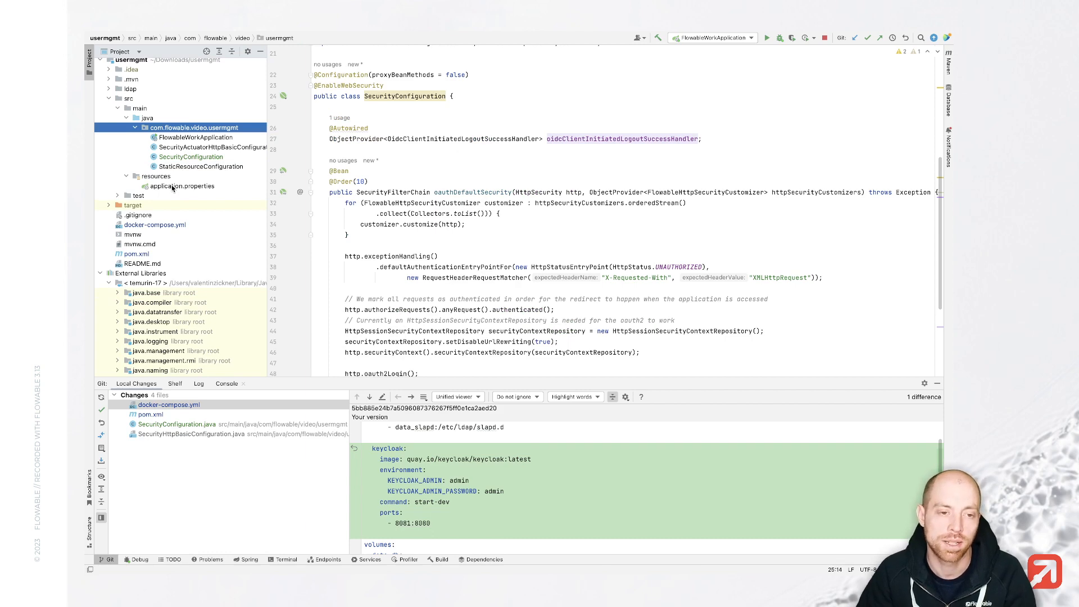
{"action": "left_click", "coordinate": [183, 186]}
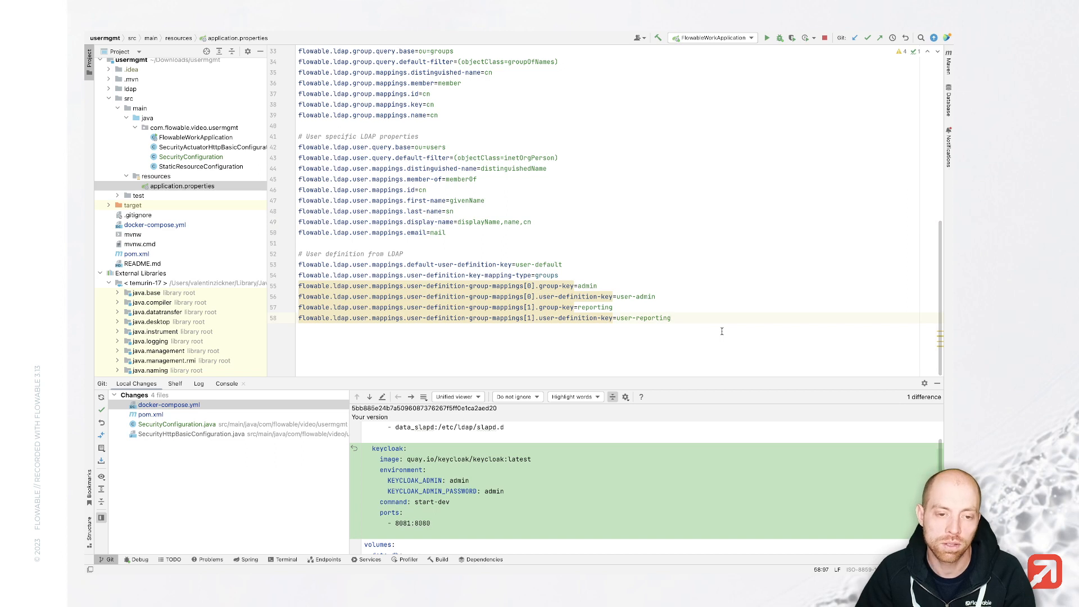
Step: Open application.properties from src/main/resources in the editor
{"action": "key", "text": "enter"}
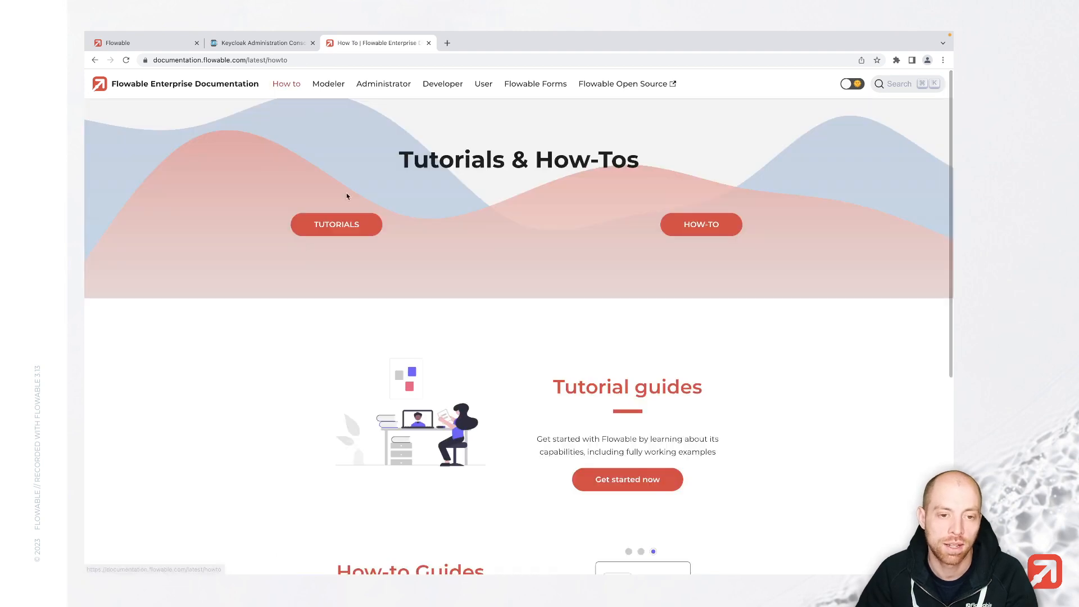
Step: Open the 'Set up Flowable with OAuth 2.0 and Keycloak' how-to and copy its Login for Flowable Work properties
{"action": "left_click", "coordinate": [699, 223]}
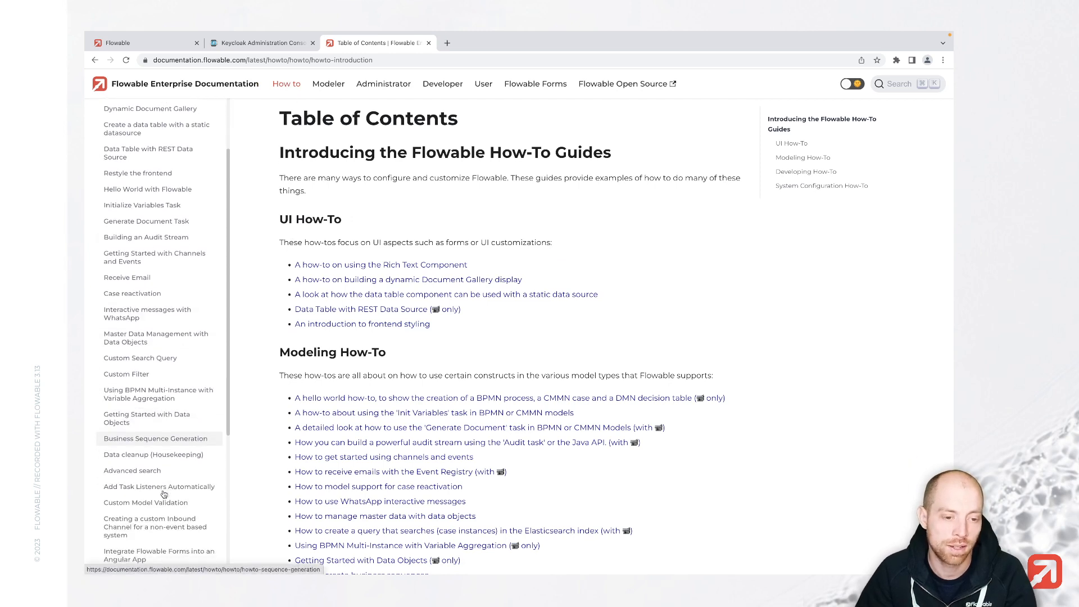
{"action": "scroll", "scroll_direction": "down", "scroll_amount": 3}
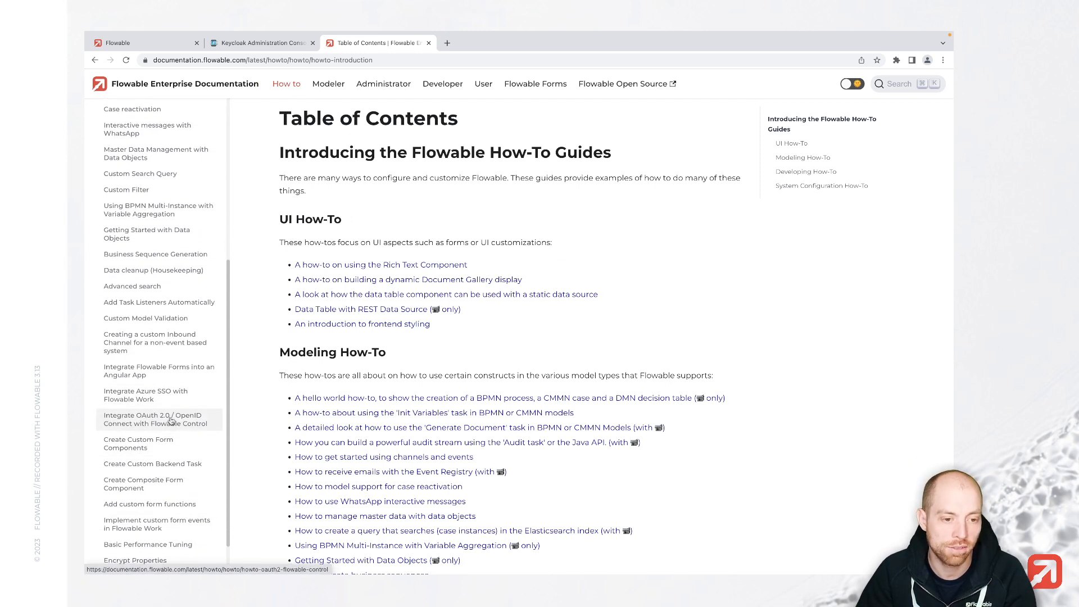
{"action": "scroll", "scroll_direction": "down", "scroll_amount": 3}
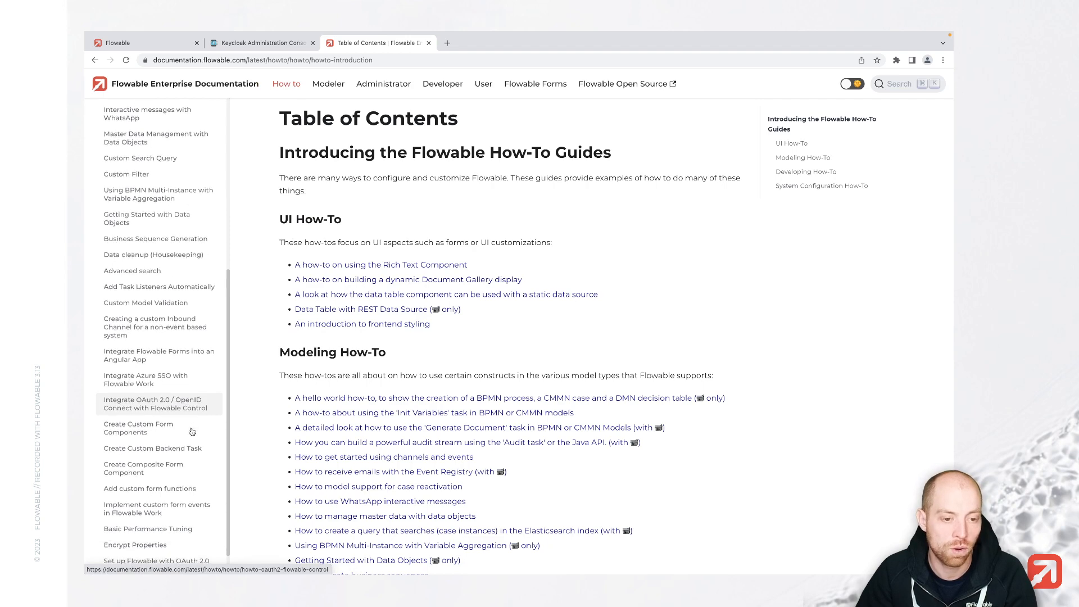
{"action": "scroll", "scroll_direction": "down", "scroll_amount": 3}
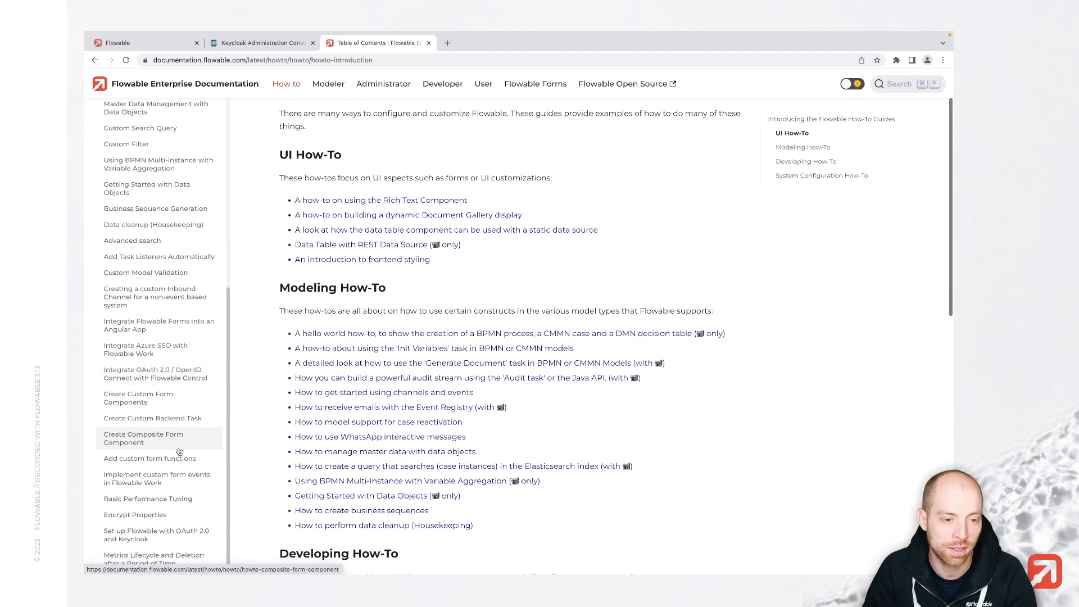
{"action": "left_click", "coordinate": [156, 534]}
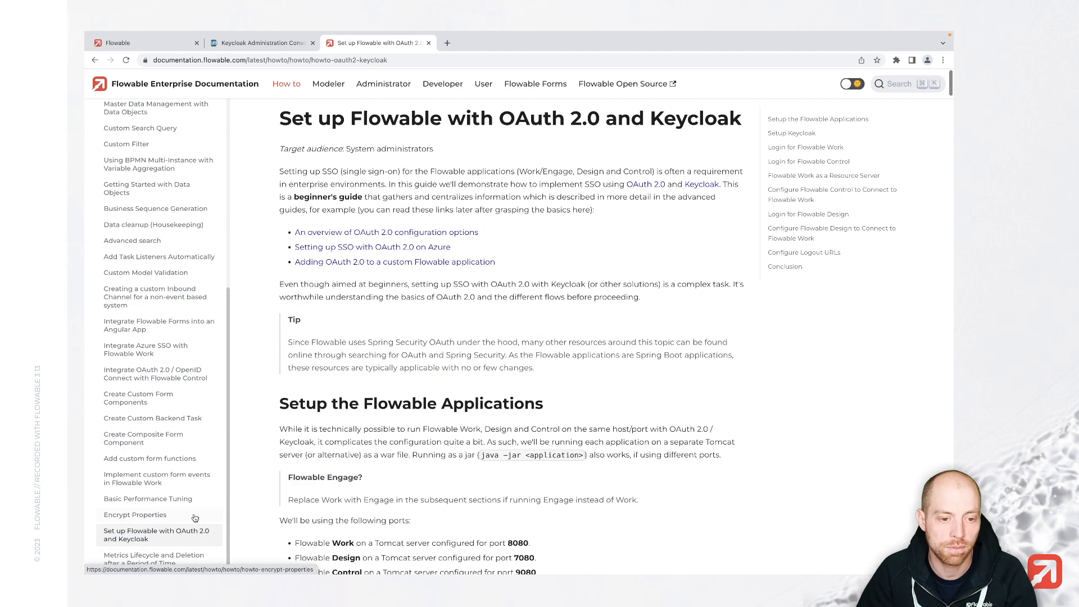
{"action": "mouse_move", "coordinate": [830, 194]}
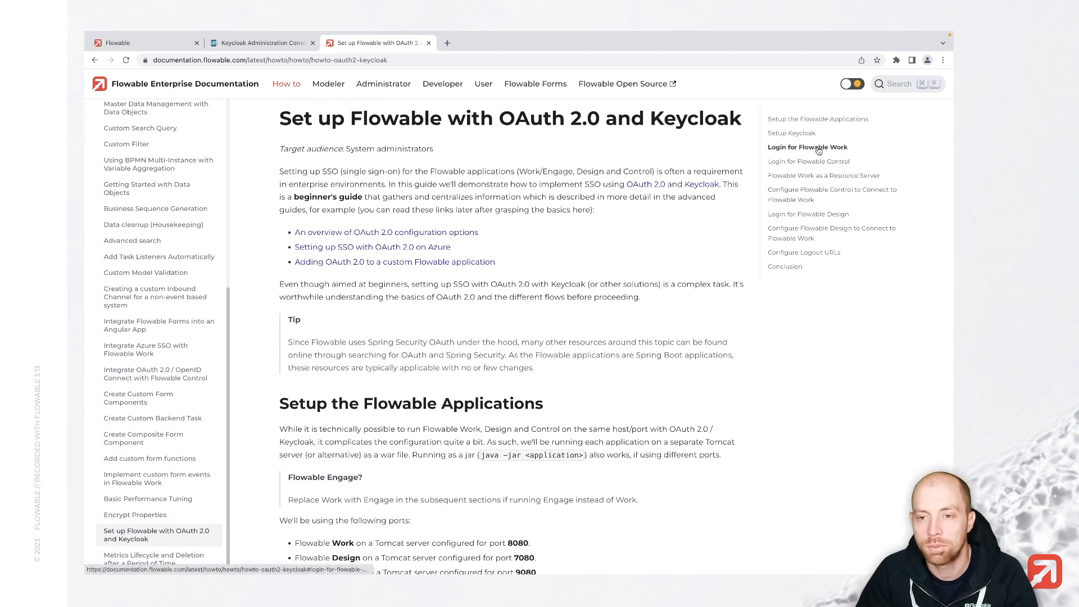
{"action": "left_click", "coordinate": [808, 147]}
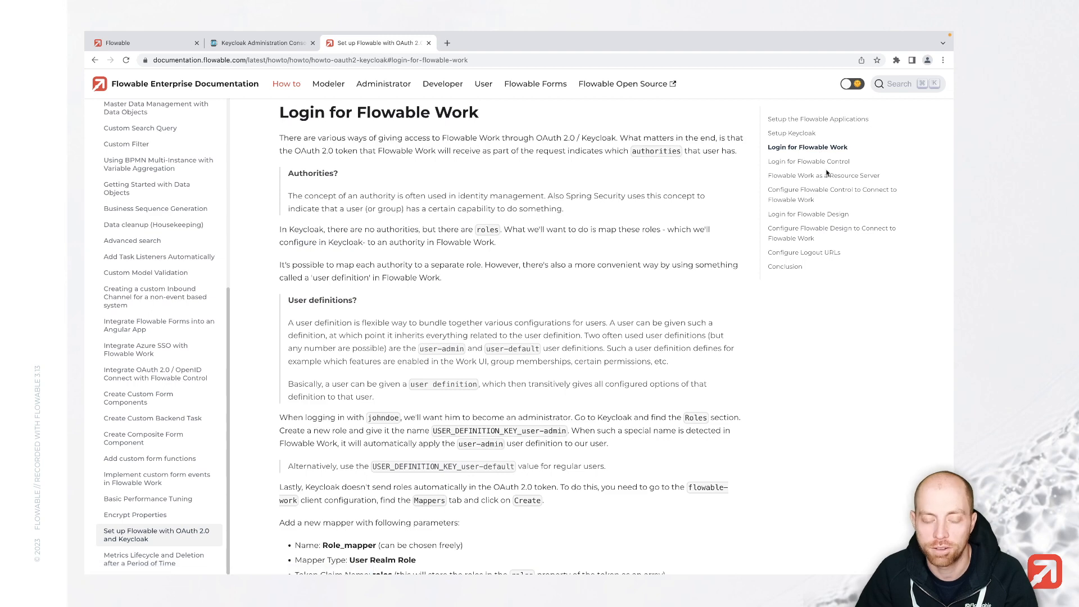
{"action": "scroll", "scroll_direction": "down", "scroll_amount": 3}
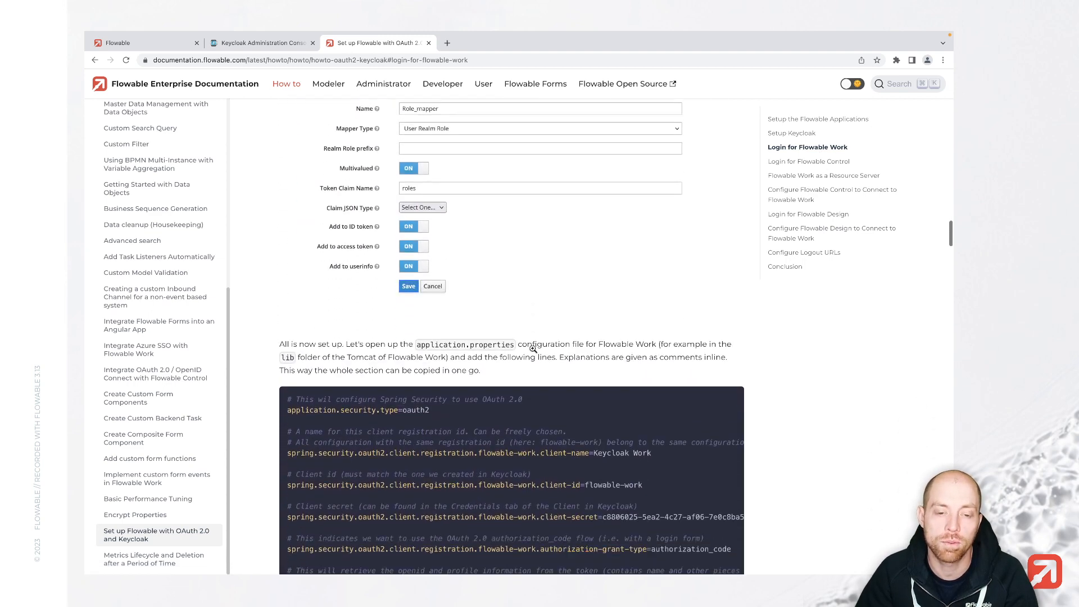
{"action": "left_click", "coordinate": [726, 224]}
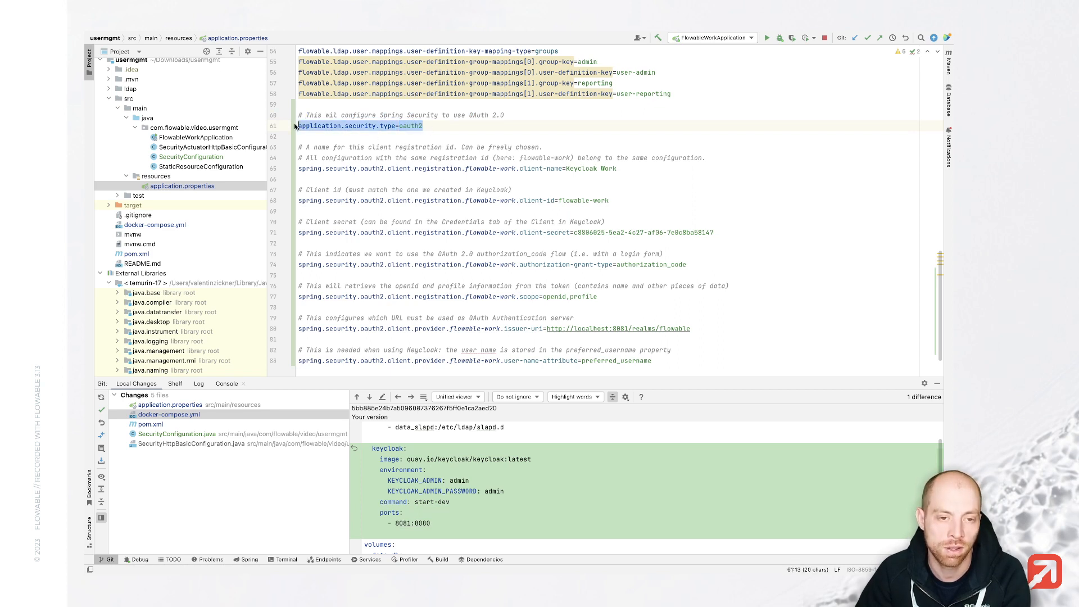
Step: Paste the Keycloak OAuth2 properties and replace the example client-secret with the flowable-work client's secret
{"action": "left_click", "coordinate": [309, 115]}
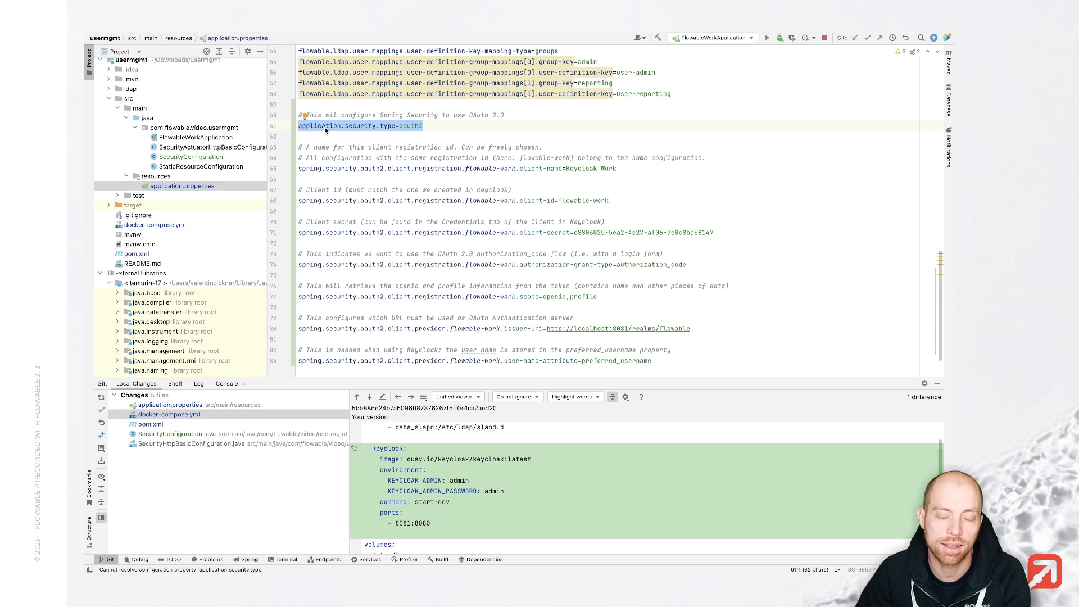
{"action": "mouse_move", "coordinate": [547, 168]}
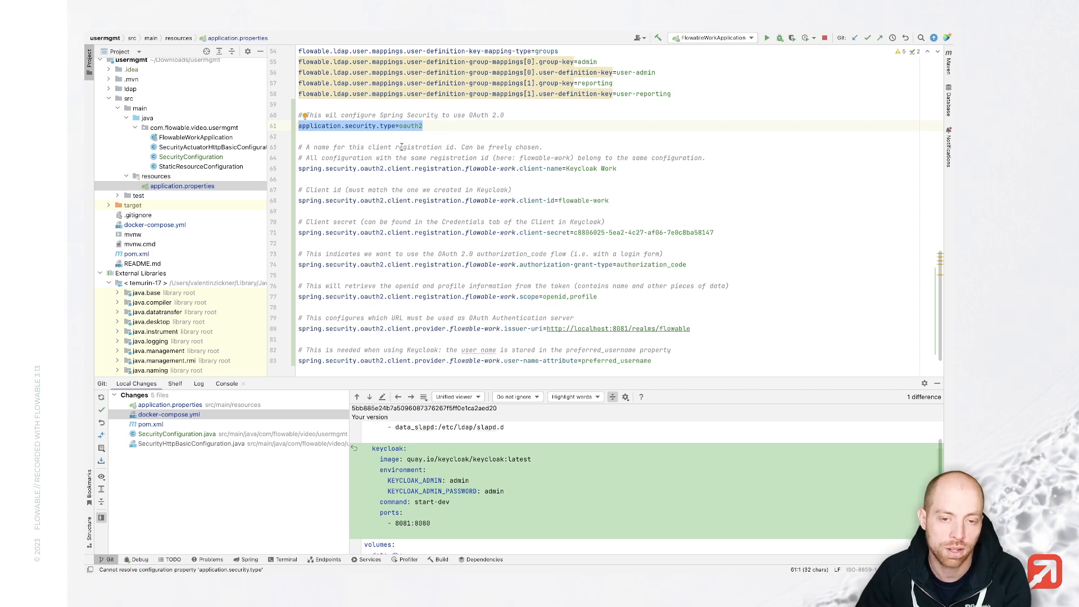
{"action": "mouse_move", "coordinate": [602, 200]}
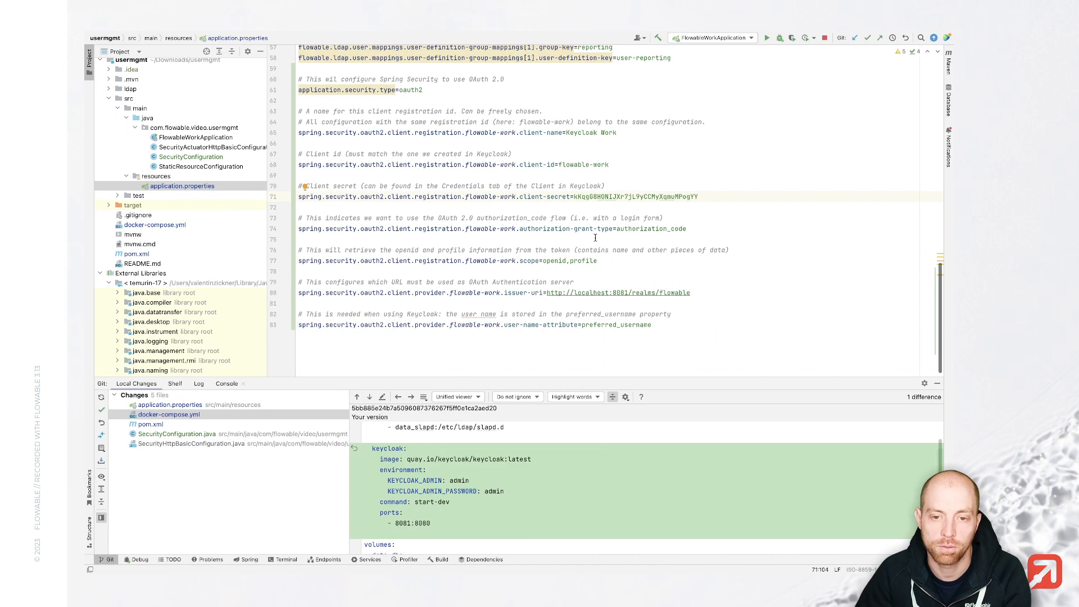
{"action": "double_click", "coordinate": [650, 228]}
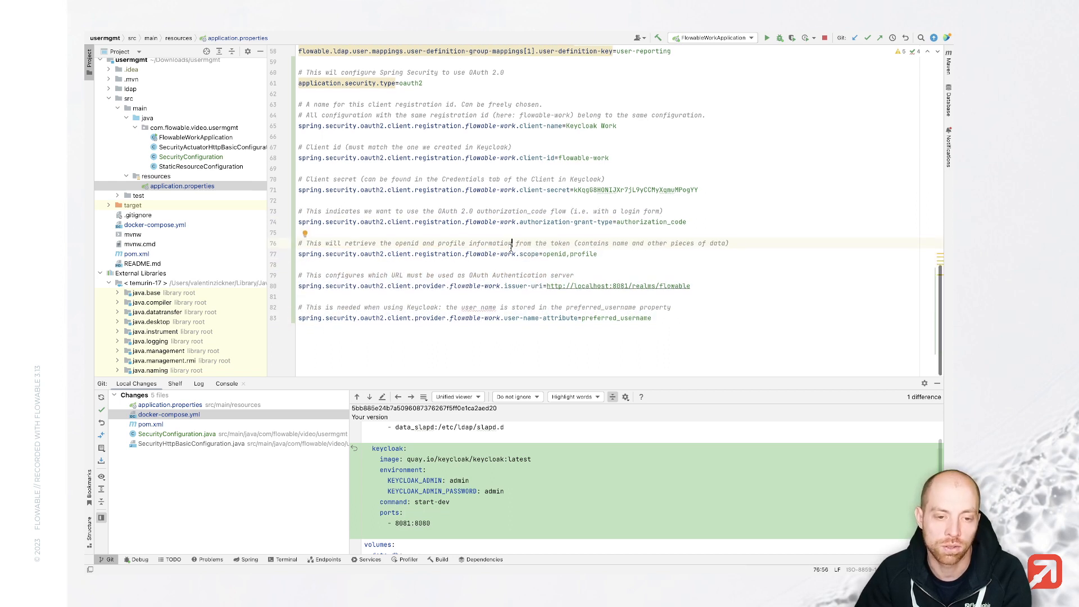
{"action": "left_click", "coordinate": [650, 317]}
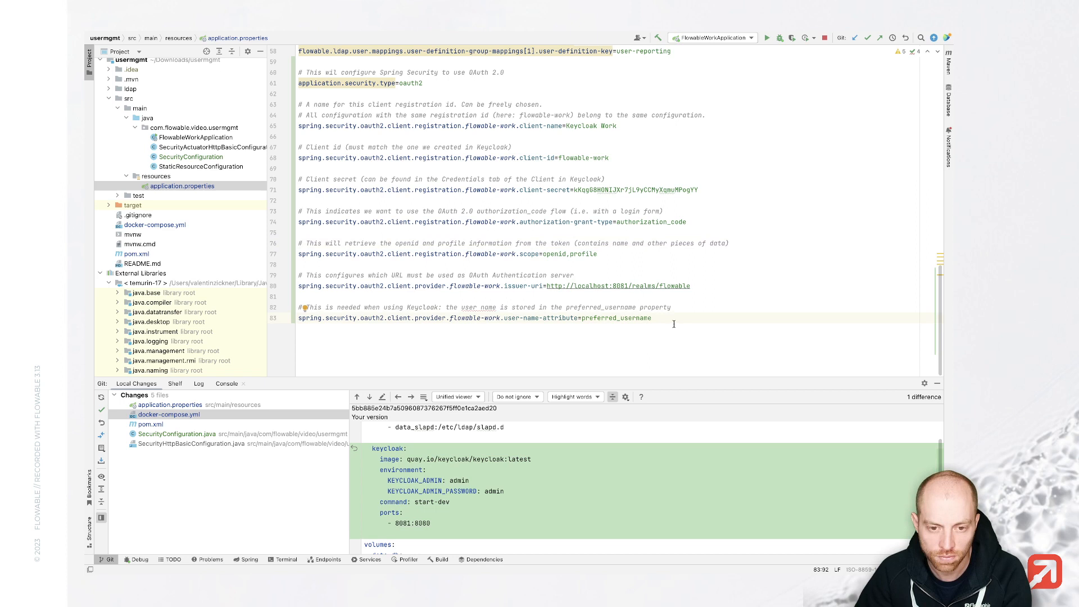
Step: Launch FlowableWorkApplication in debug mode from the application picker
{"action": "left_click", "coordinate": [790, 38]}
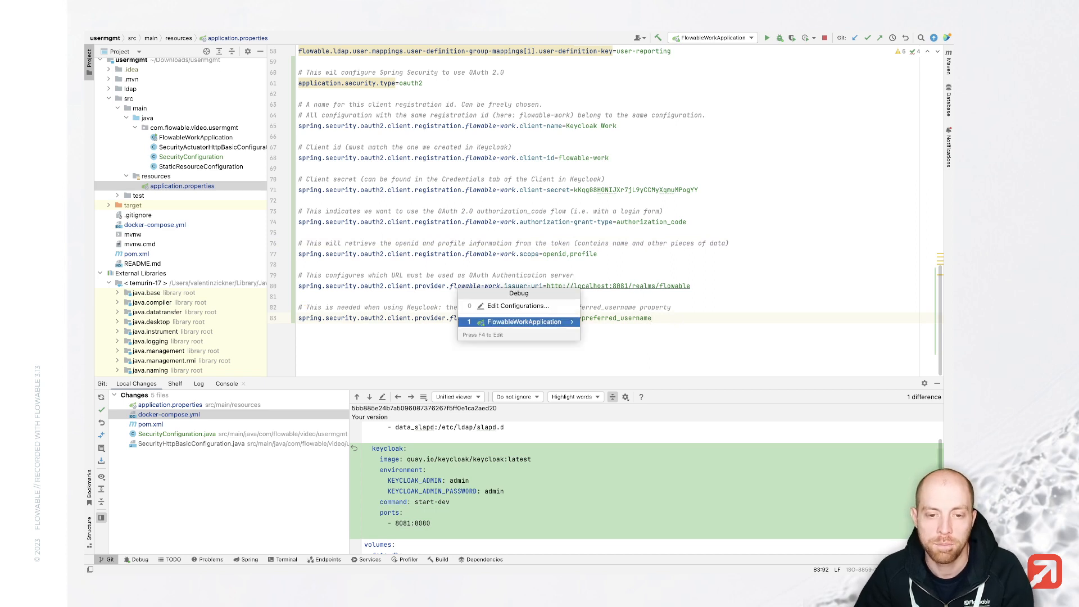
{"action": "left_click", "coordinate": [523, 322]}
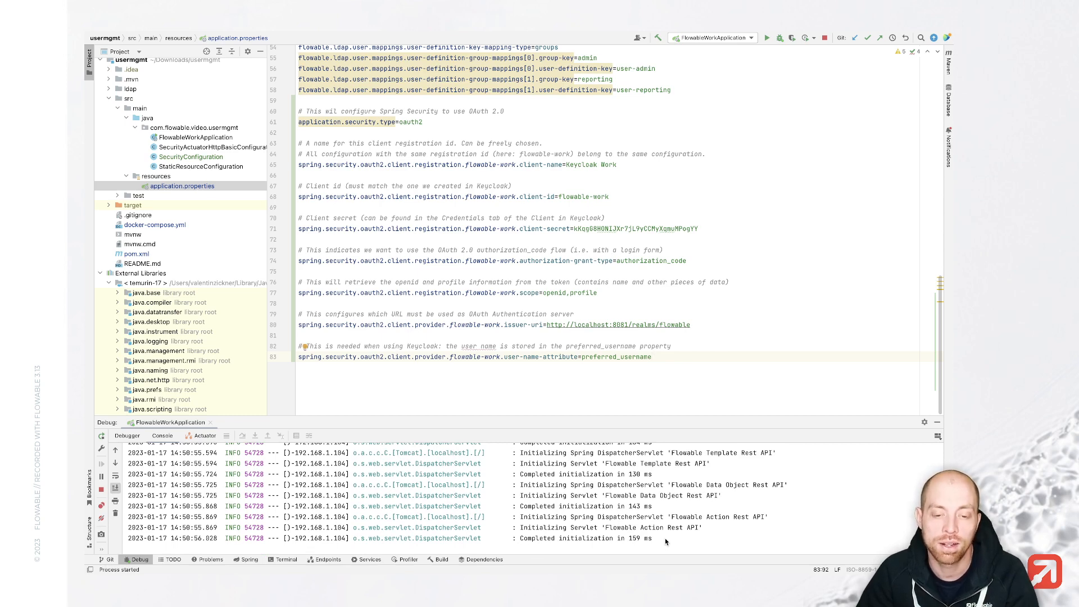
{"action": "mouse_move", "coordinate": [542, 436]}
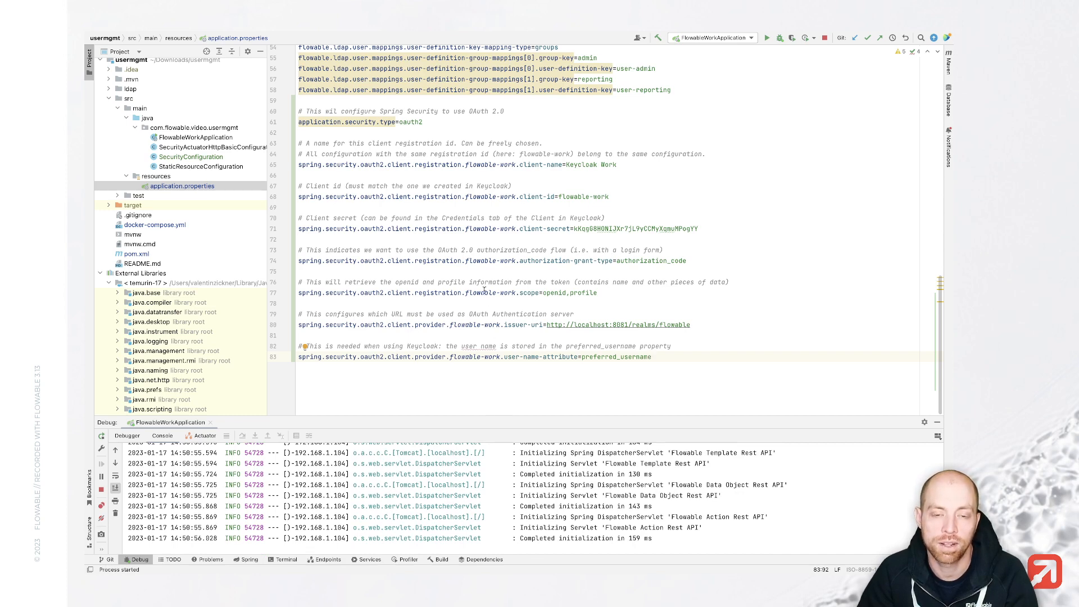
{"action": "mouse_move", "coordinate": [488, 292]}
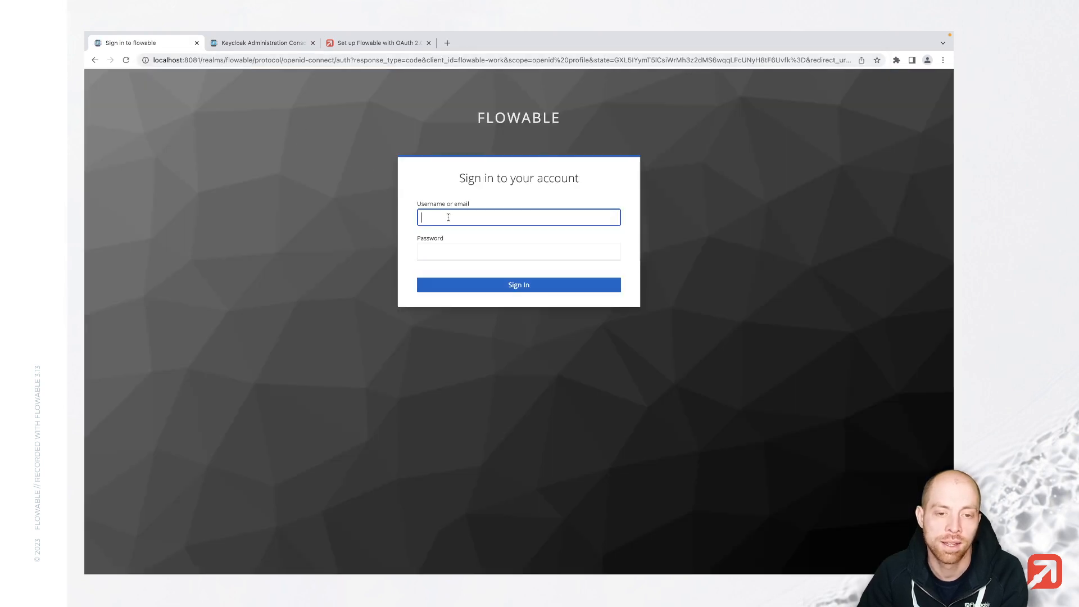
Step: Sign in on the Keycloak login page as jane.doe to reach Flowable Work
{"action": "type", "text": "jane.d"}
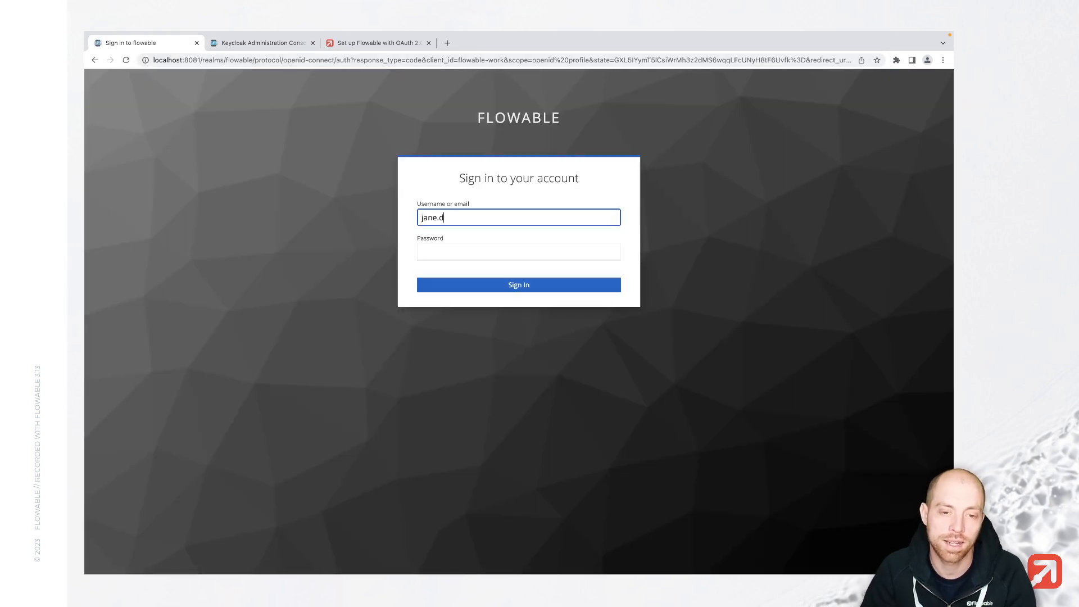
{"action": "left_click", "coordinate": [518, 284]}
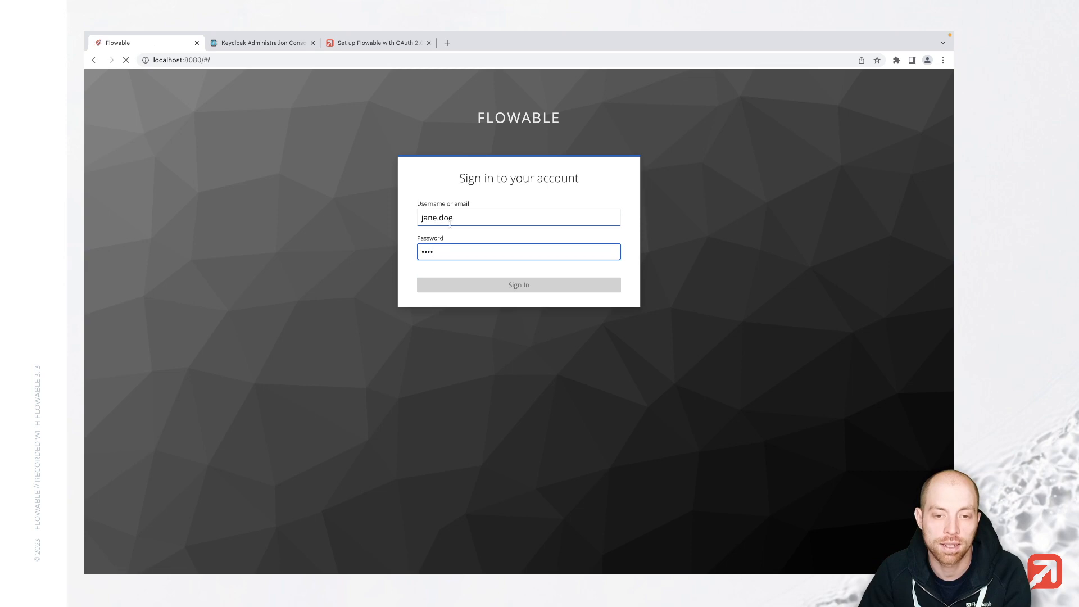
{"action": "left_click", "coordinate": [518, 285]}
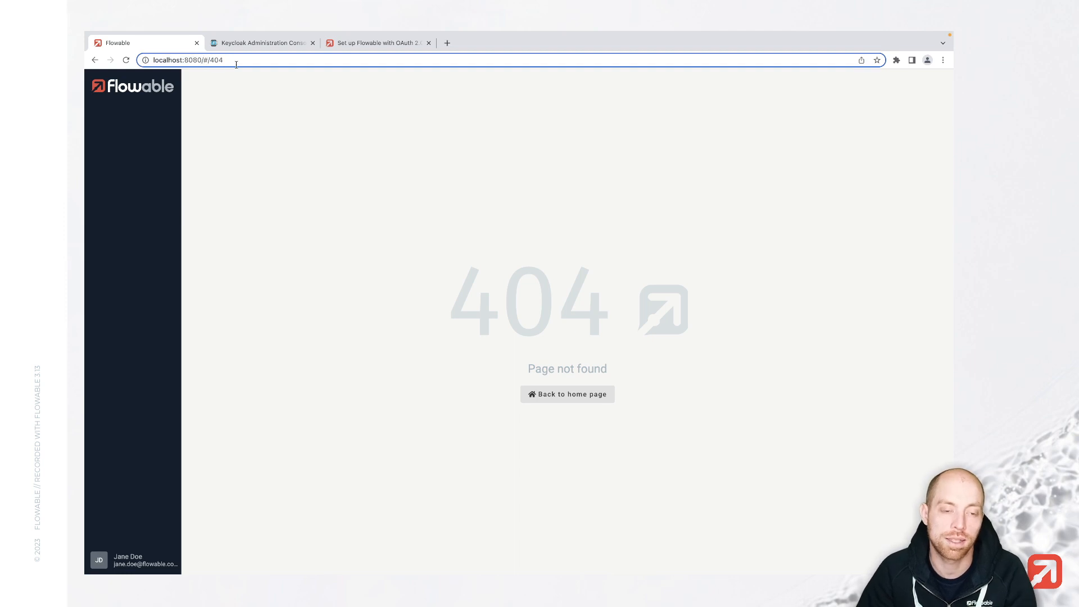
Step: Load localhost:8080/idm-api/current-user to view jane.doe's profile JSON
{"action": "type", "text": "localhost:8080/idm"}
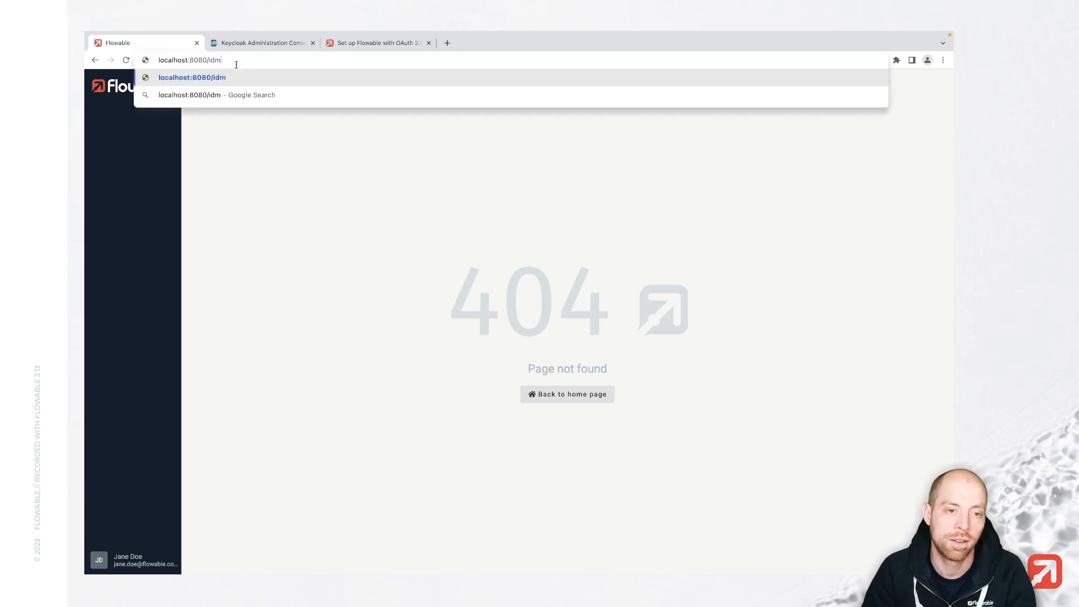
{"action": "type", "text": "-api/current-"}
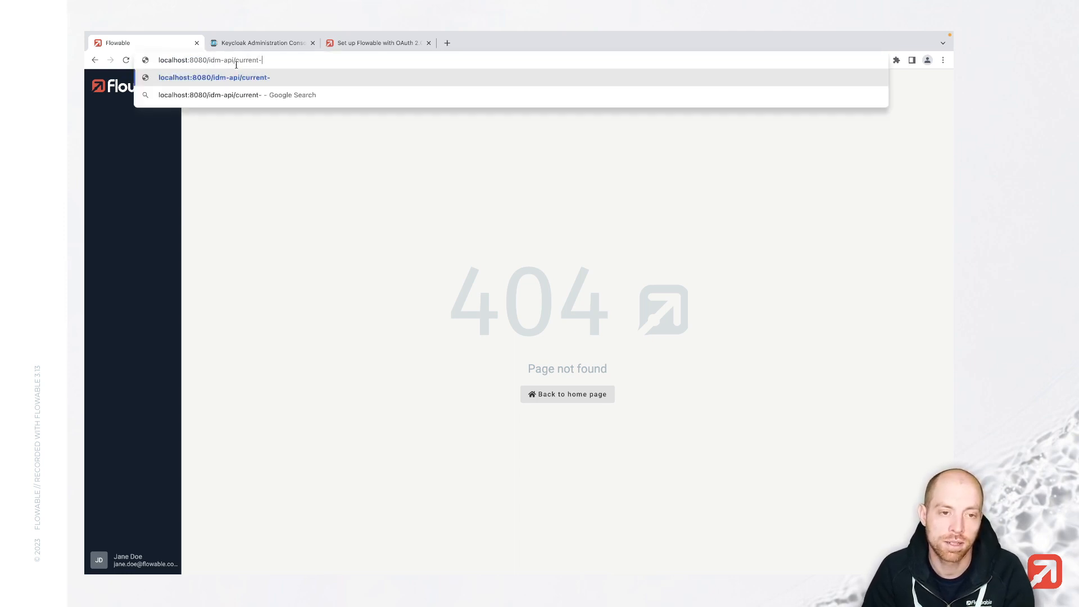
{"action": "type", "text": "user"}
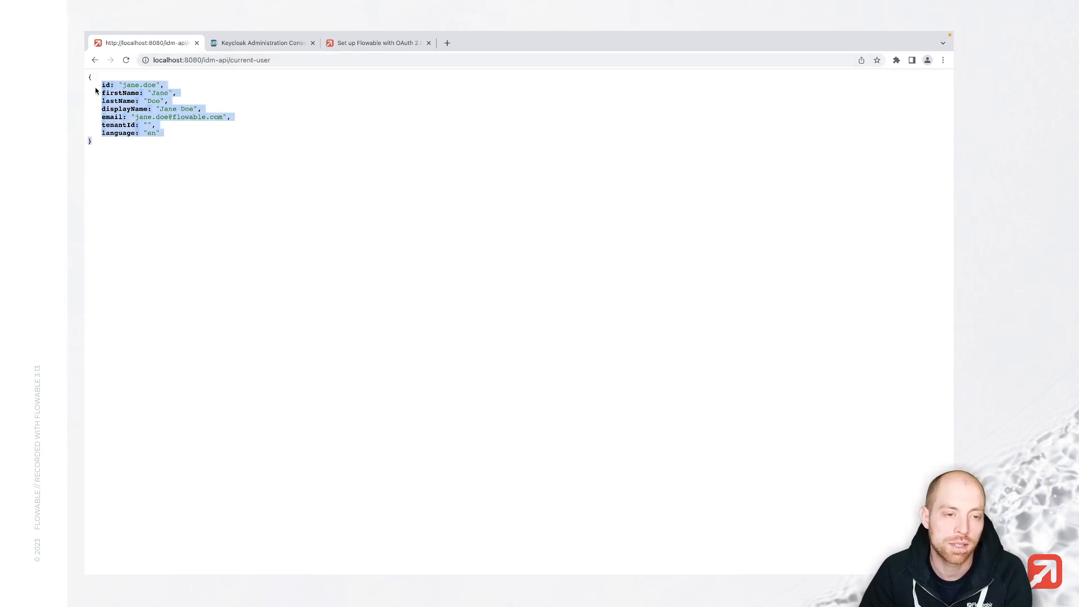
{"action": "left_click", "coordinate": [128, 101]}
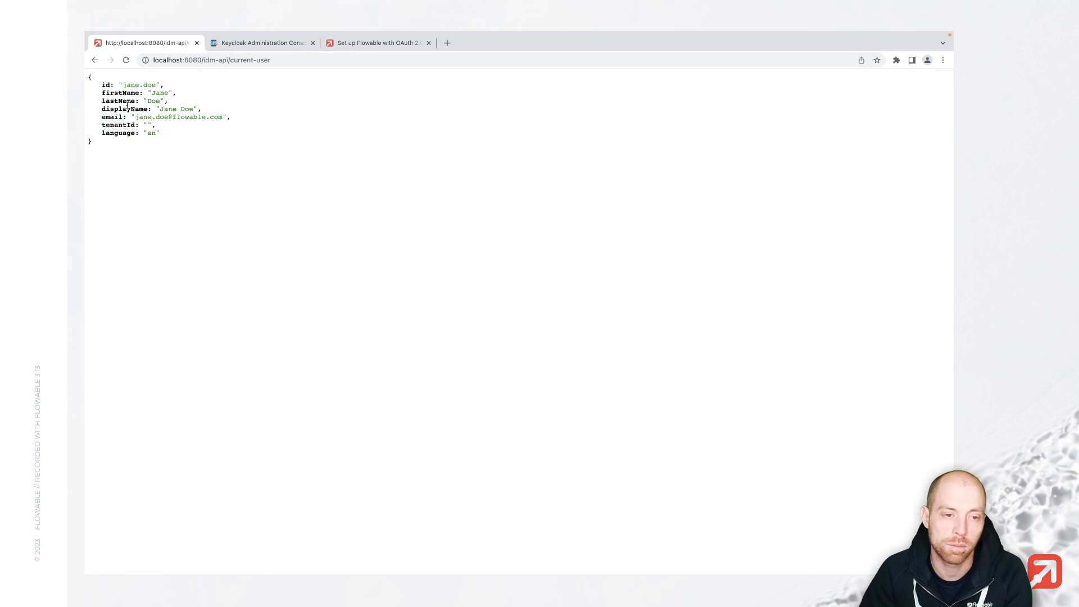
{"action": "left_click_drag", "start_coordinate": [100, 92], "coordinate": [161, 132]}
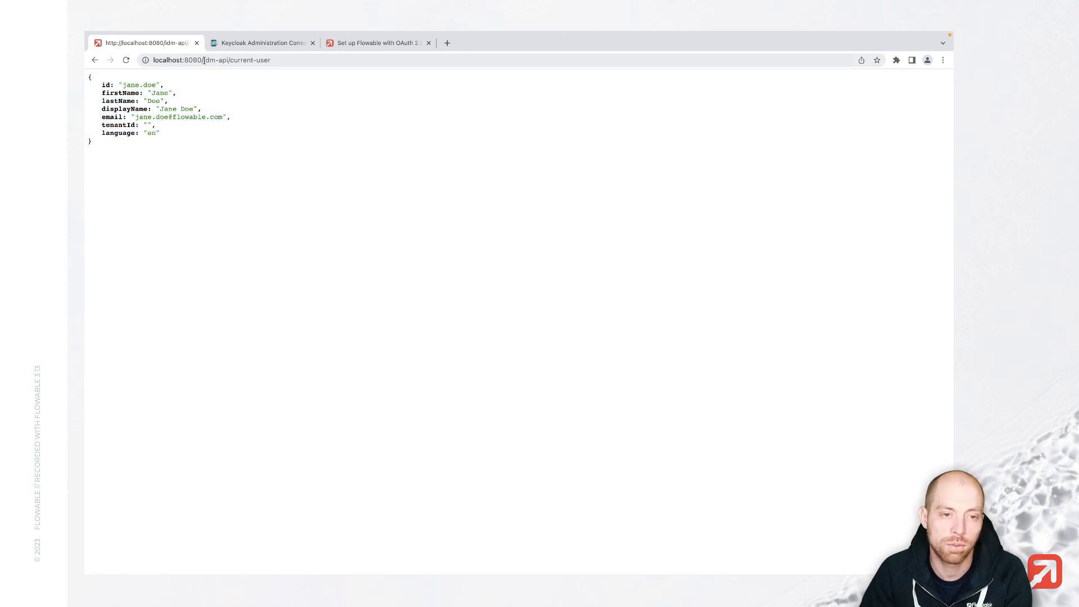
{"action": "left_click", "coordinate": [233, 61]}
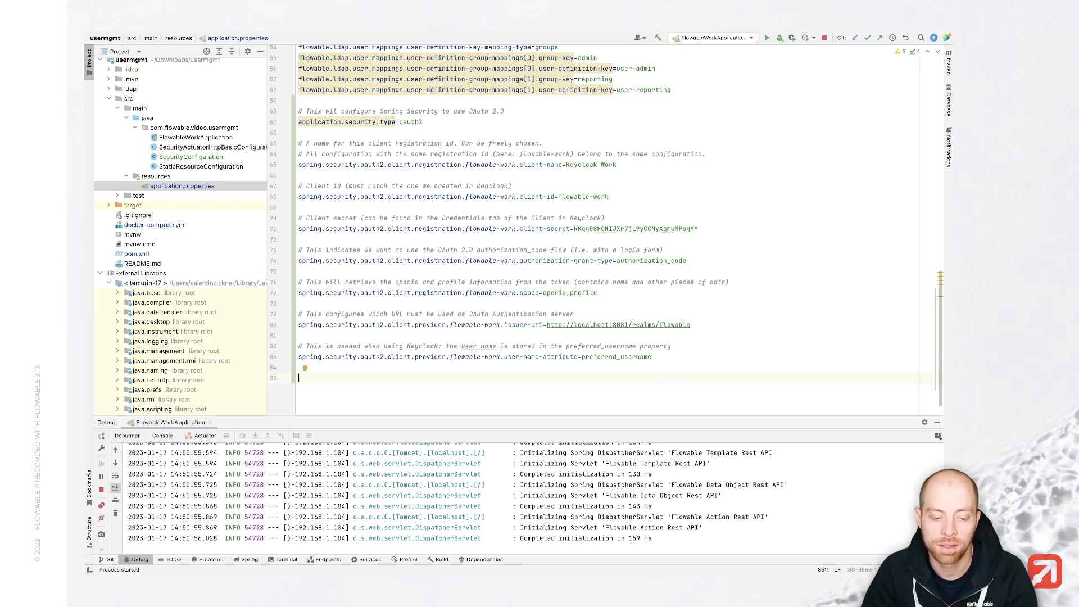
Step: Add flowable.security.oauth2.client.mapper.load-authorities-from-identity-service=true to application.properties
{"action": "type", "text": "flowable."}
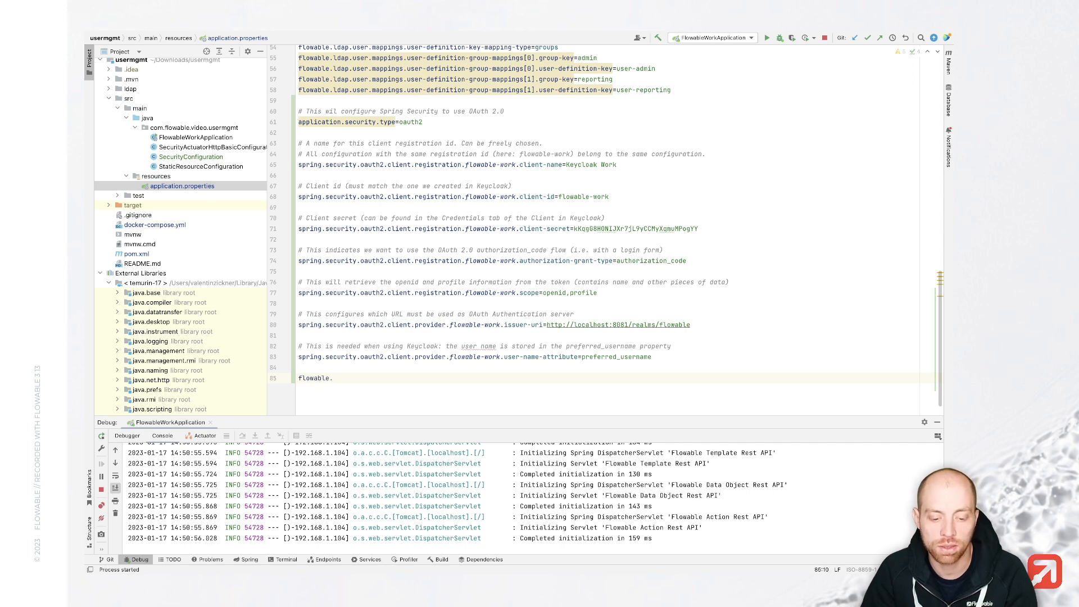
{"action": "type", "text": "security."}
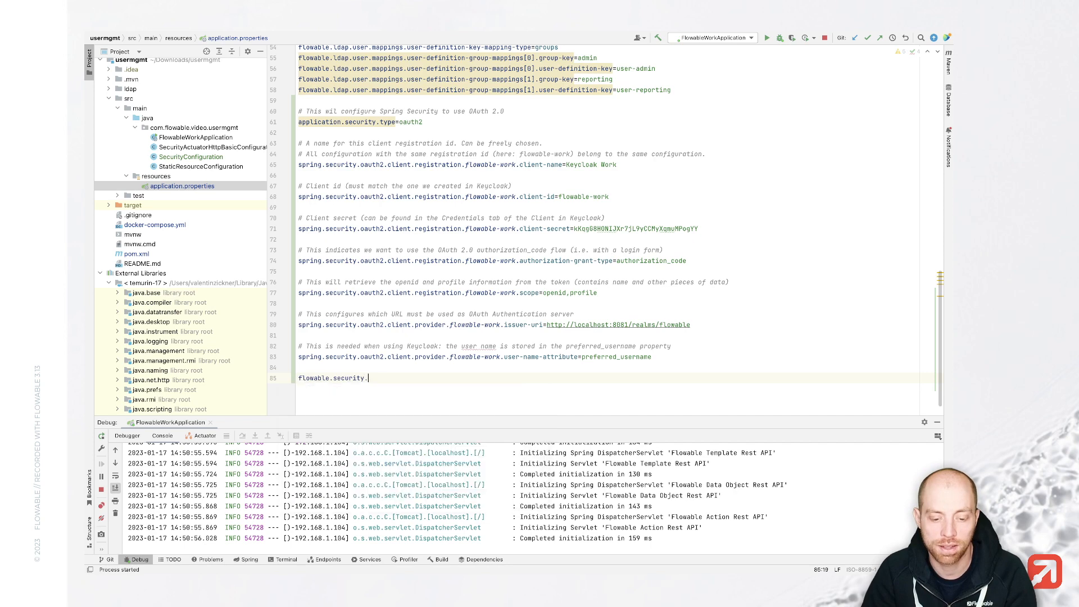
{"action": "type", "text": "oauth2."}
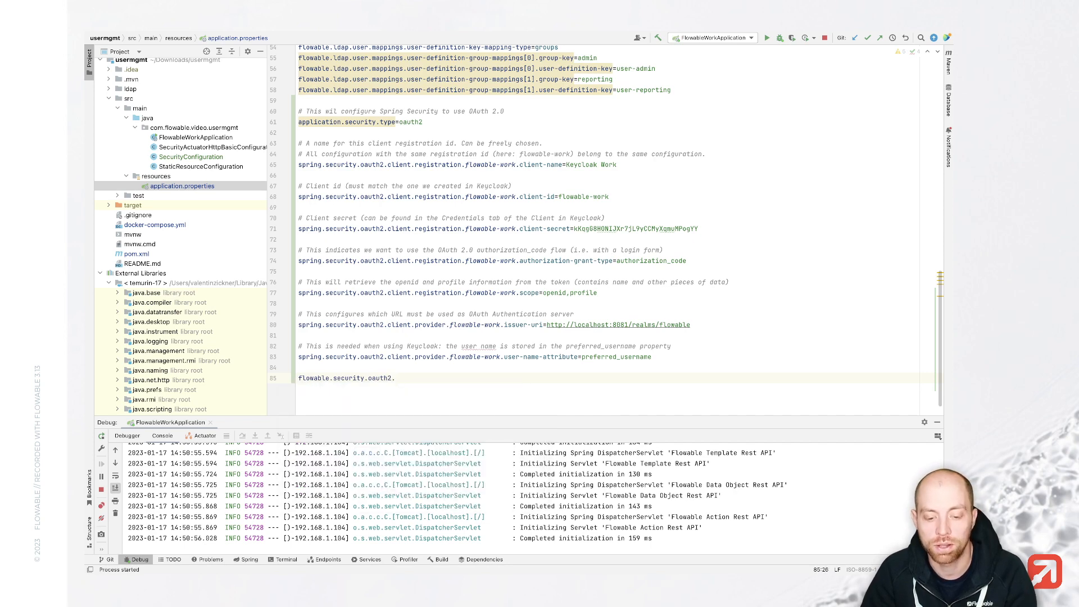
{"action": "type", "text": "client.m"}
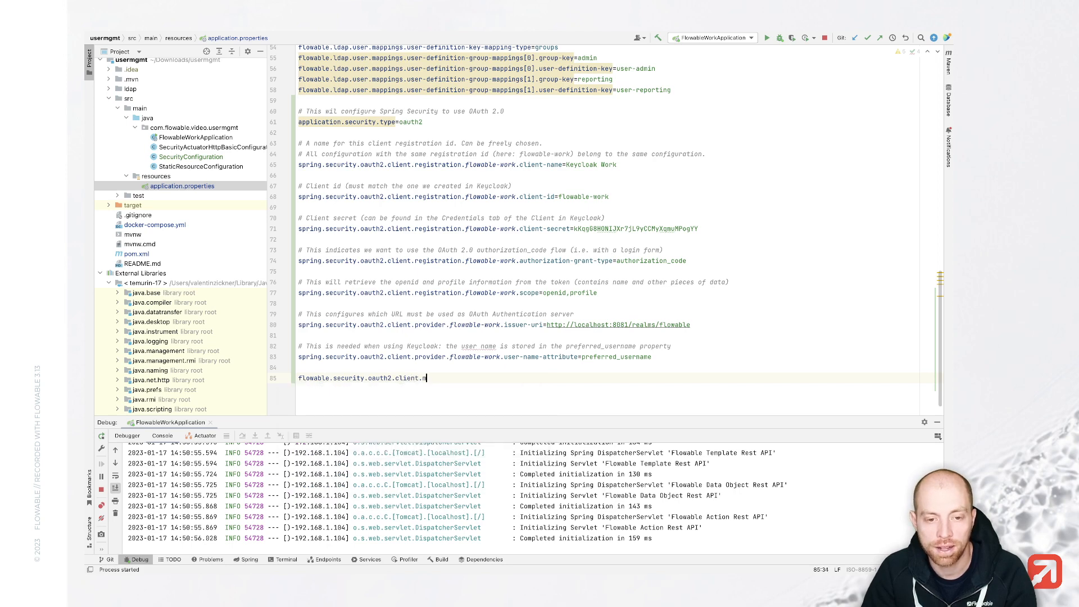
{"action": "type", "text": "app"}
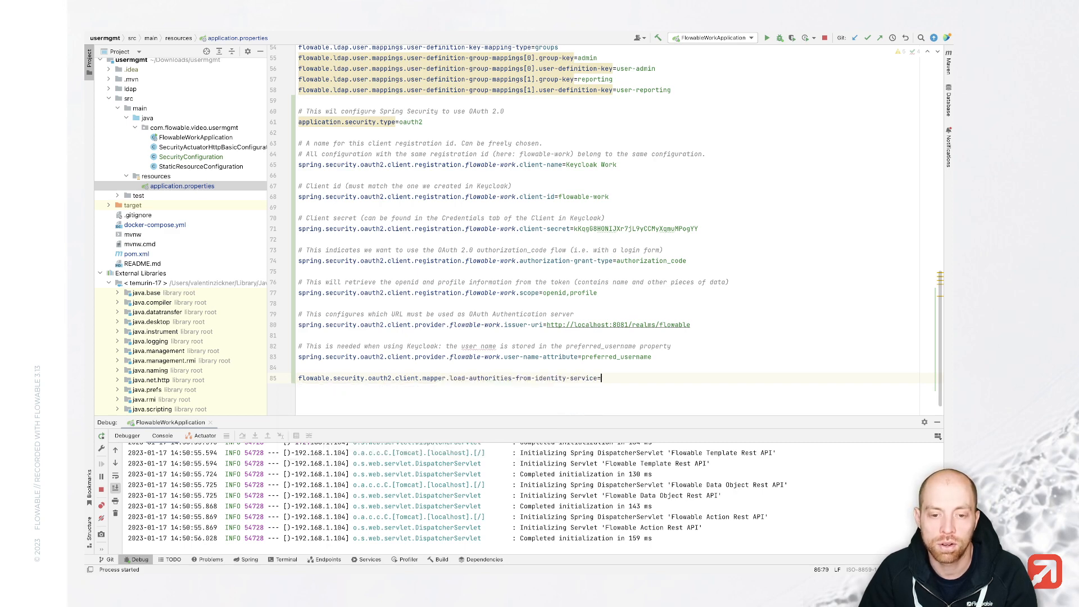
{"action": "type", "text": "true"}
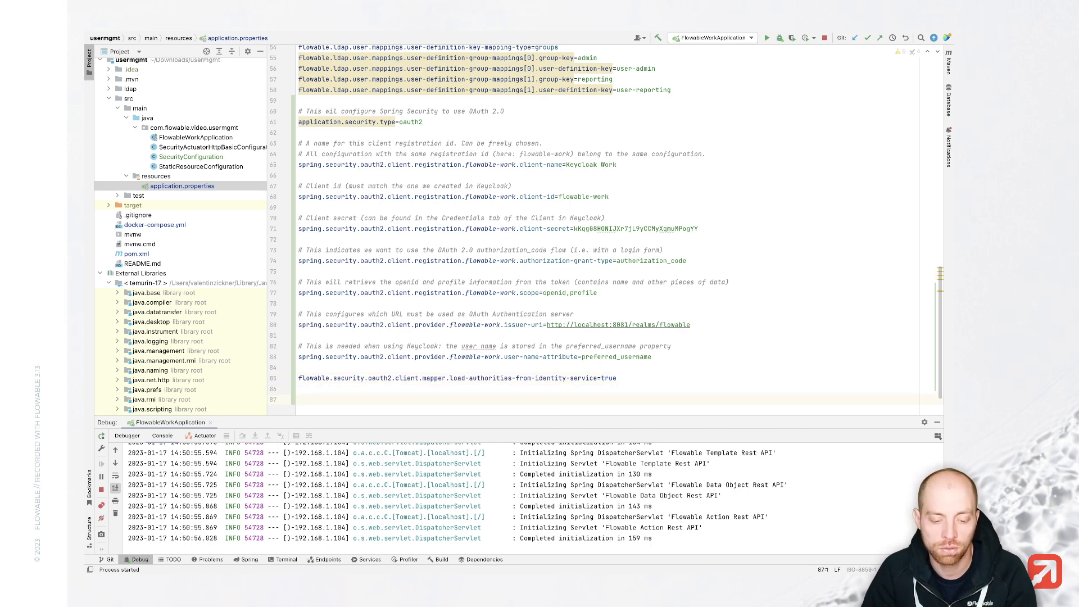
{"action": "type", "text": "flowabl"}
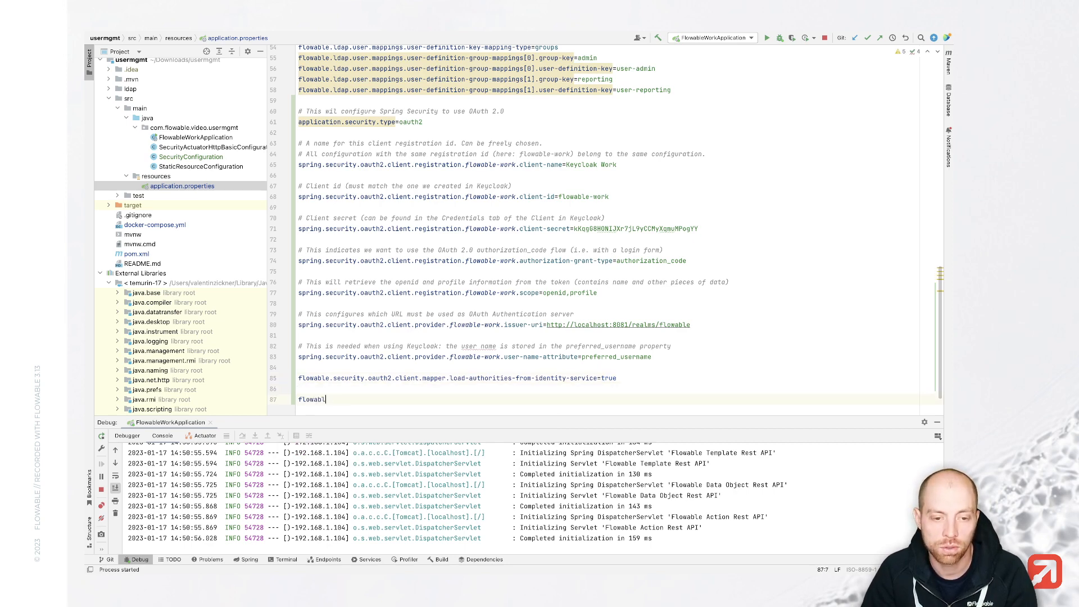
{"action": "type", "text": "e.security.oauth2."}
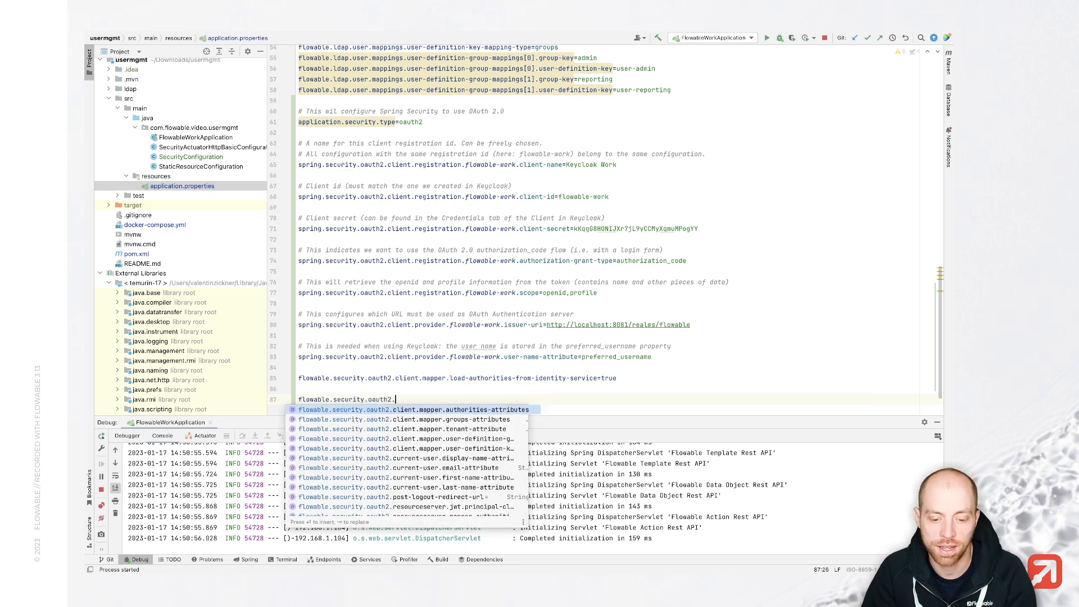
{"action": "type", "text": "post-logout-redirect-url="}
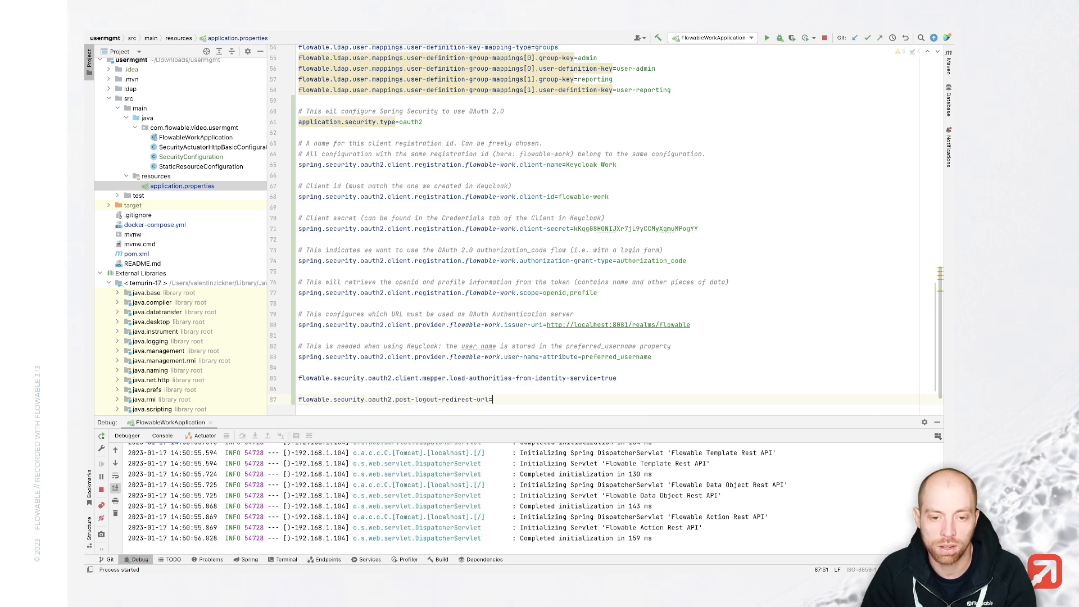
{"action": "type", "text": "http://localhost:8080/"}
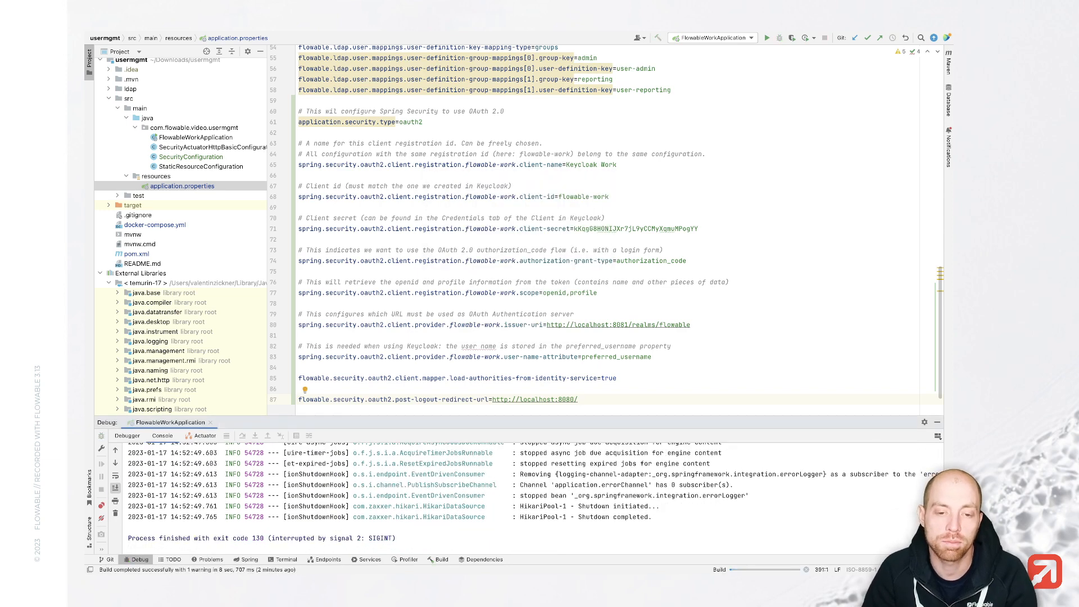
{"action": "left_click", "coordinate": [791, 37]}
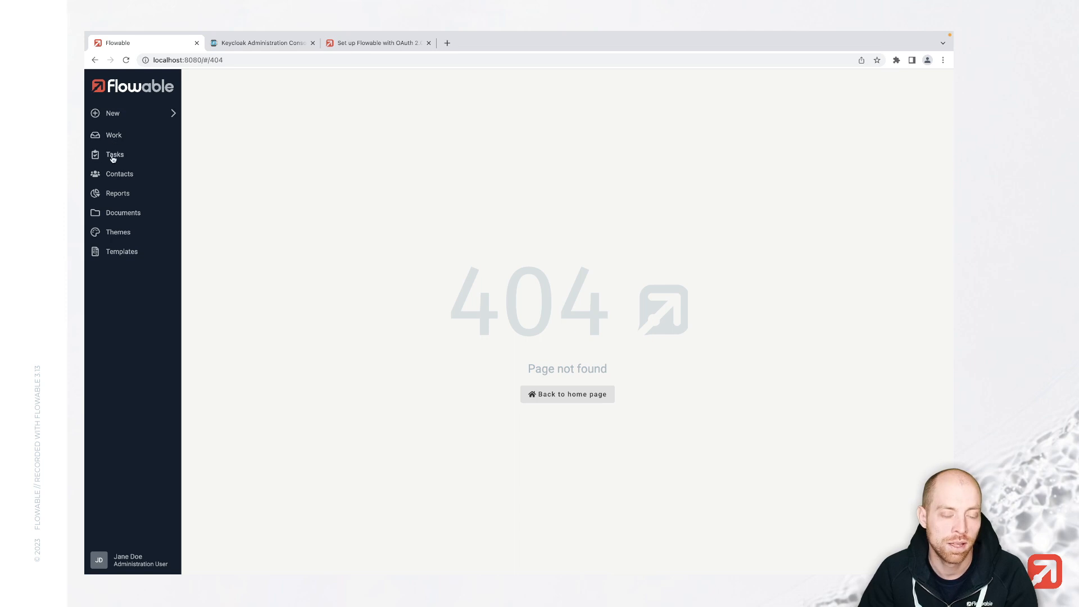
Step: From Work, load localhost:8080/idm-api/current-user to see Jane Doe's features and groups
{"action": "left_click", "coordinate": [114, 134]}
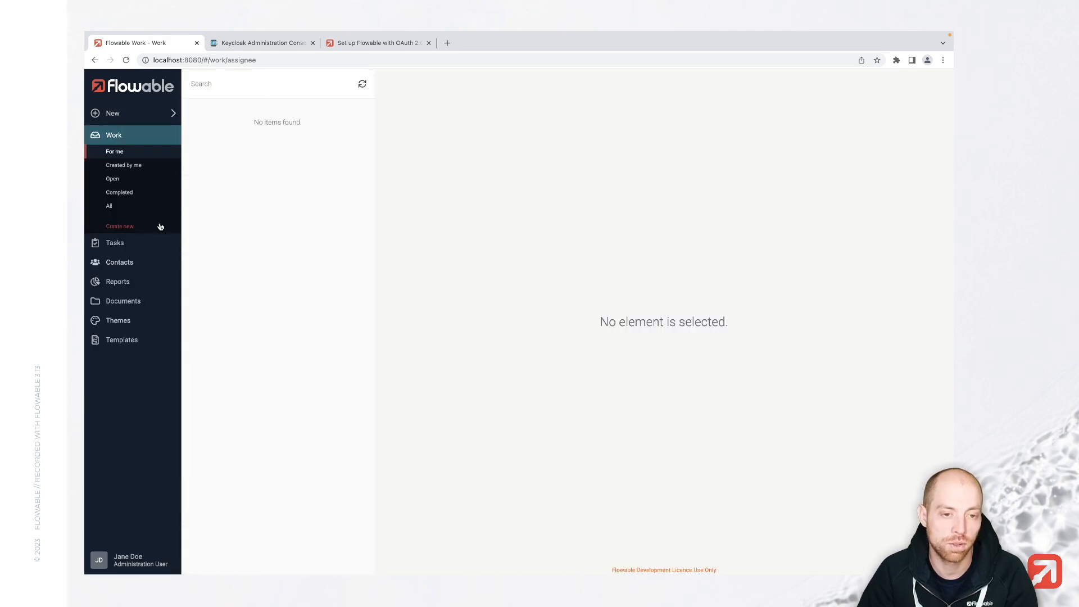
{"action": "mouse_move", "coordinate": [211, 187]}
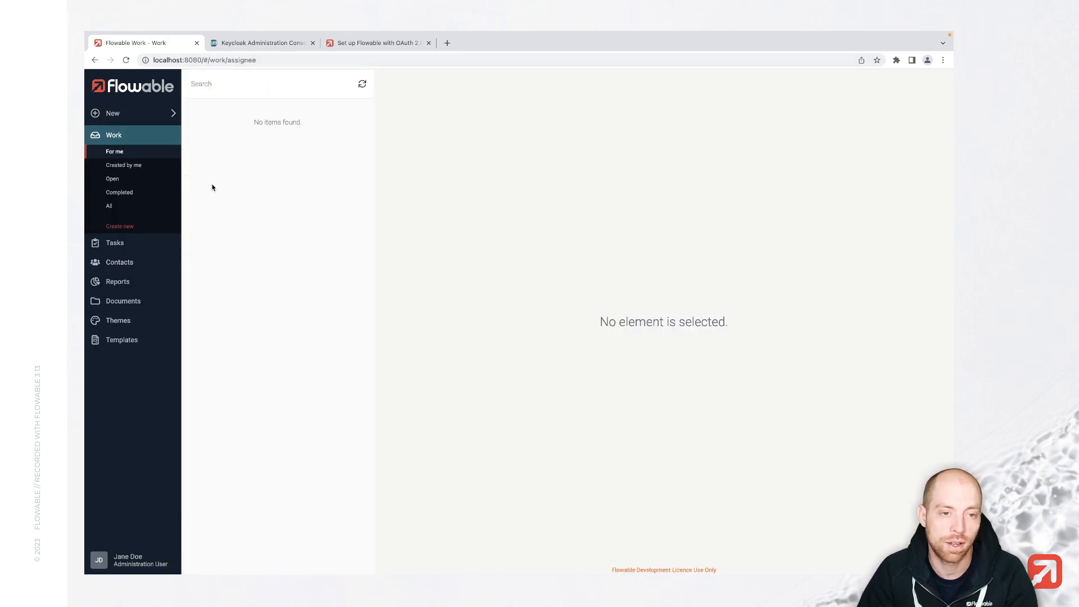
{"action": "left_click", "coordinate": [203, 60]}
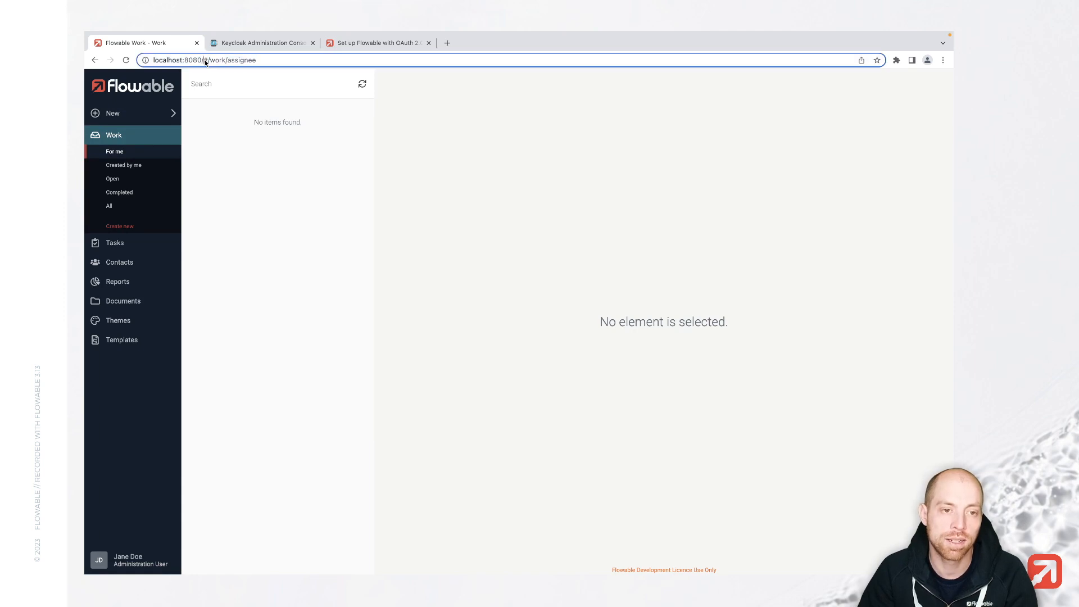
{"action": "type", "text": "localhost:8080/i"}
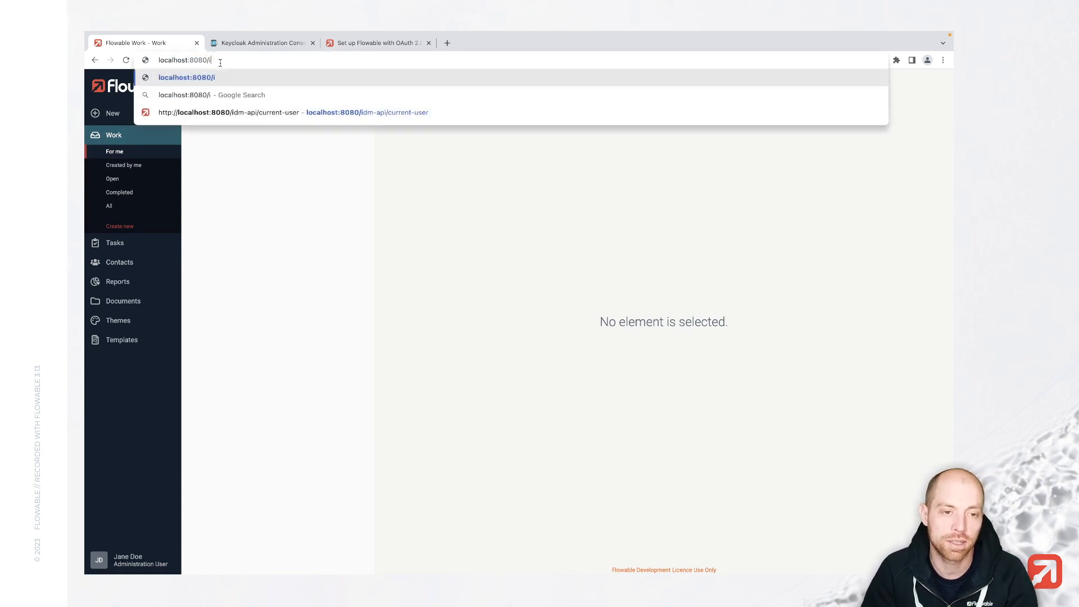
{"action": "type", "text": "dm-api/current-user"}
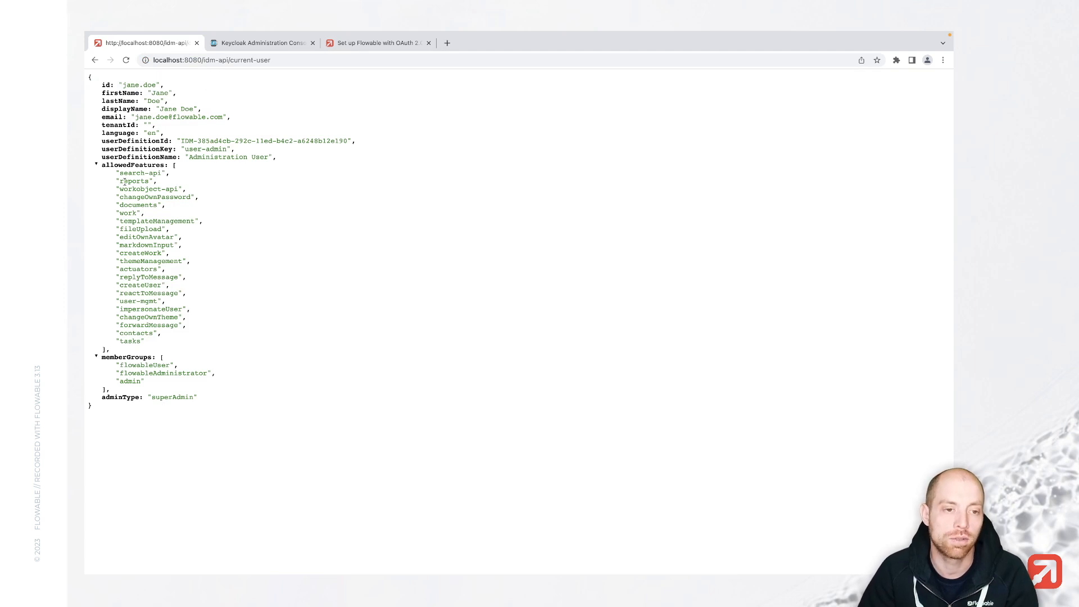
{"action": "left_click_drag", "start_coordinate": [127, 356], "coordinate": [145, 381]}
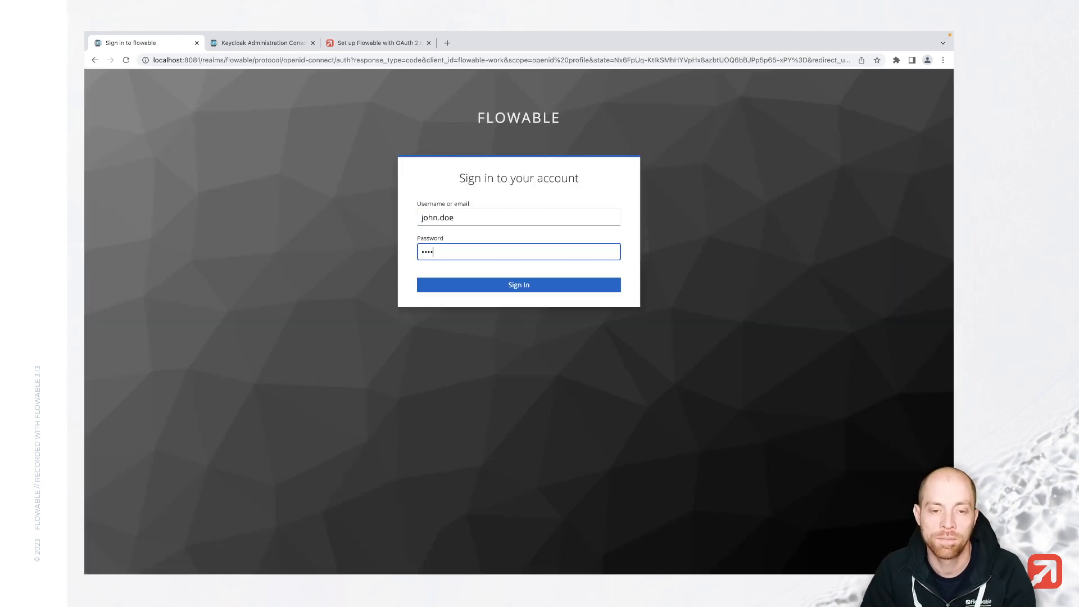
Step: Sign in as john.doe, who sees only Reports, then sign out
{"action": "left_click", "coordinate": [518, 284]}
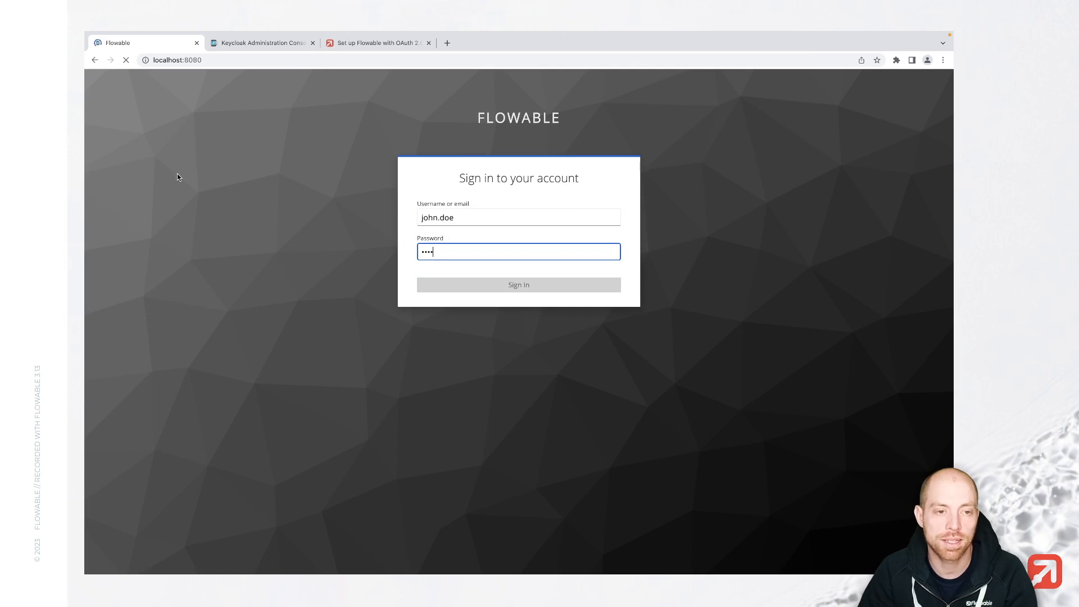
{"action": "left_click", "coordinate": [518, 284]}
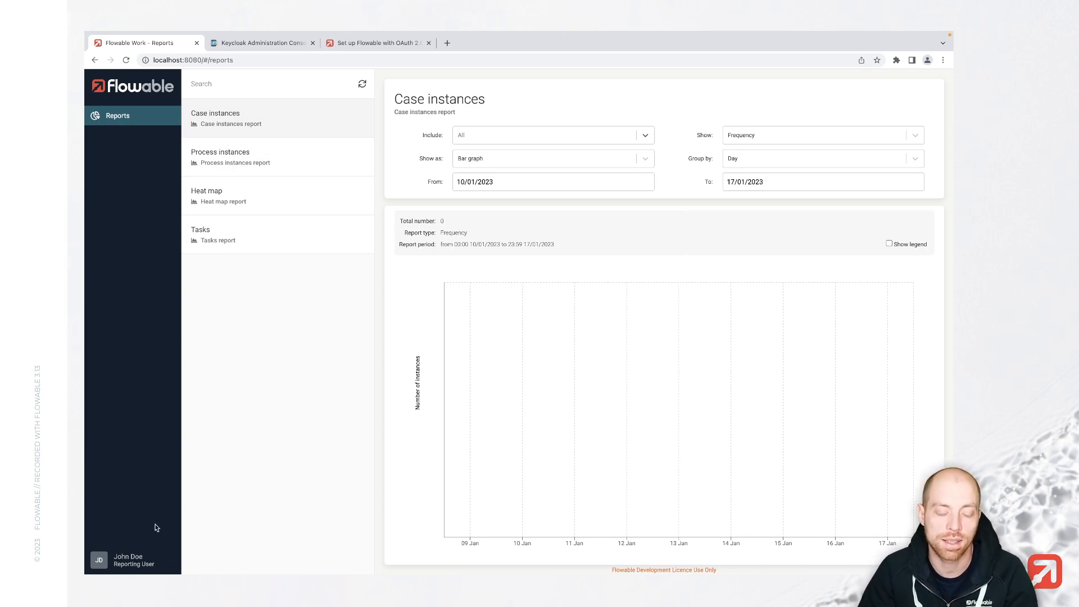
{"action": "left_click", "coordinate": [128, 558]}
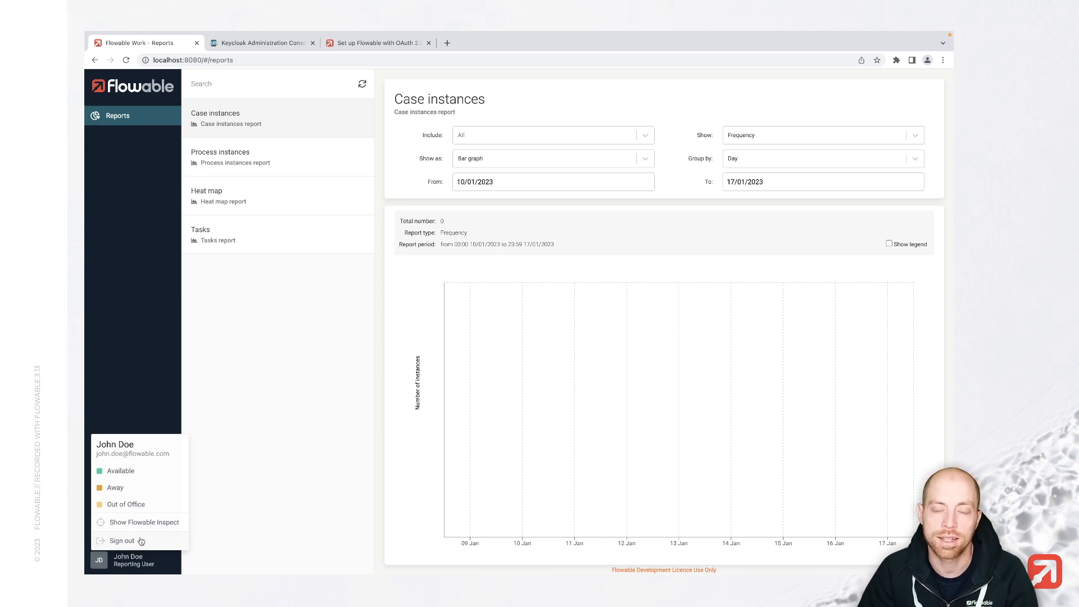
{"action": "left_click", "coordinate": [311, 478]}
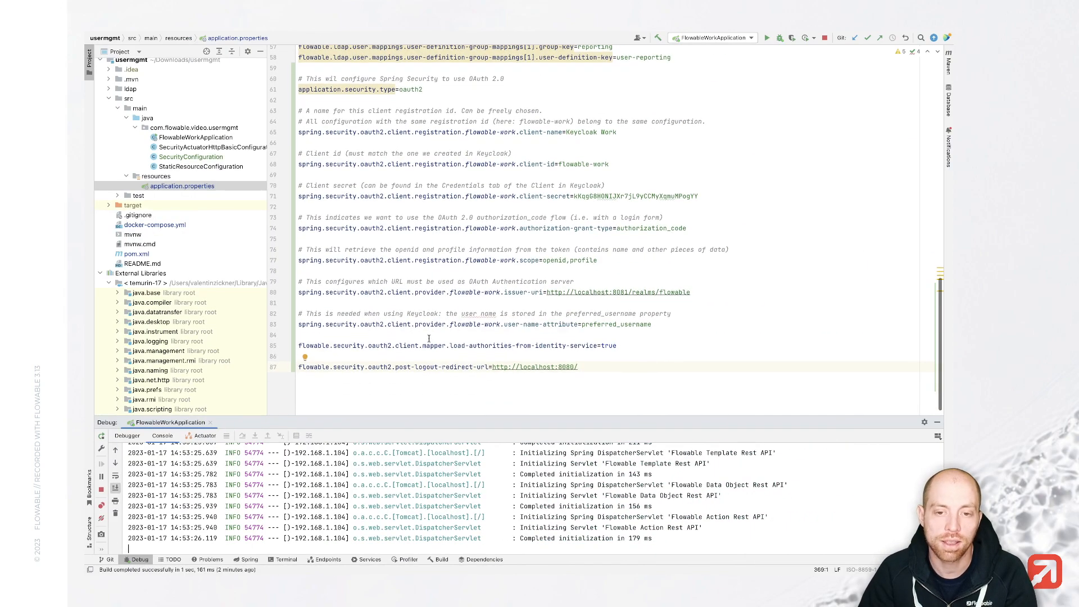
{"action": "mouse_move", "coordinate": [428, 344]}
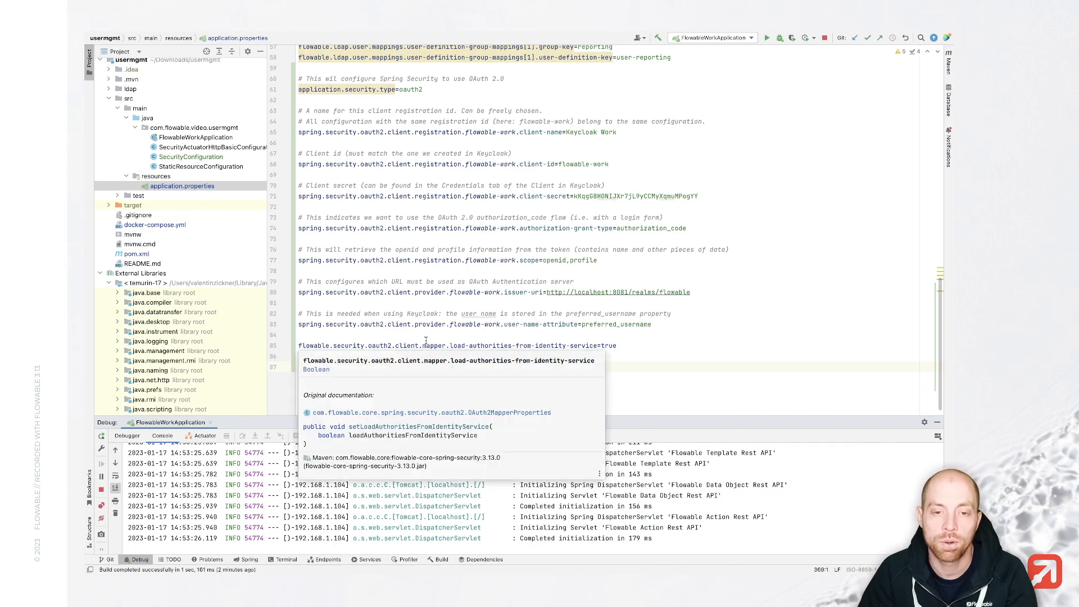